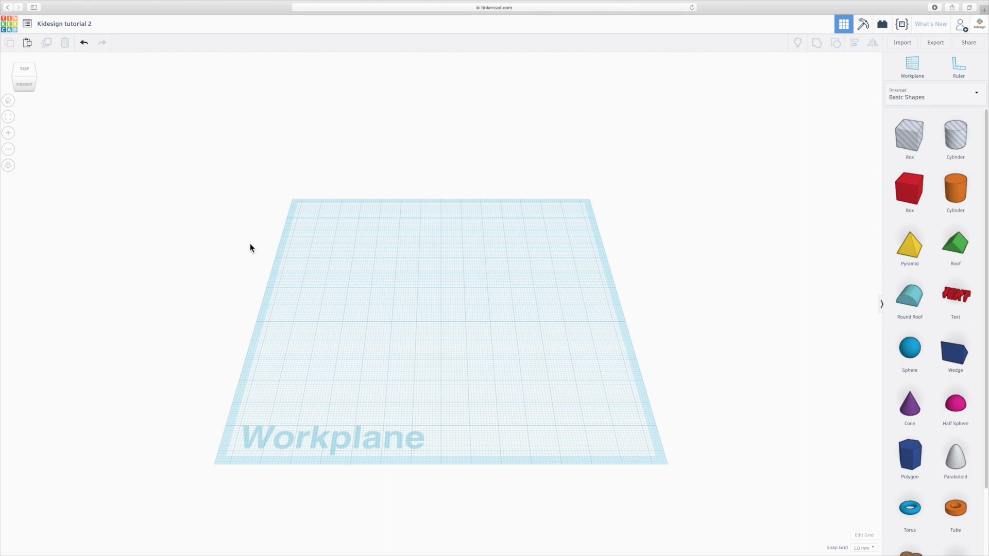
mouse_move(276, 251)
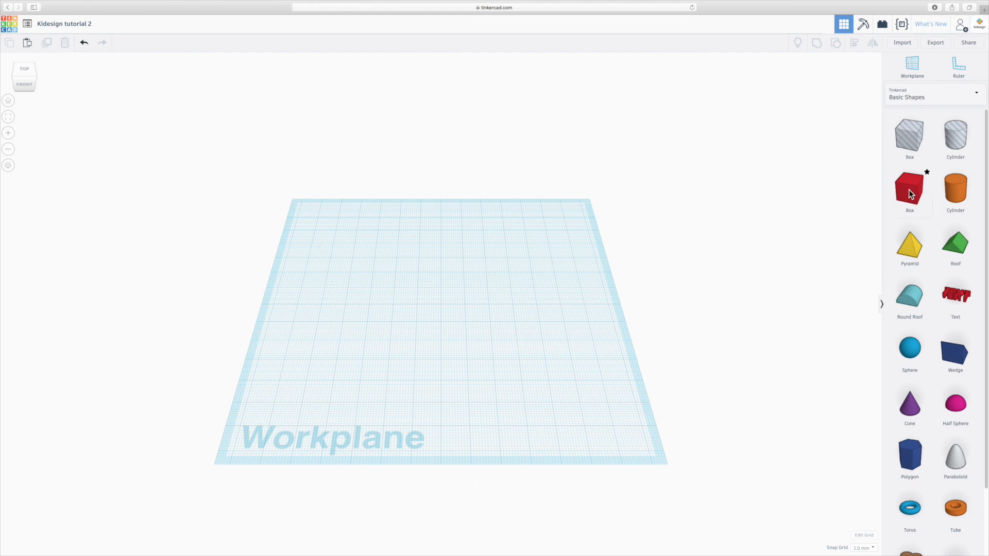
- Add a red box and an orange cylinder to the workplane, overlapping
click(909, 189)
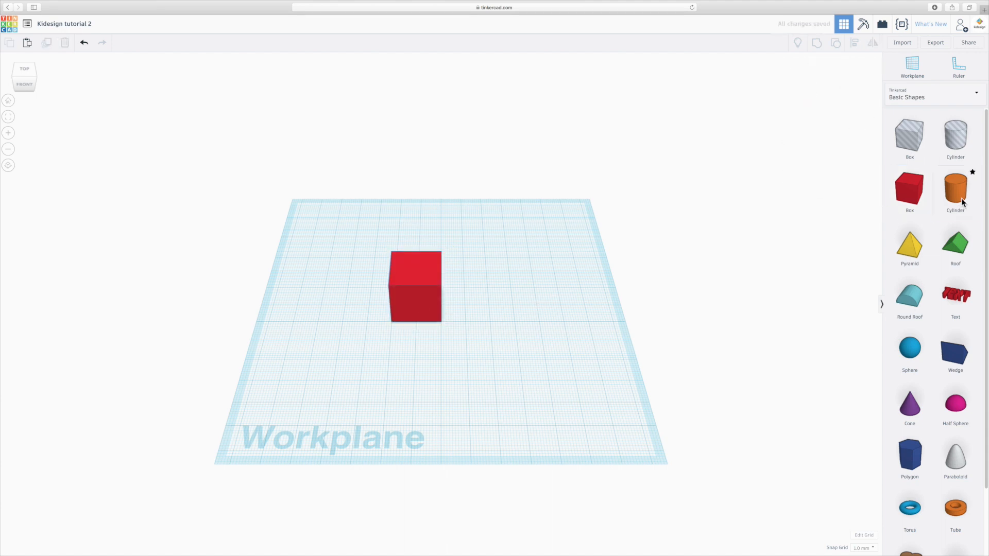
click(954, 189)
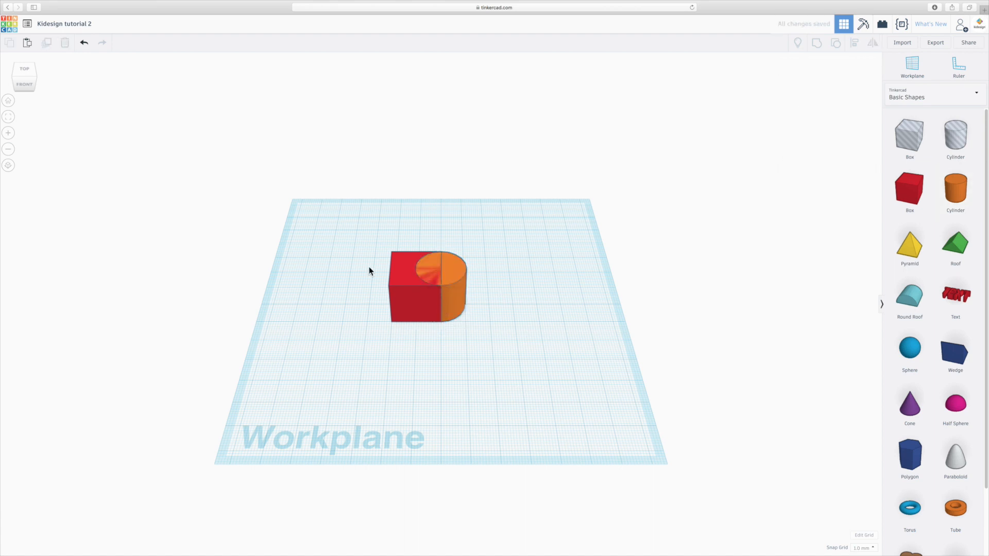
scroll(up, 3)
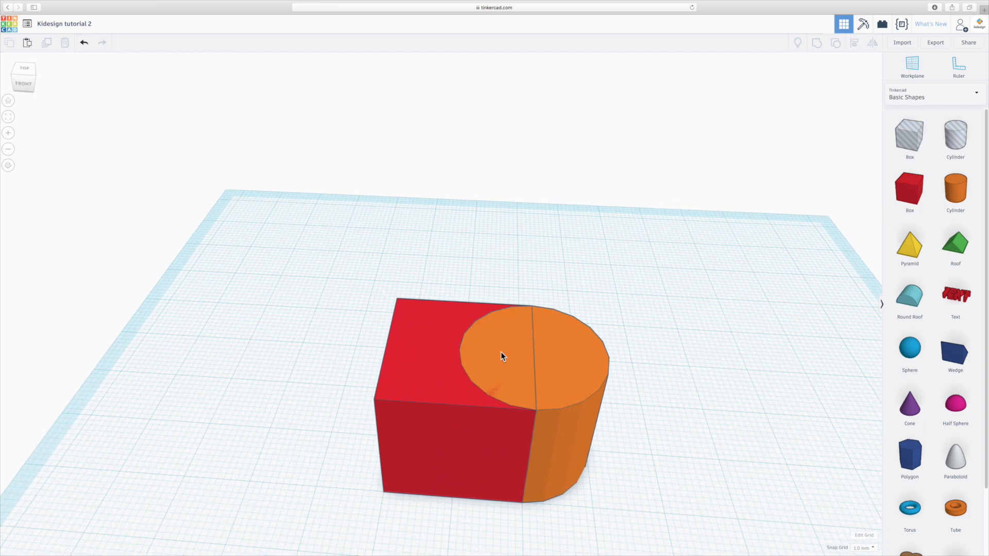
mouse_move(471, 400)
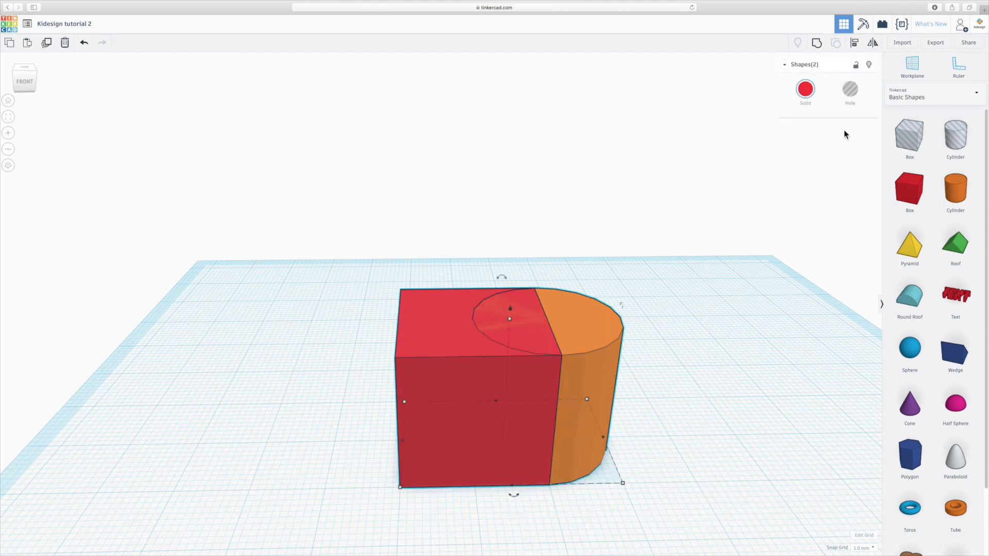
click(817, 42)
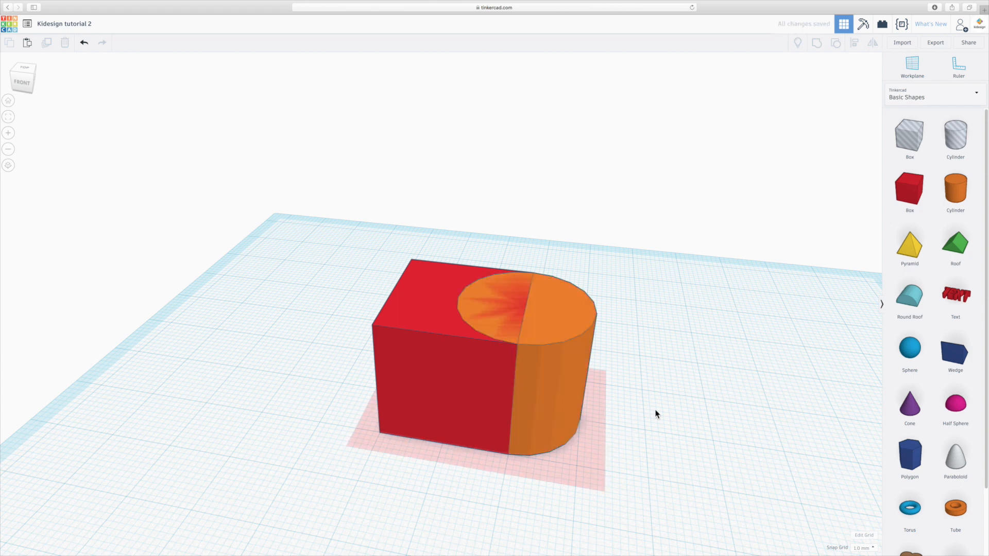
mouse_move(570, 479)
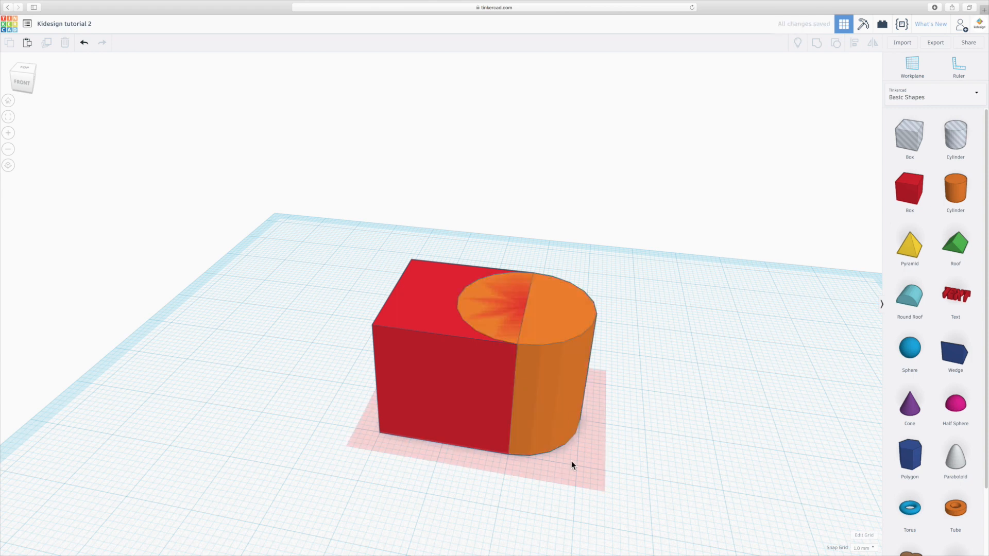
- Shorten the cylinder to 10 units tall and orbit around the merged step-shaped solid
click(555, 393)
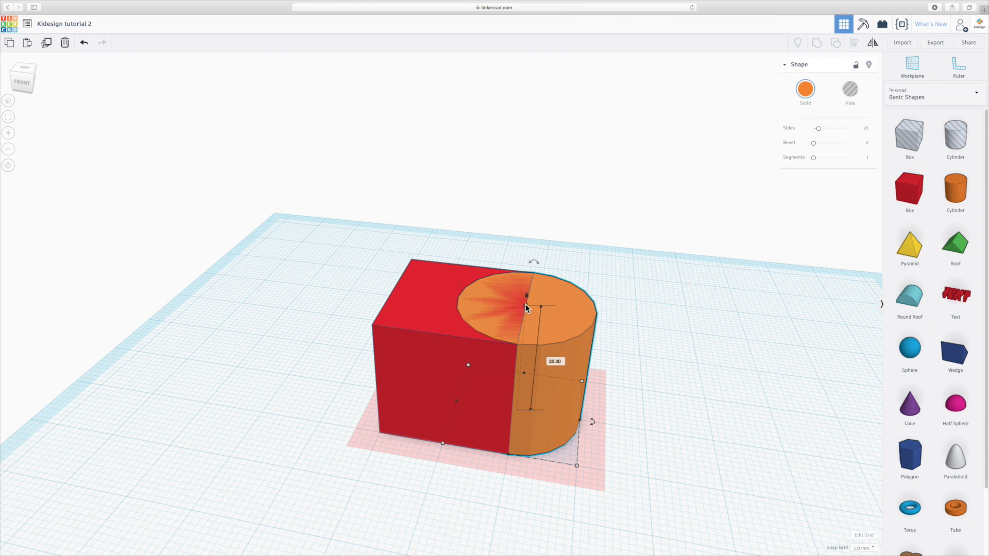
drag(525, 305, 525, 372)
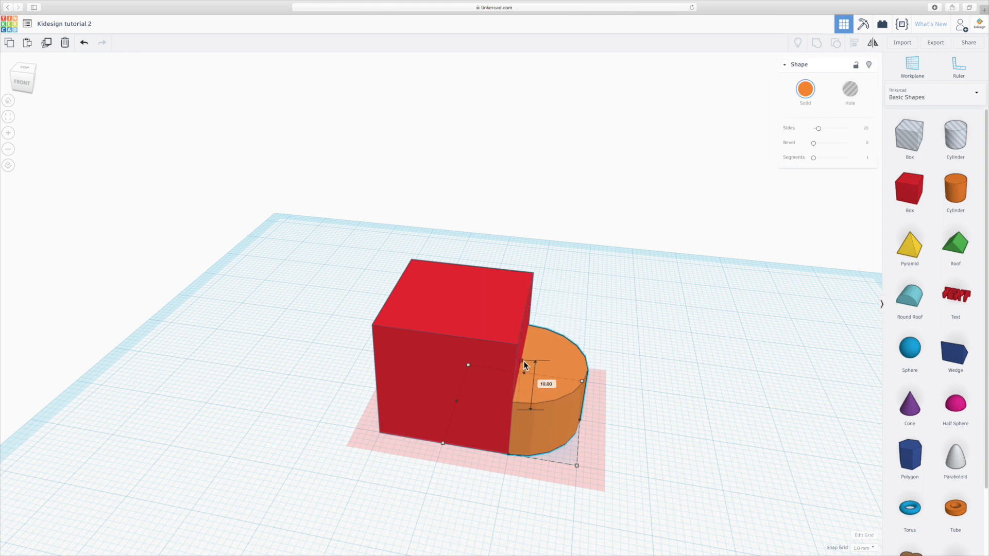
mouse_move(805, 342)
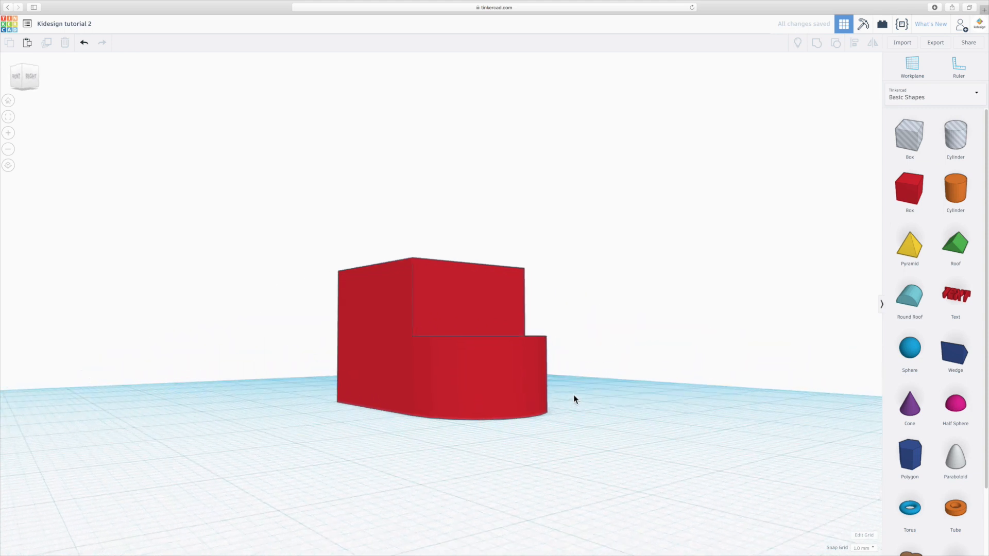
drag(573, 398, 635, 361)
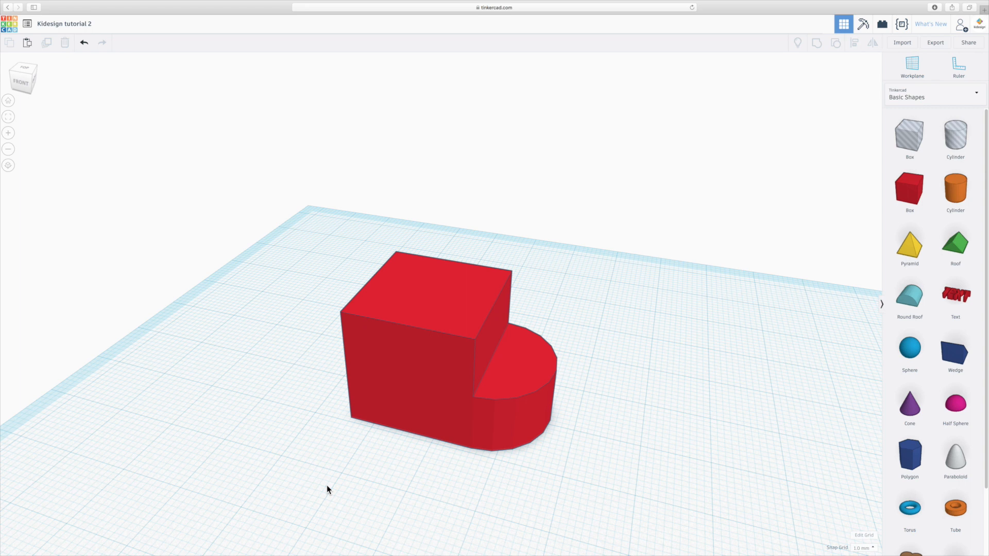
mouse_move(451, 493)
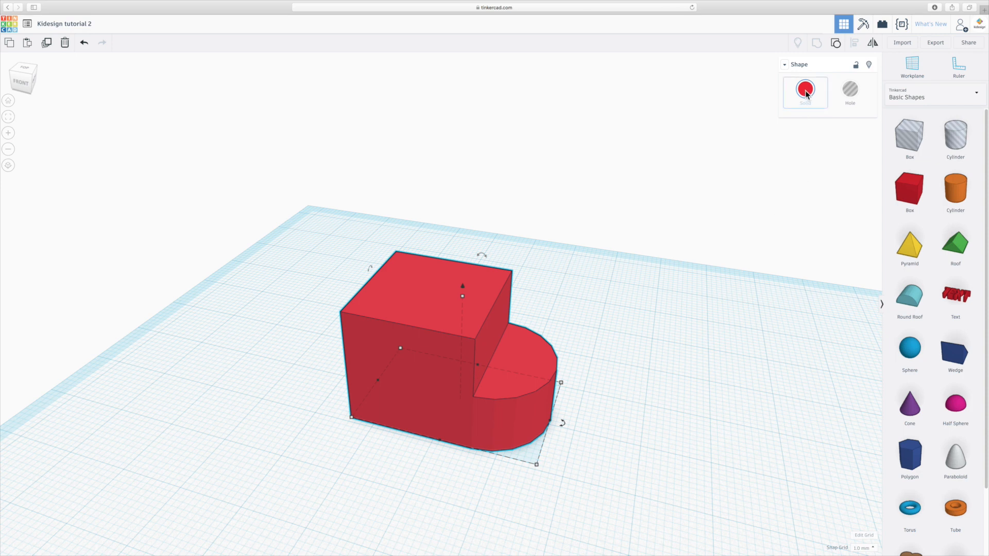
- Enable Multicolor on the merged shape so the box stays red and the cylinder green
click(805, 89)
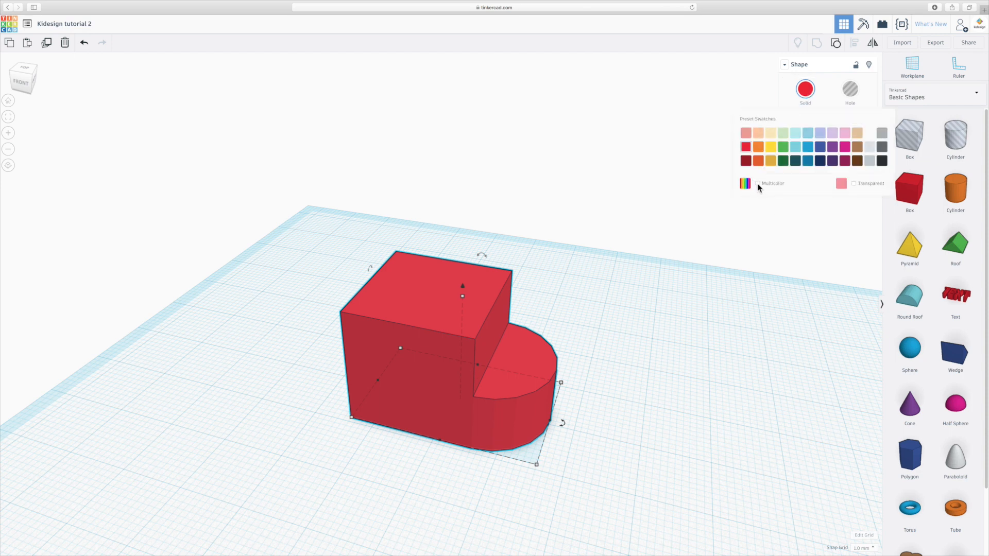
click(757, 183)
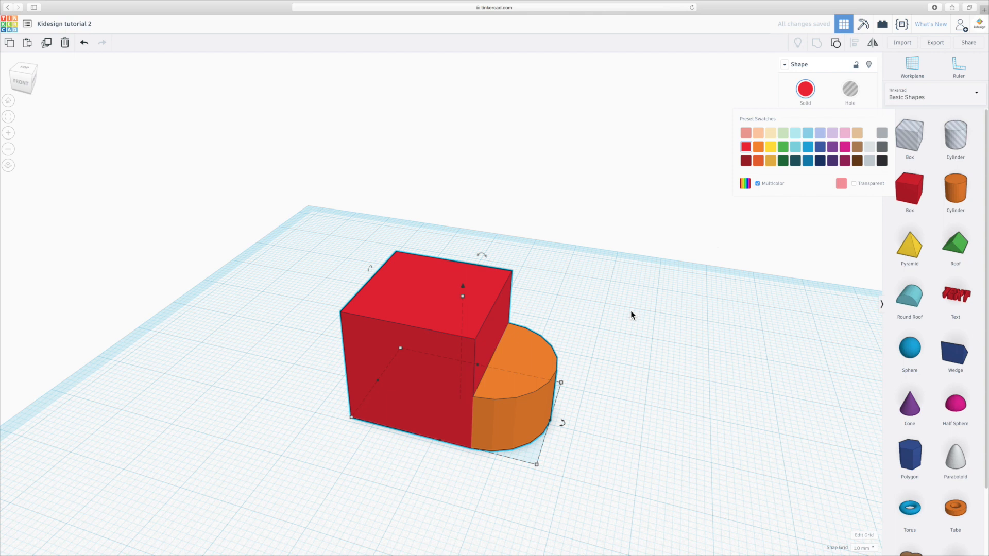
mouse_move(644, 391)
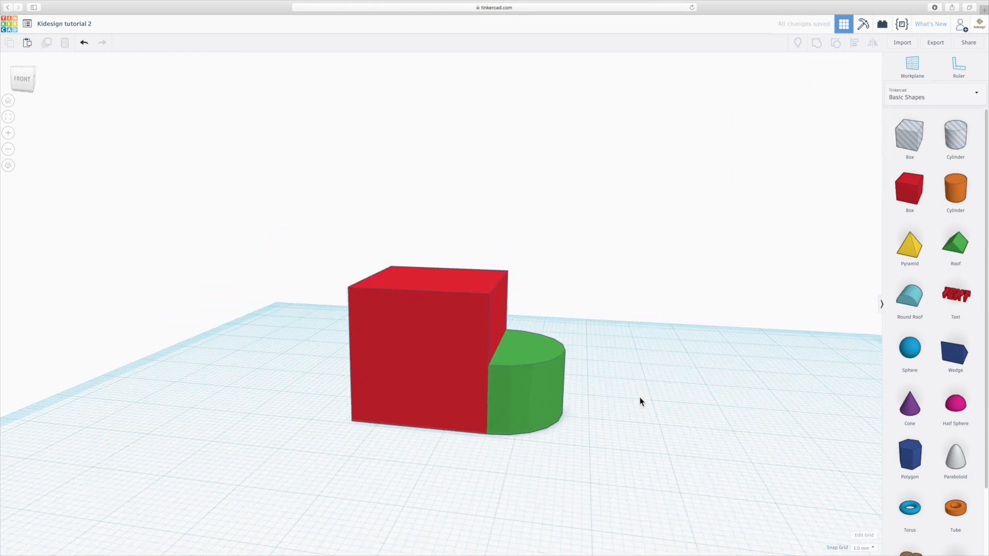
drag(640, 402, 750, 351)
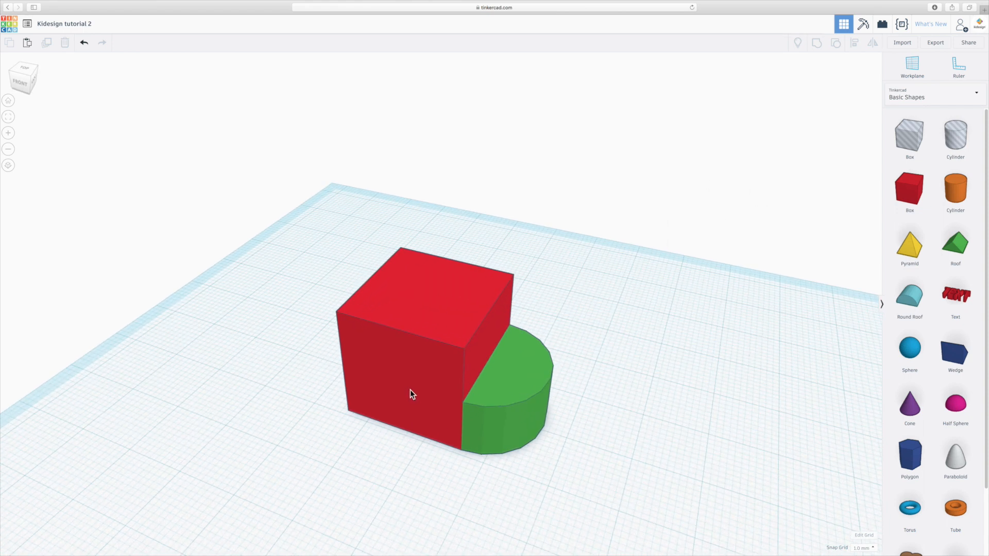
click(409, 397)
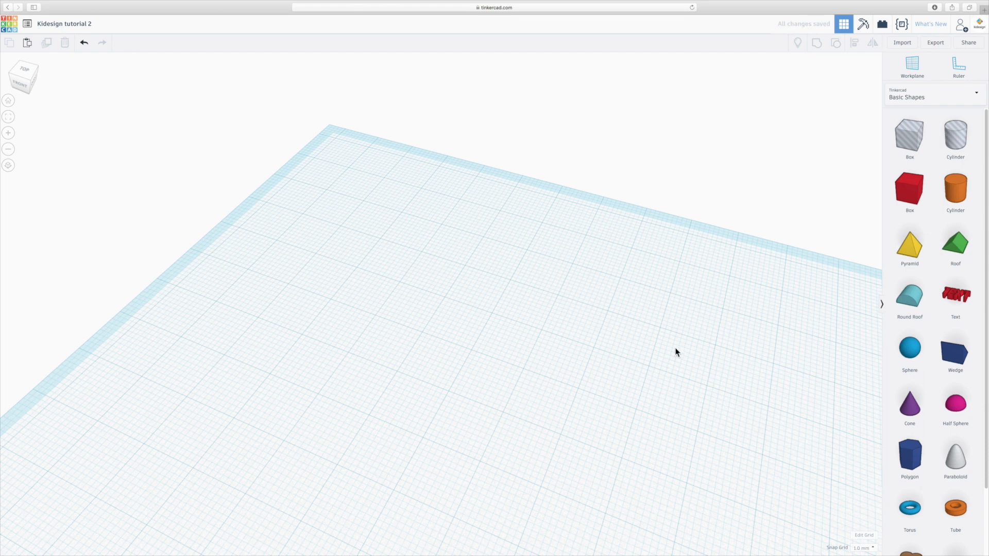
- Place a new red box and an orange cylinder overlapping the box's corner
click(909, 191)
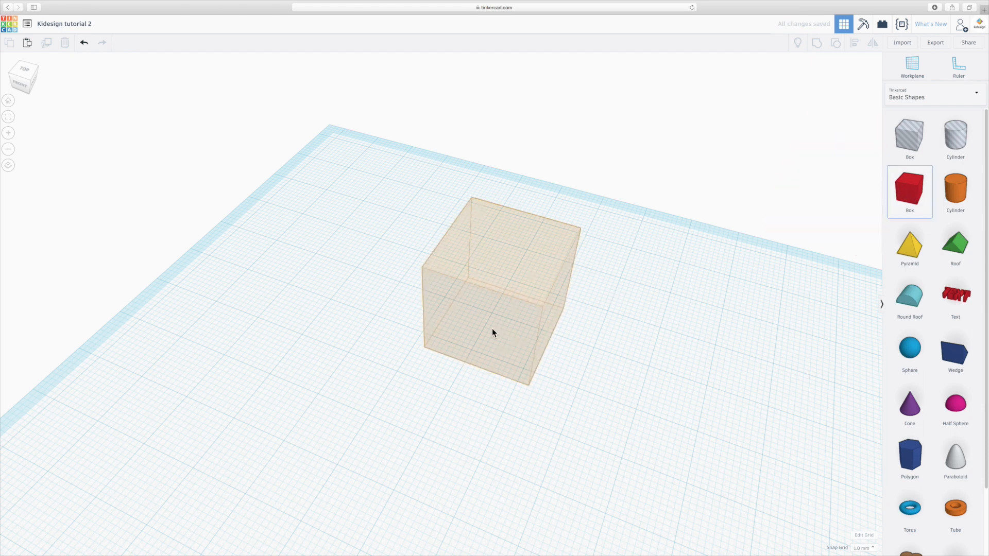
click(493, 332)
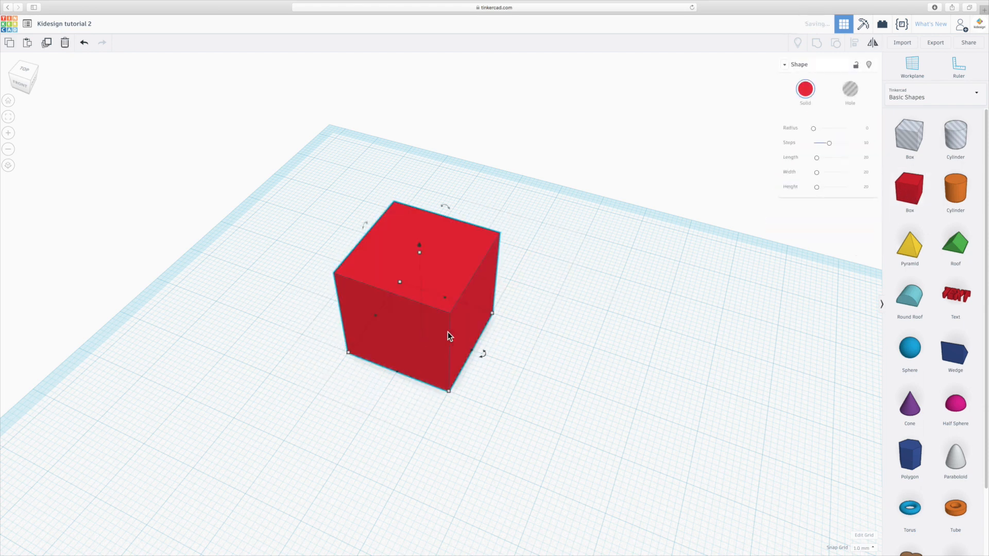
click(509, 341)
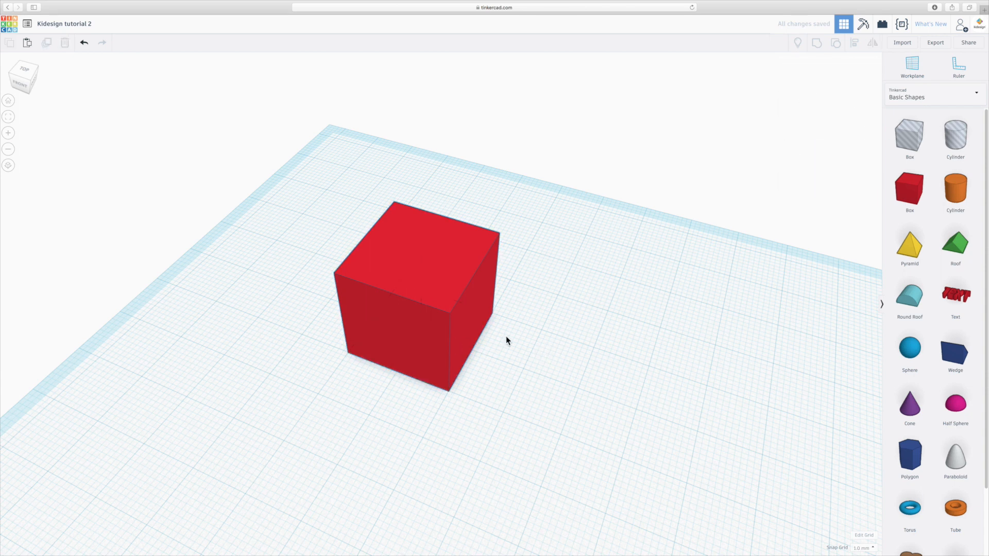
mouse_move(961, 200)
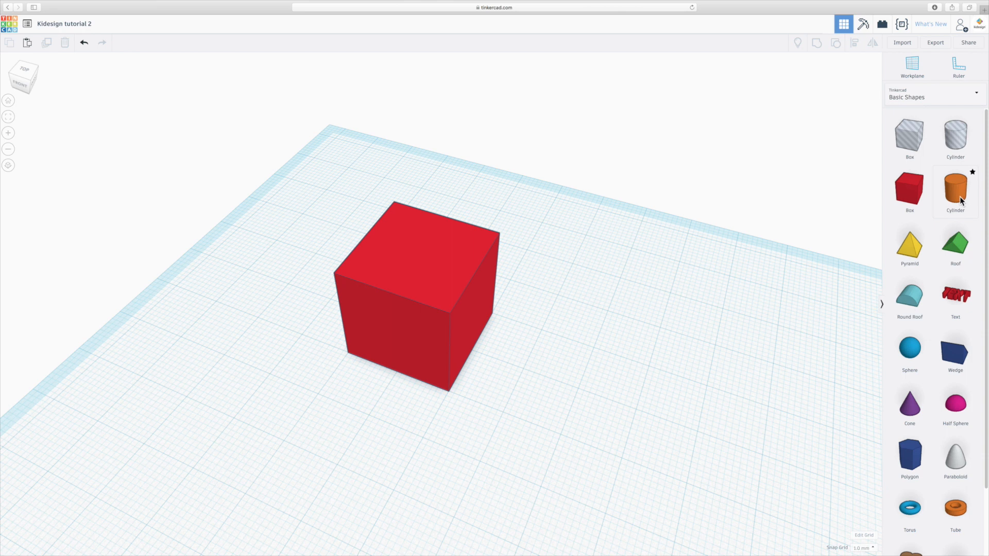
click(954, 192)
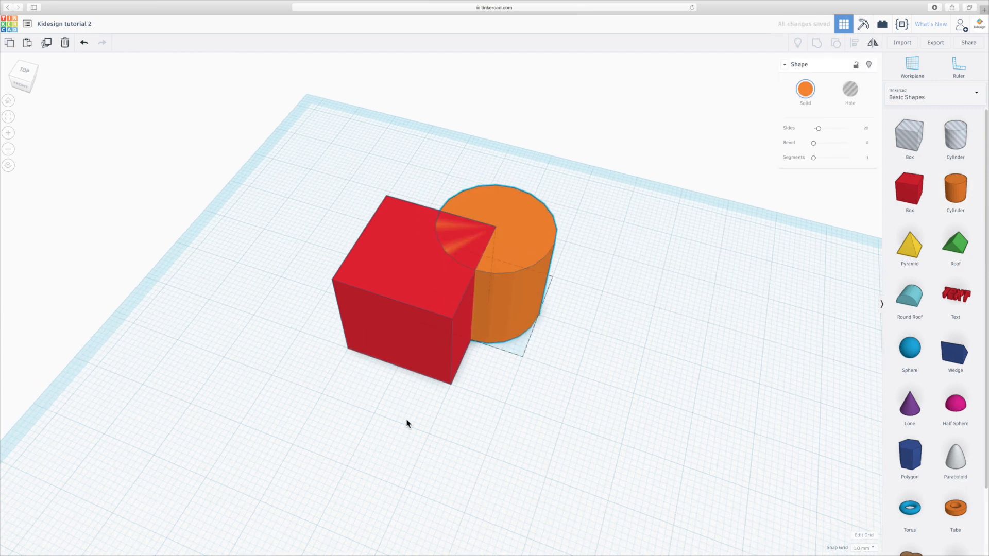
click(25, 72)
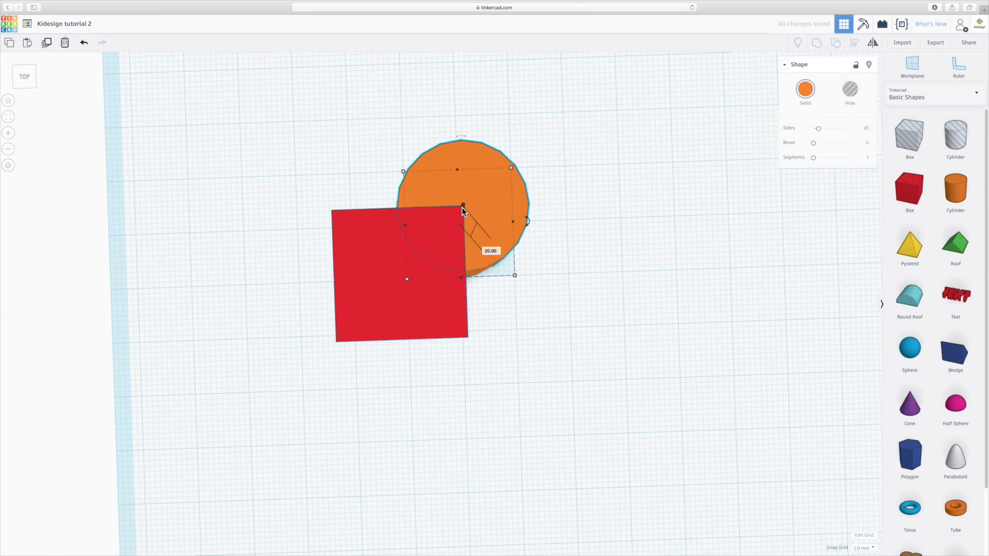
mouse_move(415, 247)
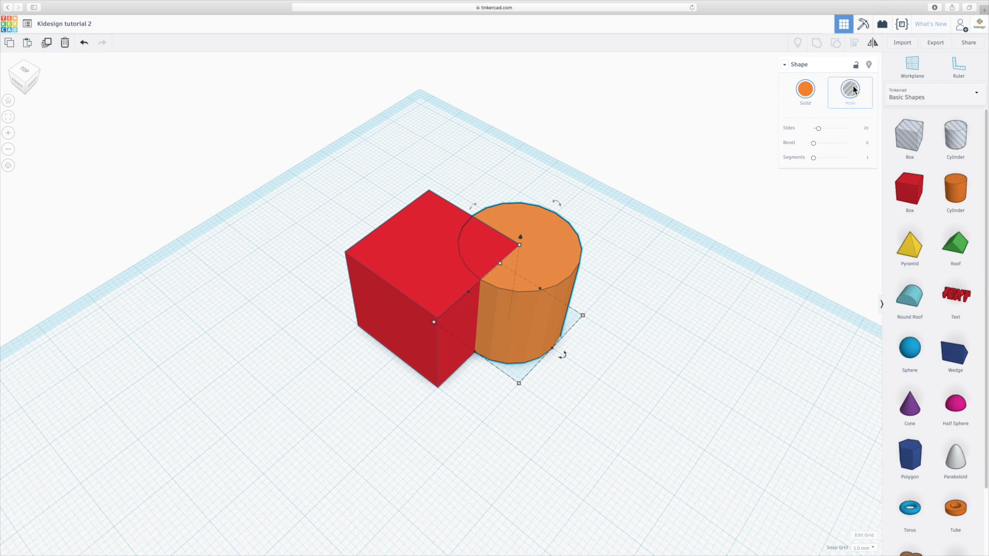
mouse_move(860, 97)
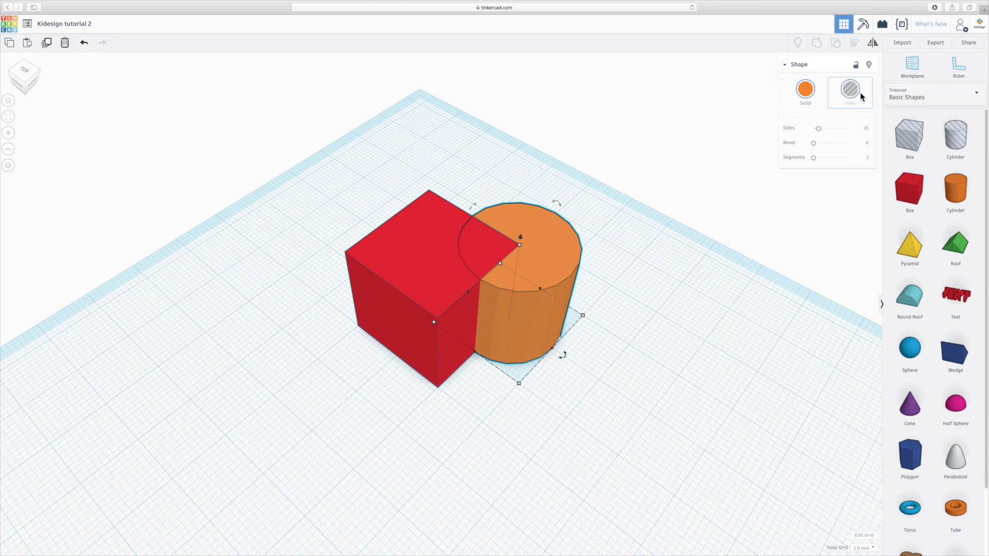
mouse_move(864, 97)
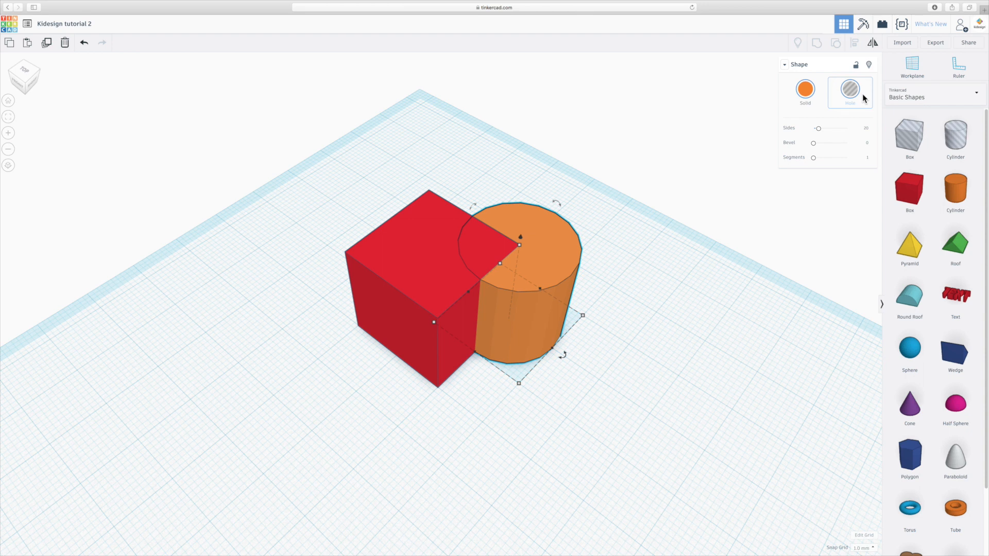
- Convert the corner cylinder into a hole and view it from above
click(850, 90)
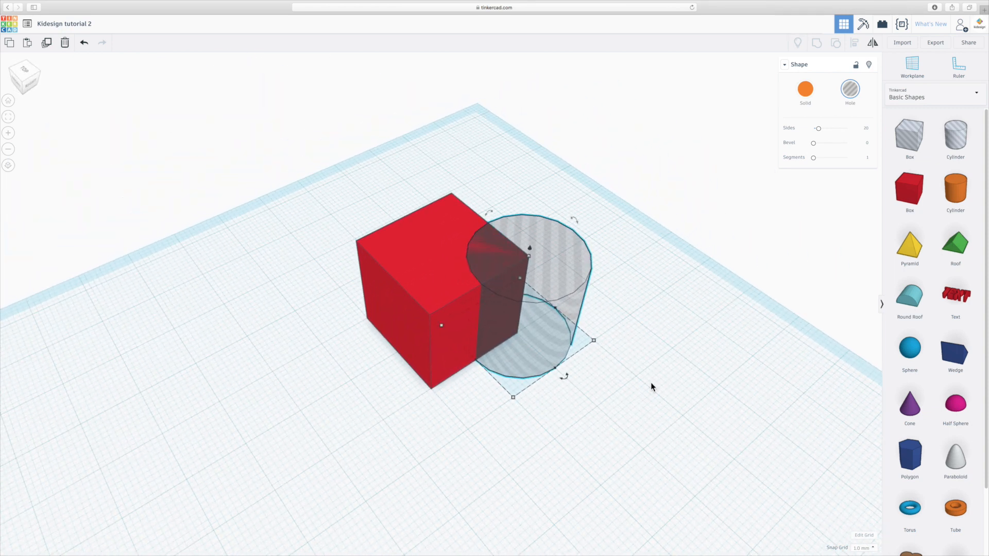
click(731, 336)
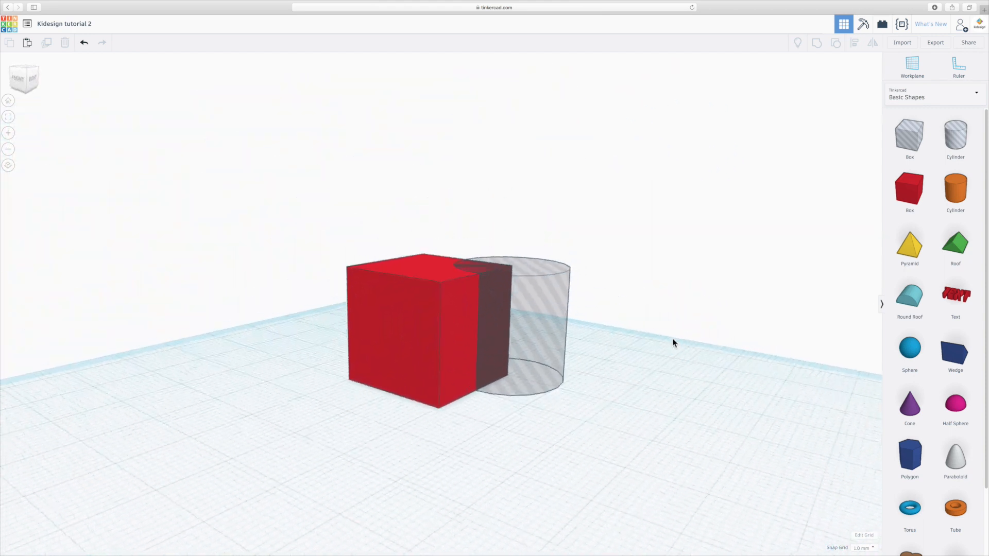
drag(673, 343, 592, 427)
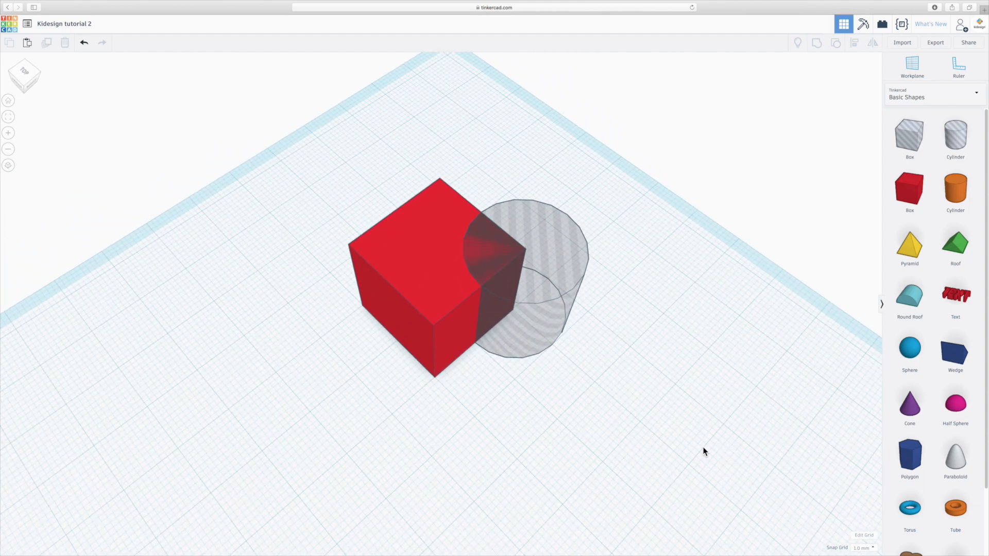
mouse_move(351, 228)
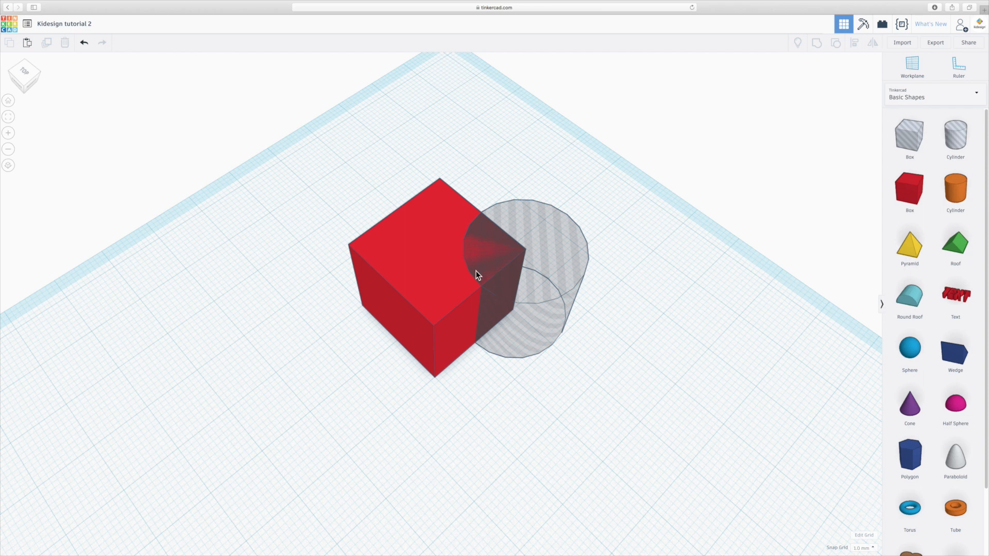
mouse_move(299, 185)
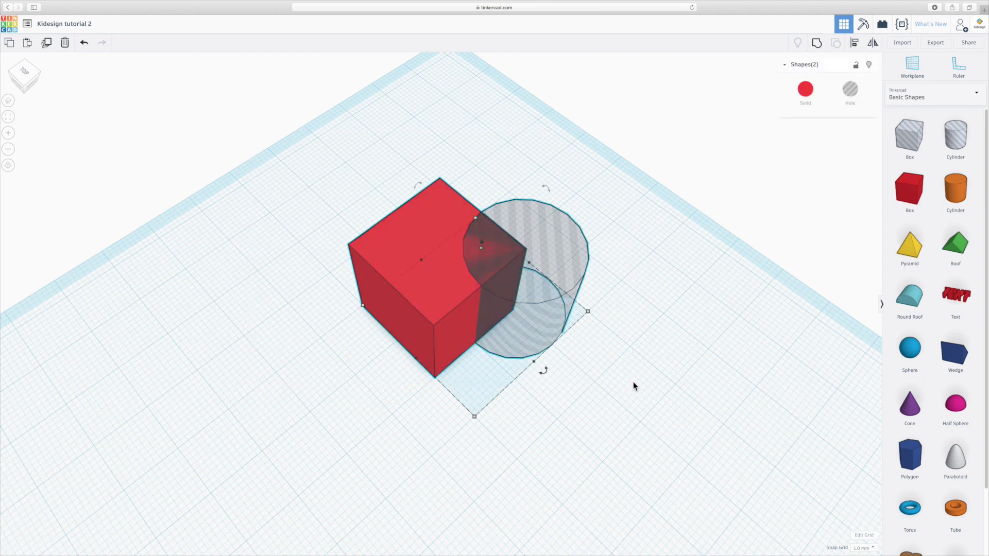
- Group the box with the cylinder hole, then move the hole to the box edge's midpoint
click(814, 44)
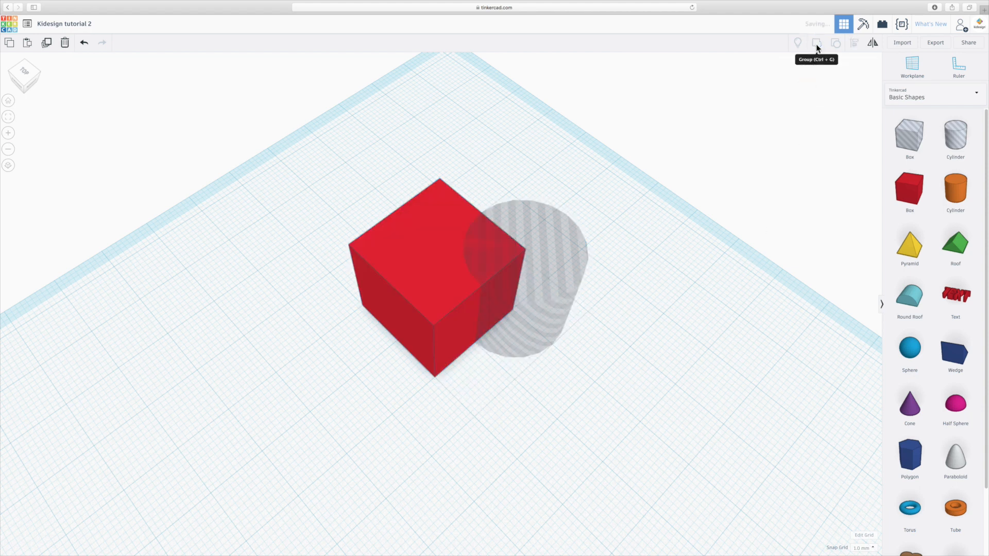
click(816, 43)
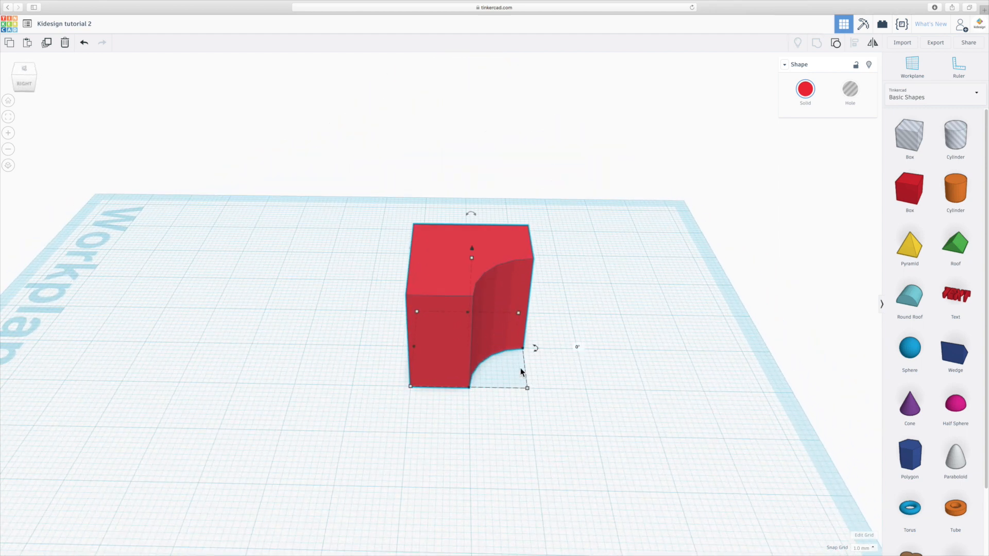
mouse_move(495, 355)
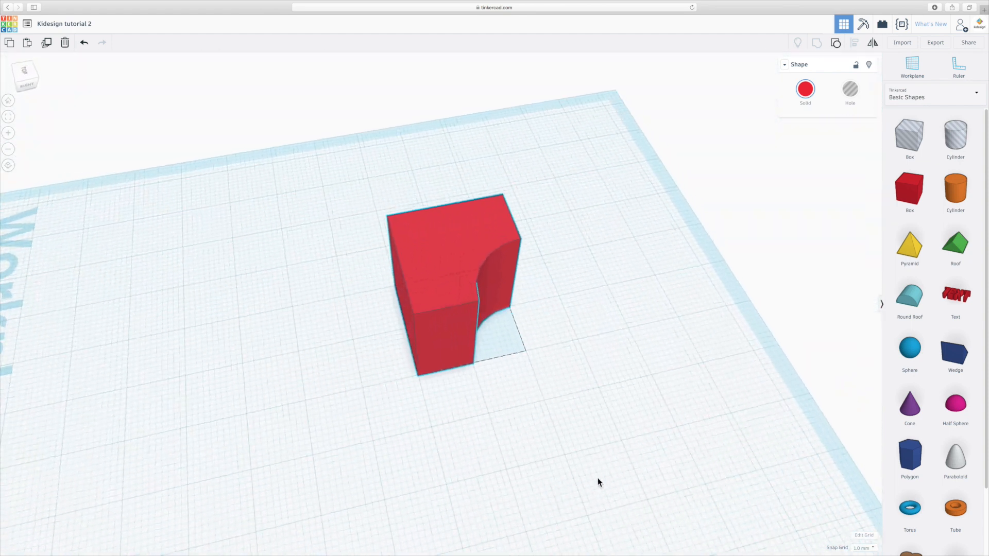
drag(597, 483, 530, 413)
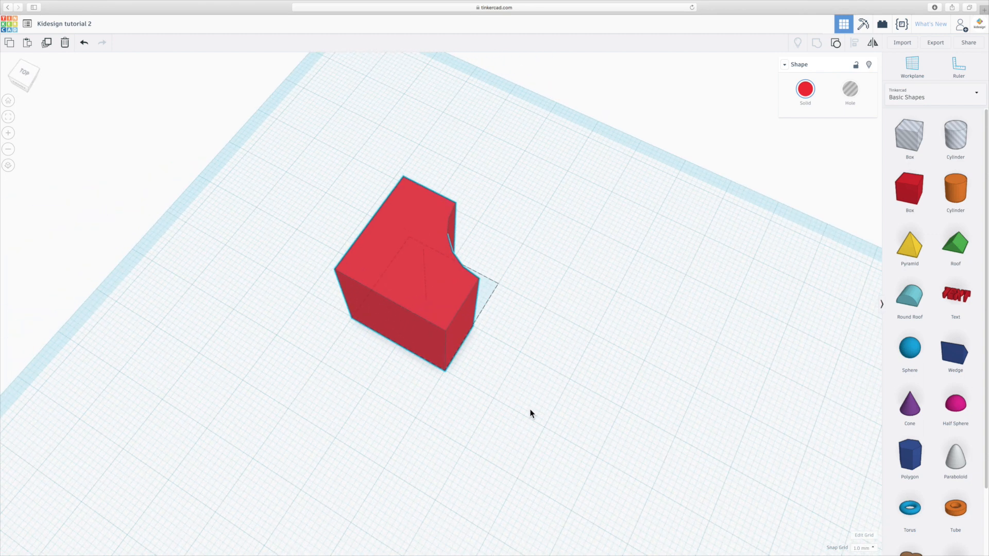
click(403, 277)
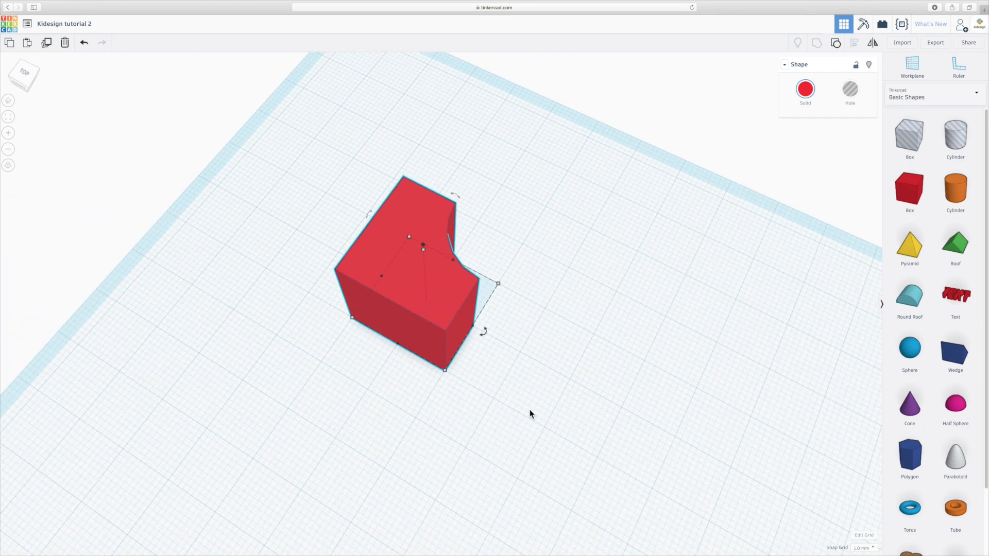
mouse_move(437, 306)
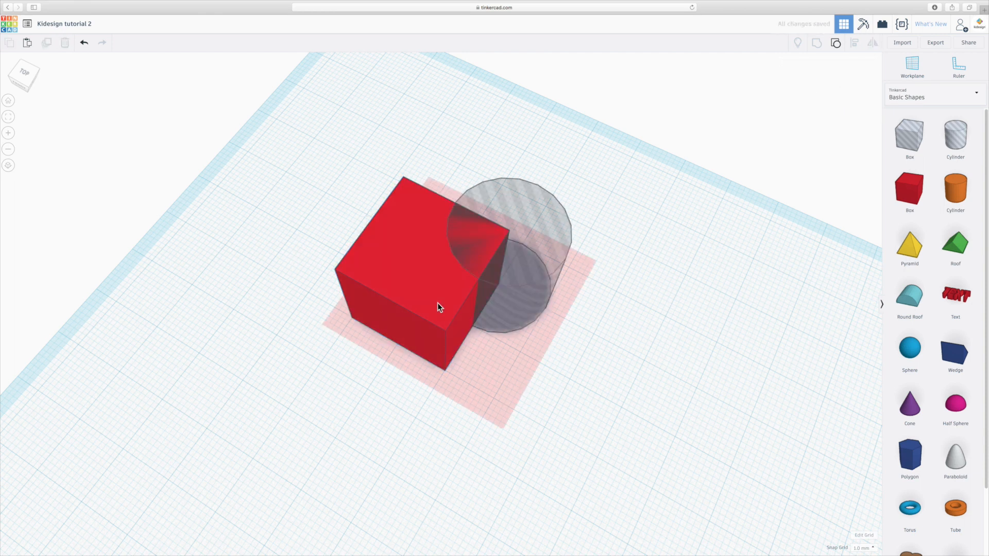
mouse_move(538, 302)
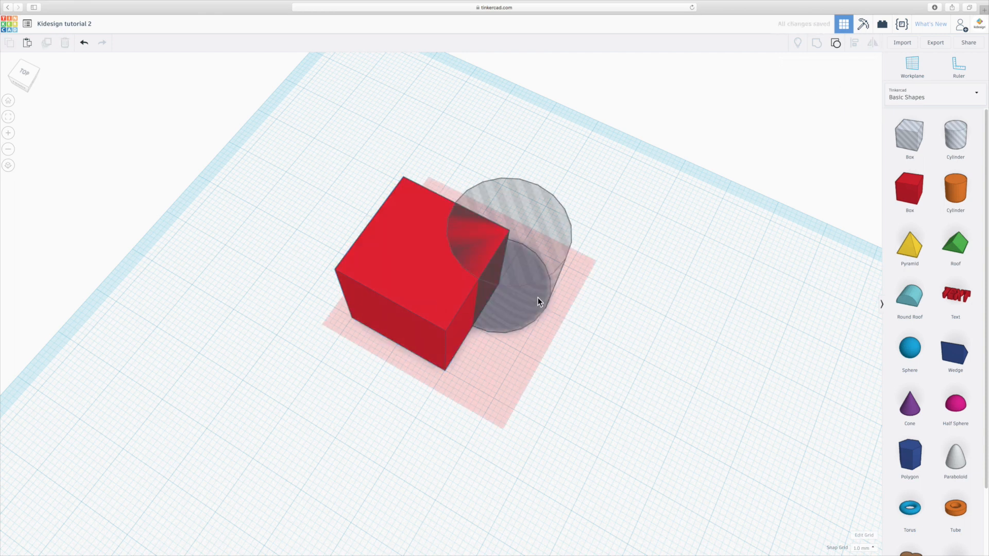
click(517, 294)
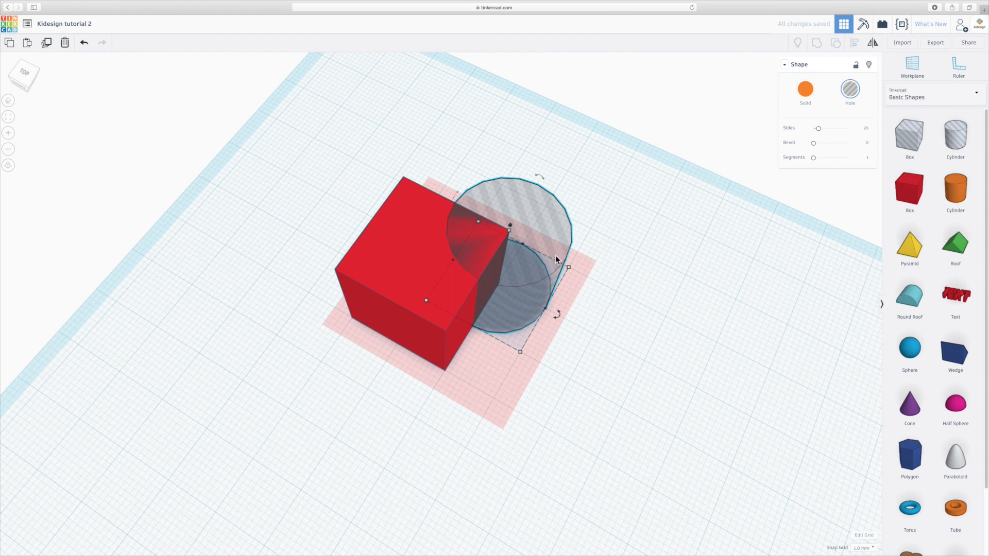
drag(555, 258, 523, 318)
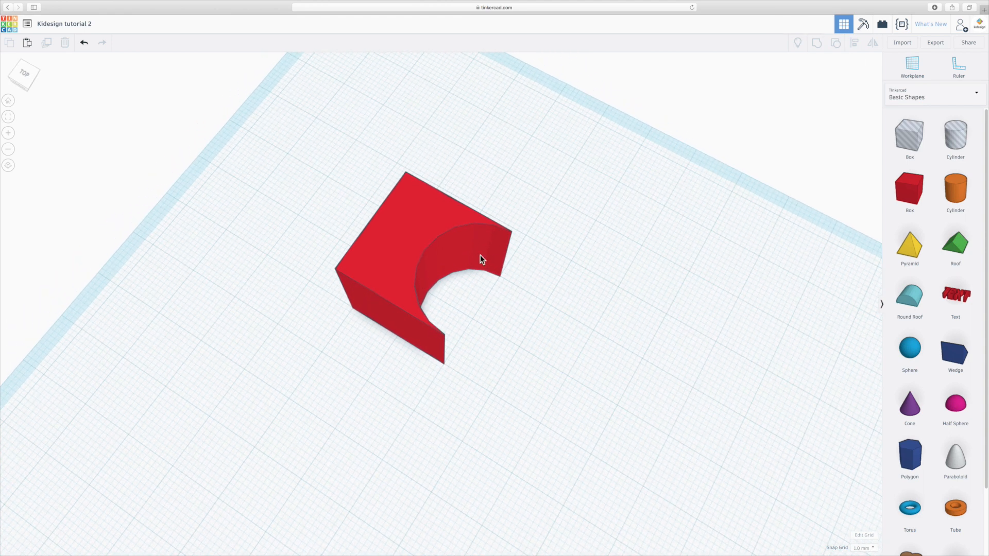
mouse_move(518, 278)
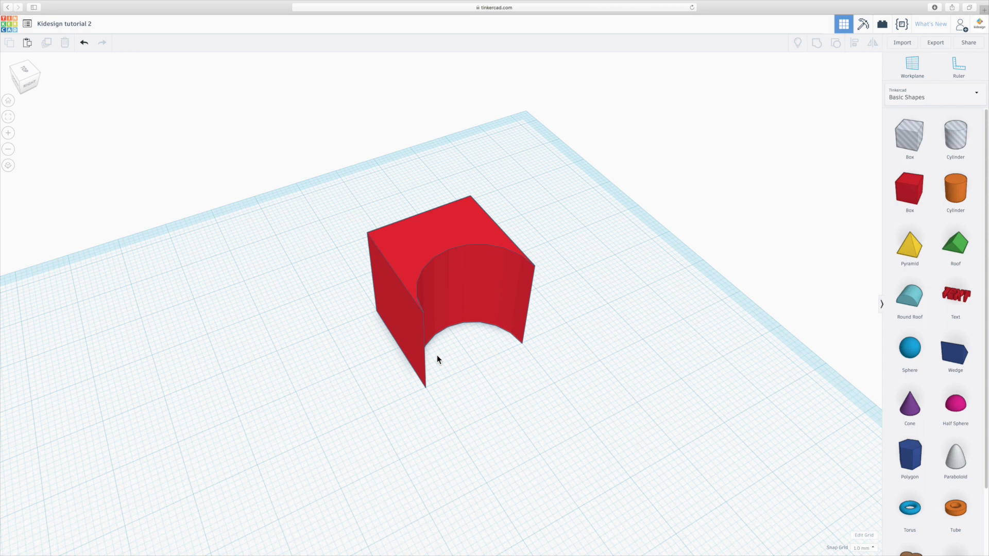
mouse_move(415, 389)
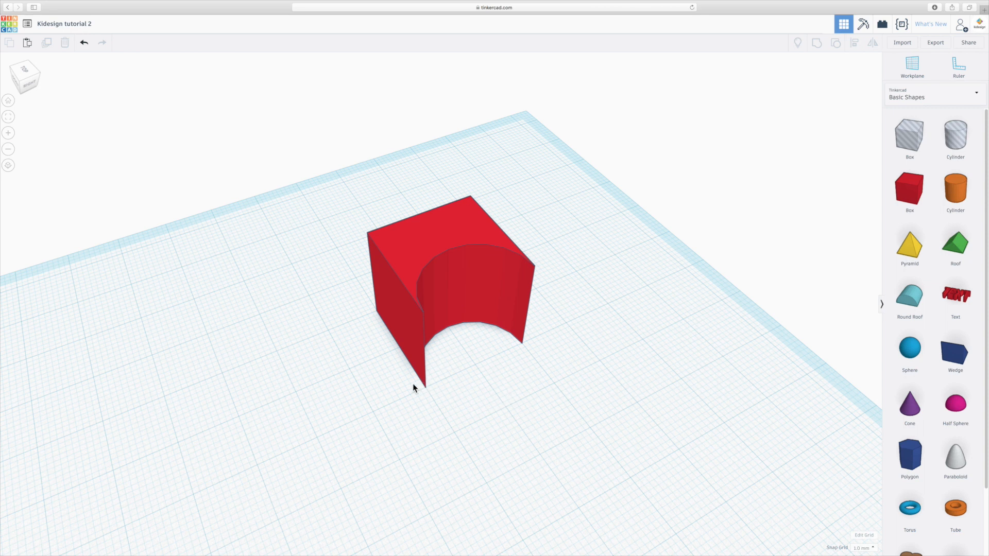
mouse_move(429, 413)
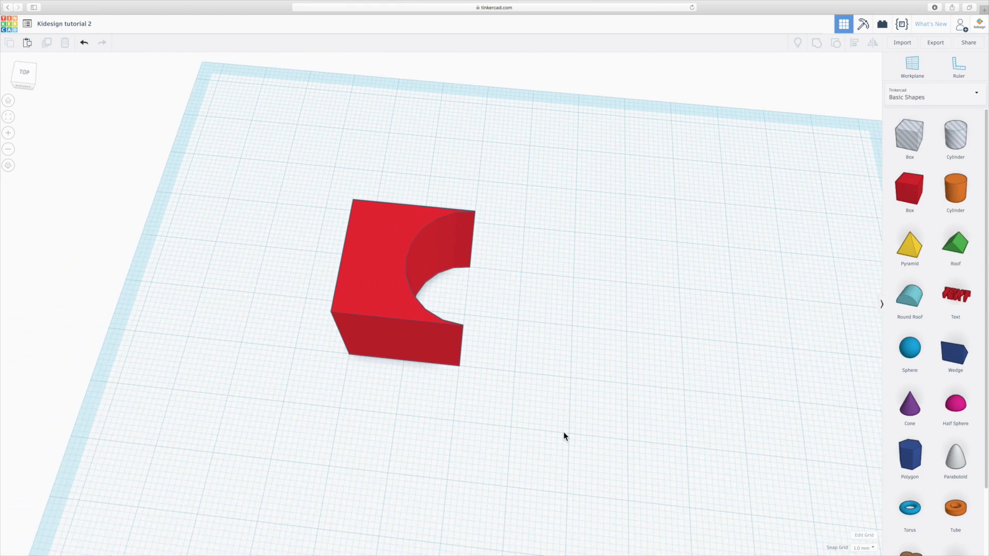
mouse_move(543, 416)
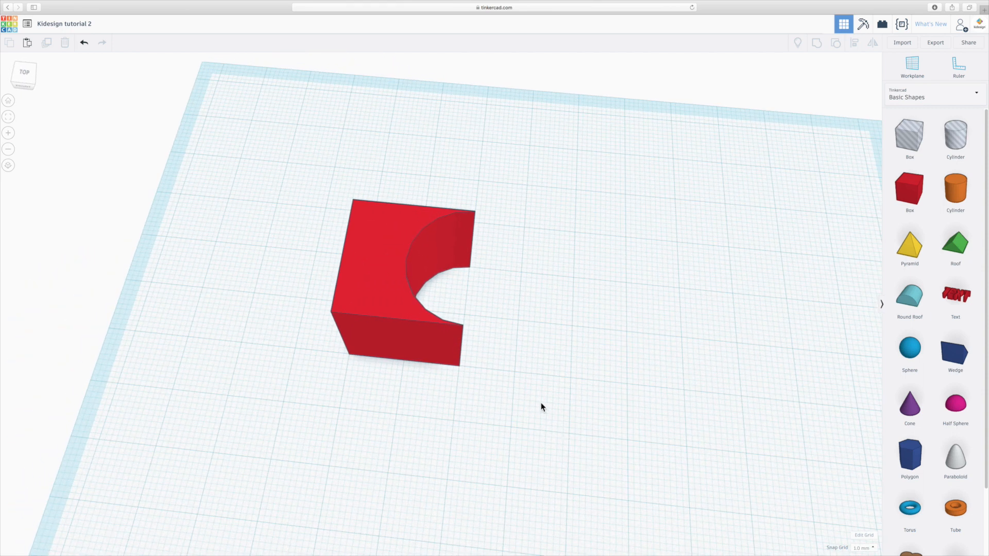
mouse_move(675, 336)
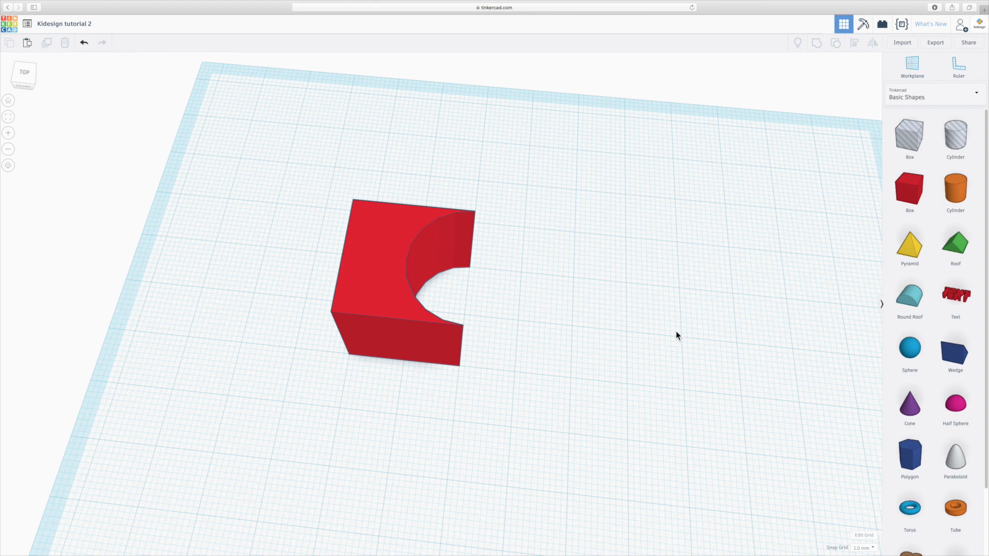
mouse_move(559, 343)
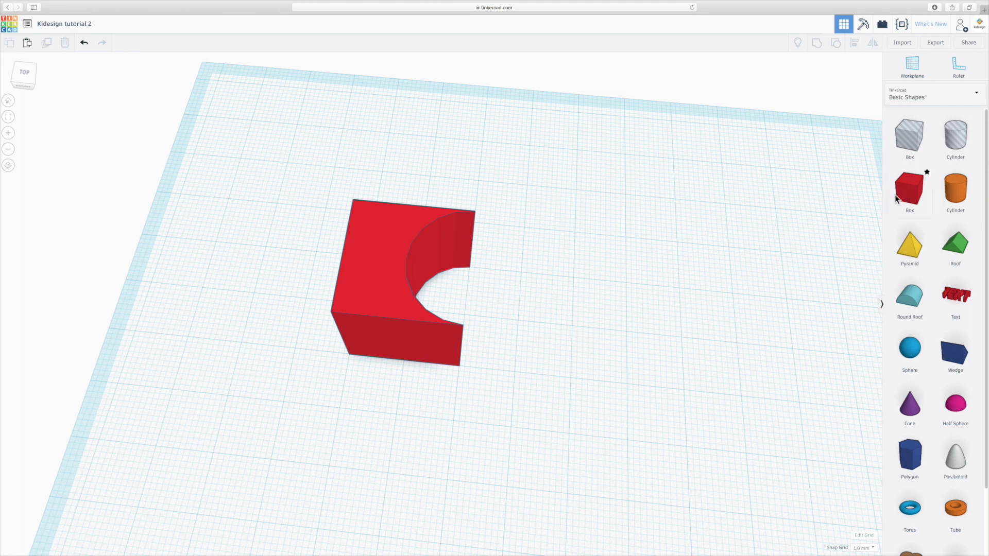
mouse_move(636, 198)
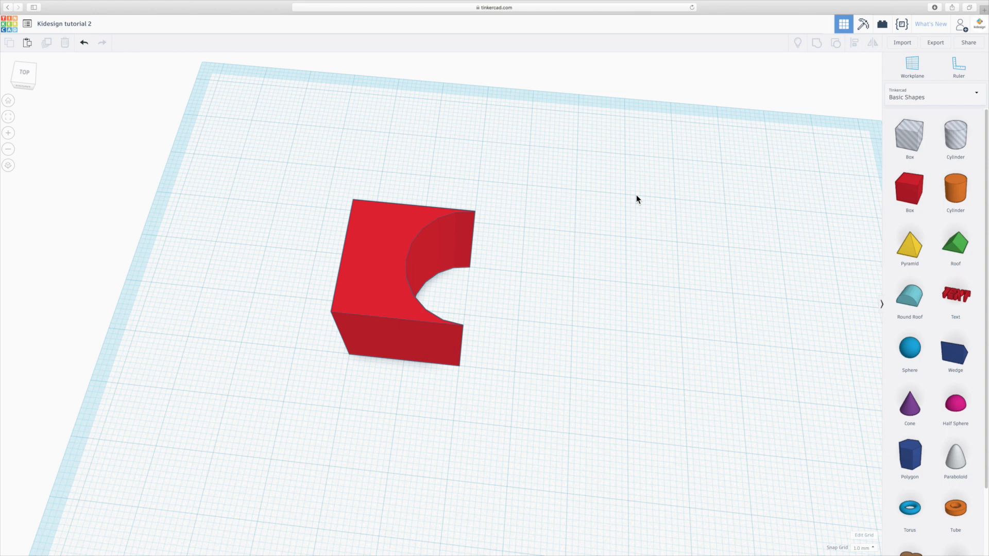
mouse_move(772, 208)
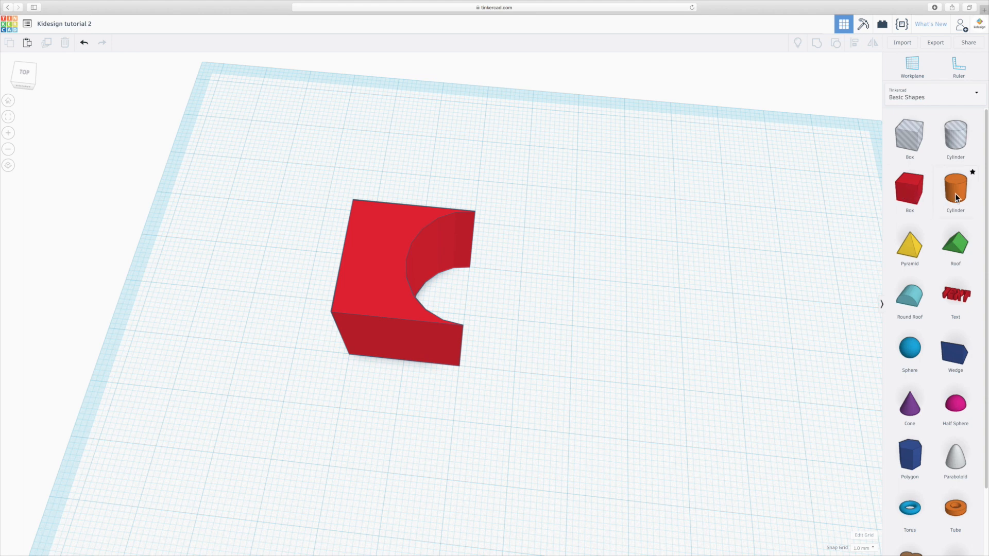
- Place a solid orange cylinder on the workplane beside the notched box
click(955, 190)
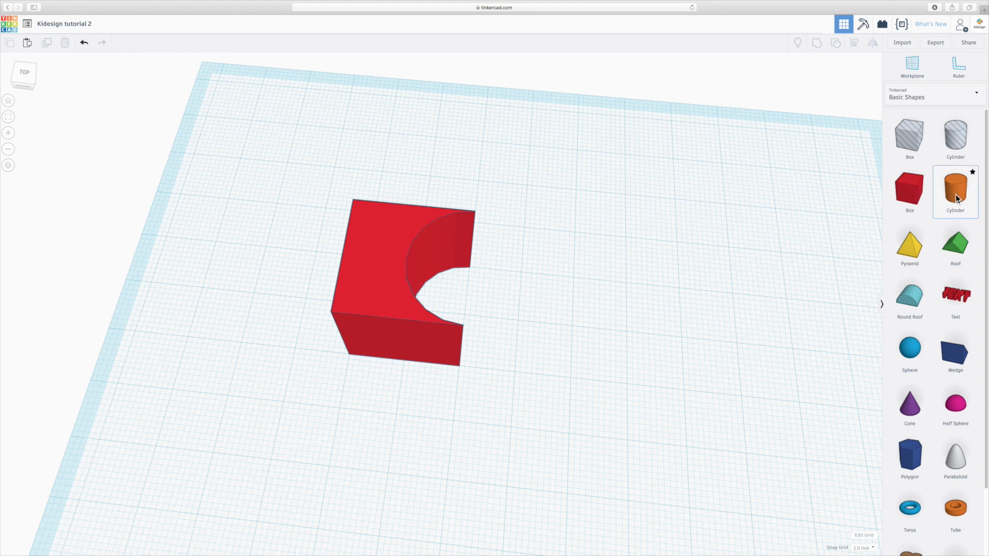
click(955, 189)
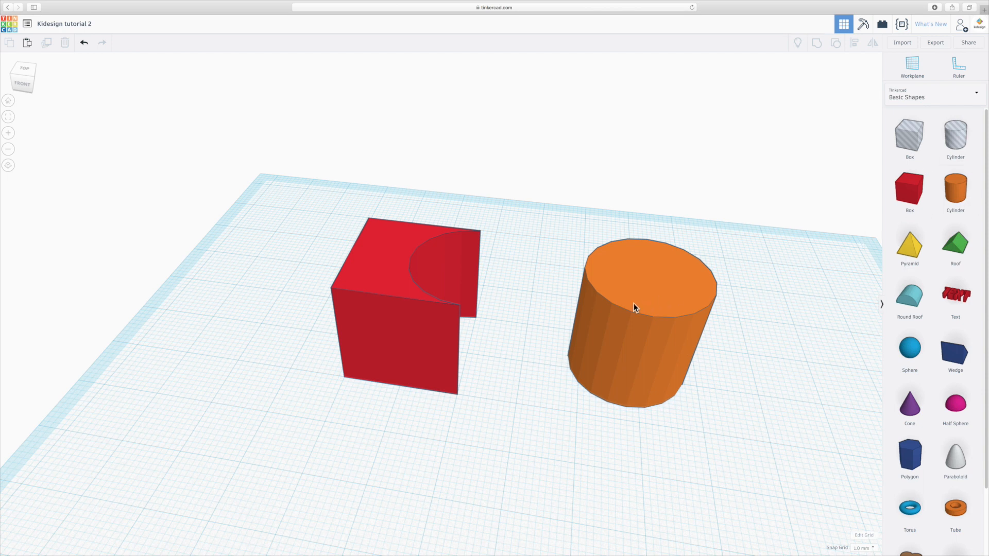
click(635, 307)
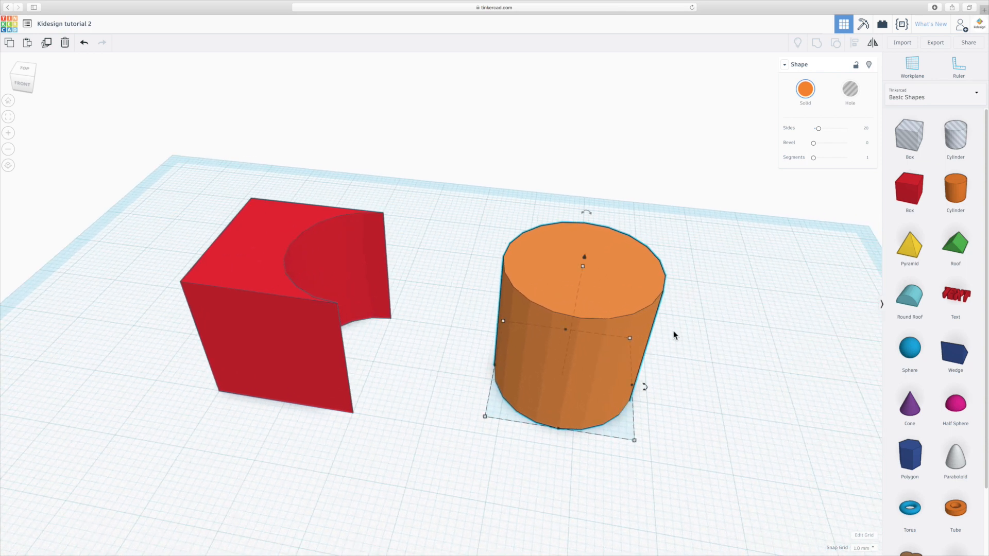
mouse_move(670, 336)
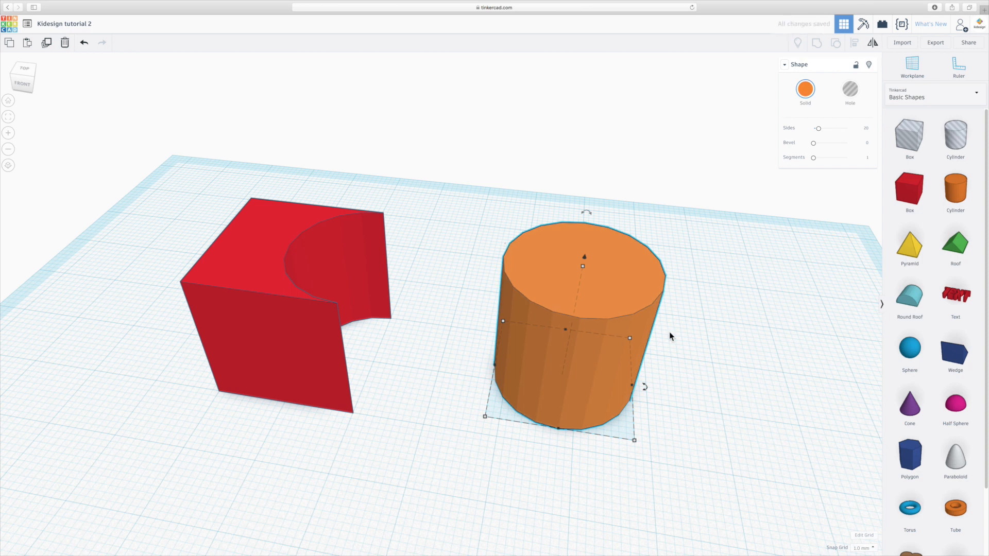
mouse_move(685, 394)
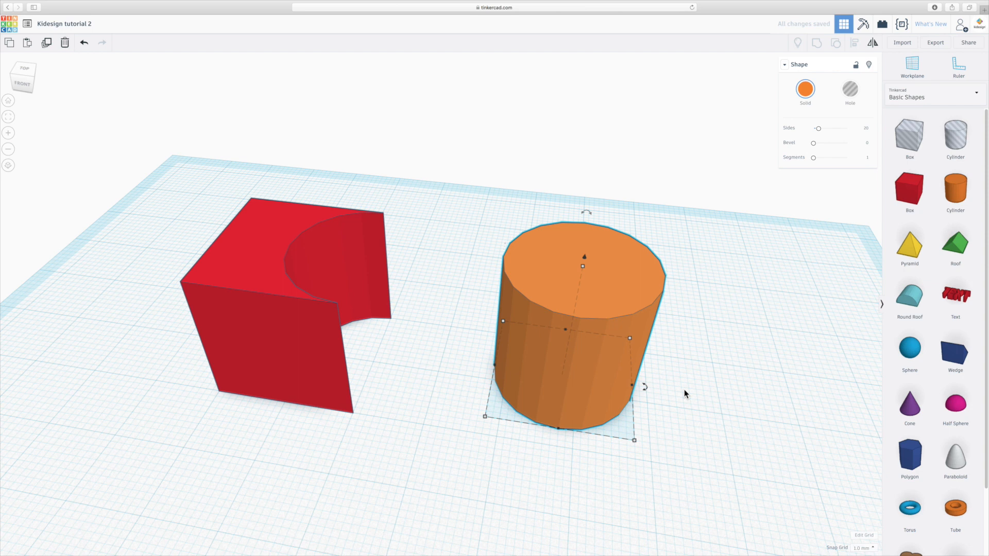
mouse_move(633, 457)
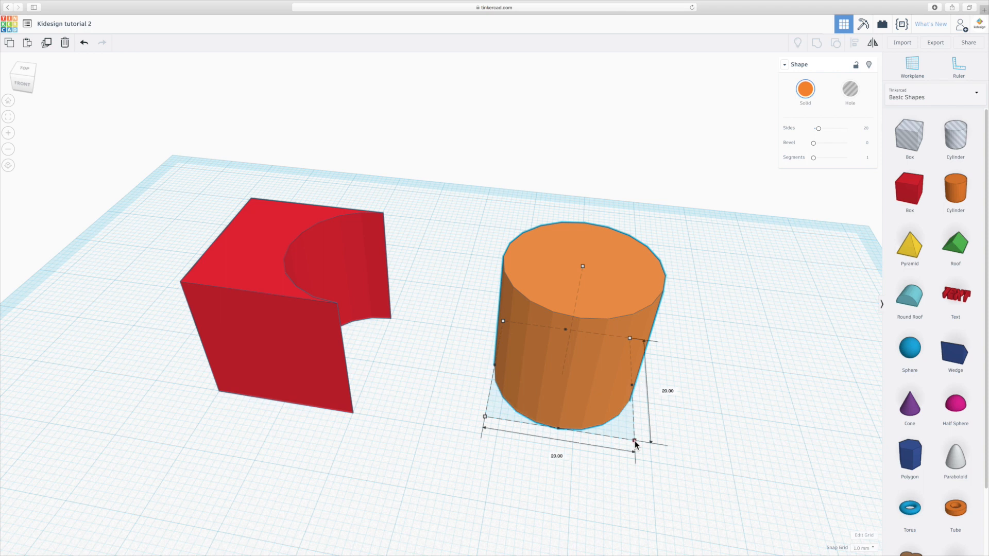
- Resize the second cylinder's footprint to 18 × 18 mm and view it from the front
drag(635, 443, 709, 429)
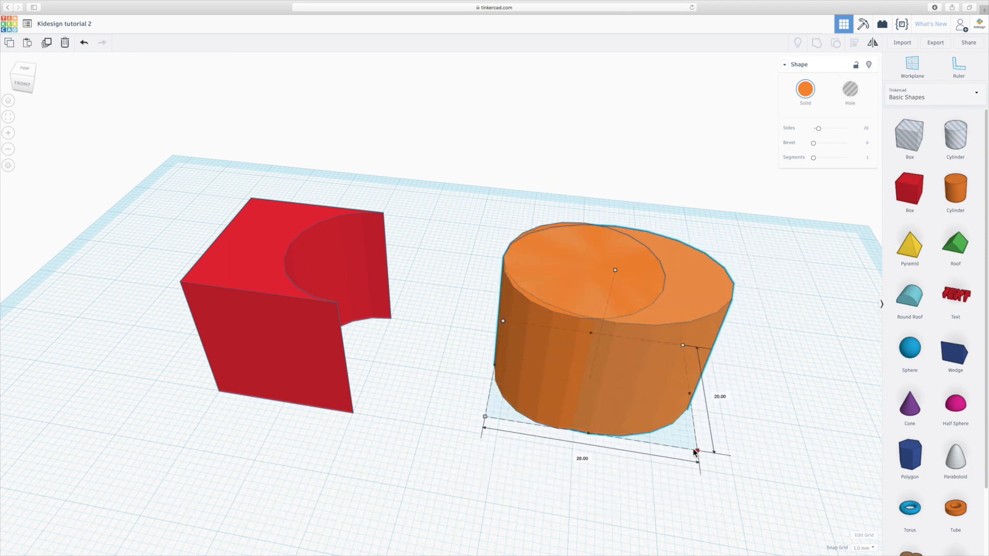
drag(696, 450, 674, 447)
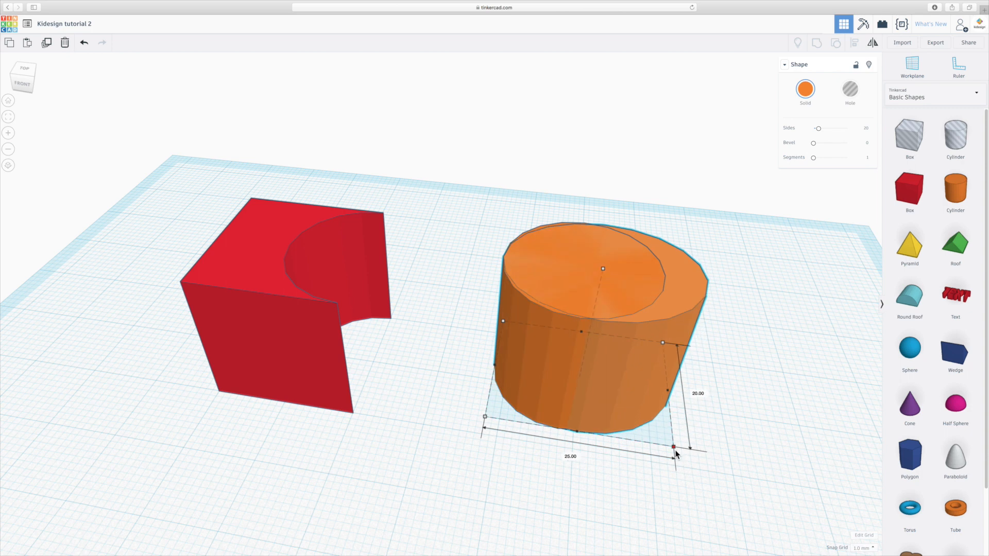
drag(673, 447, 668, 471)
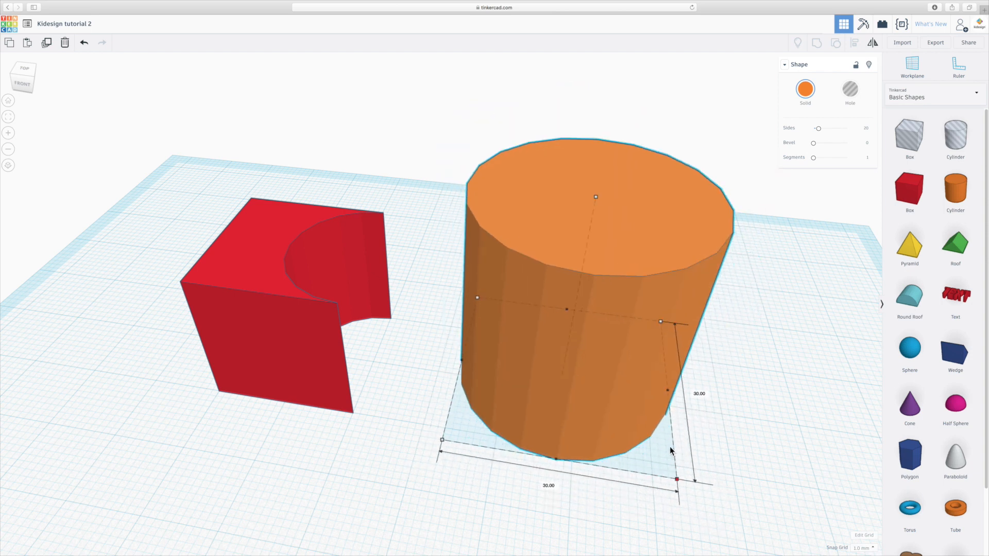
drag(676, 480, 634, 440)
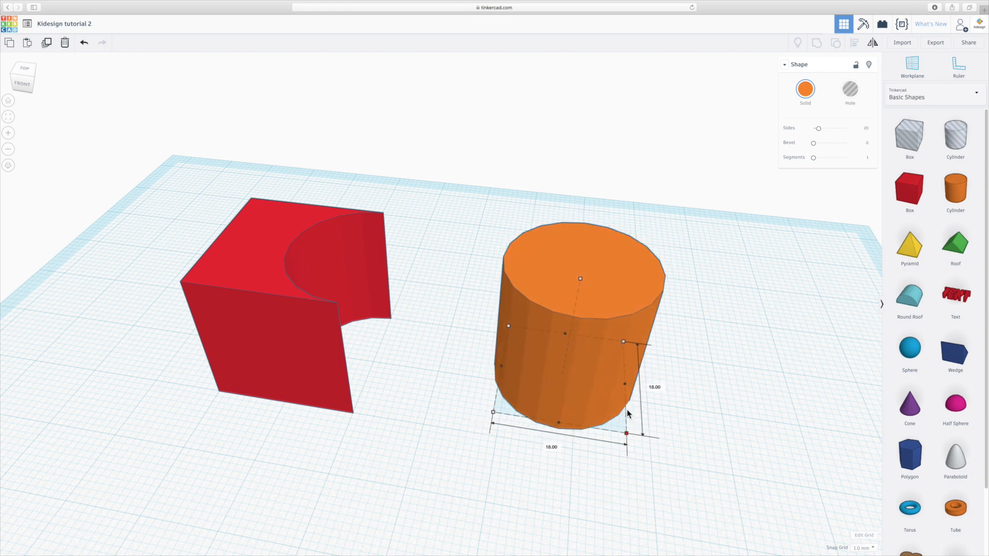
mouse_move(627, 419)
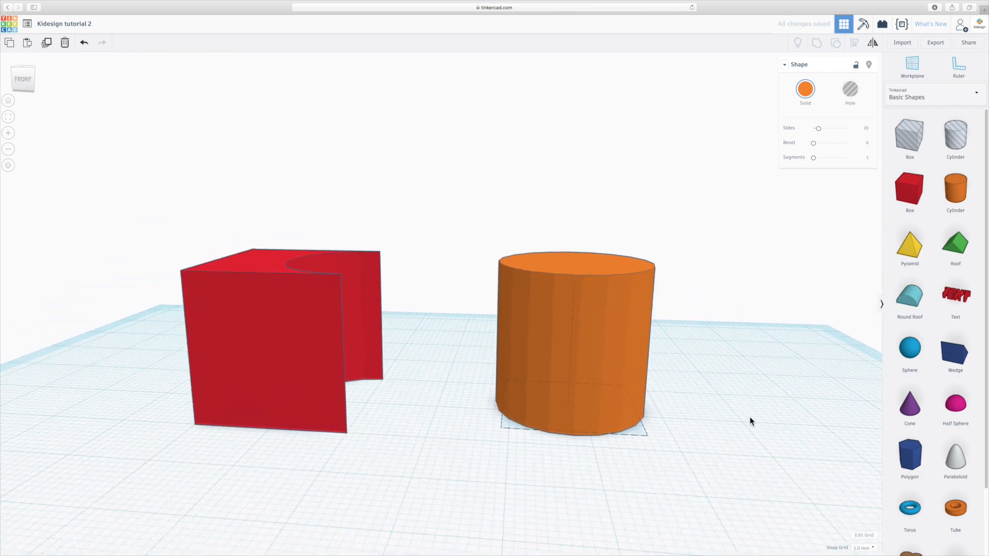
click(573, 340)
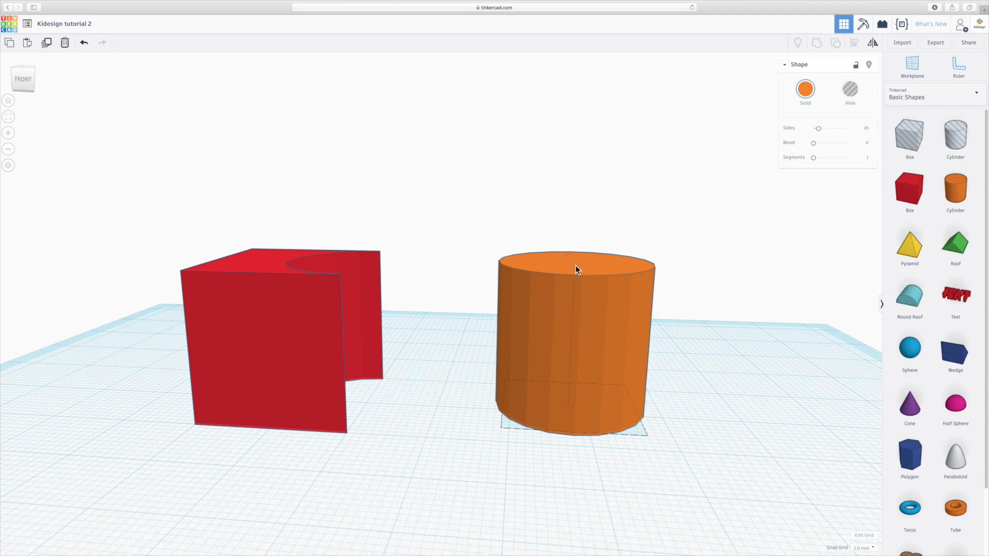
click(575, 269)
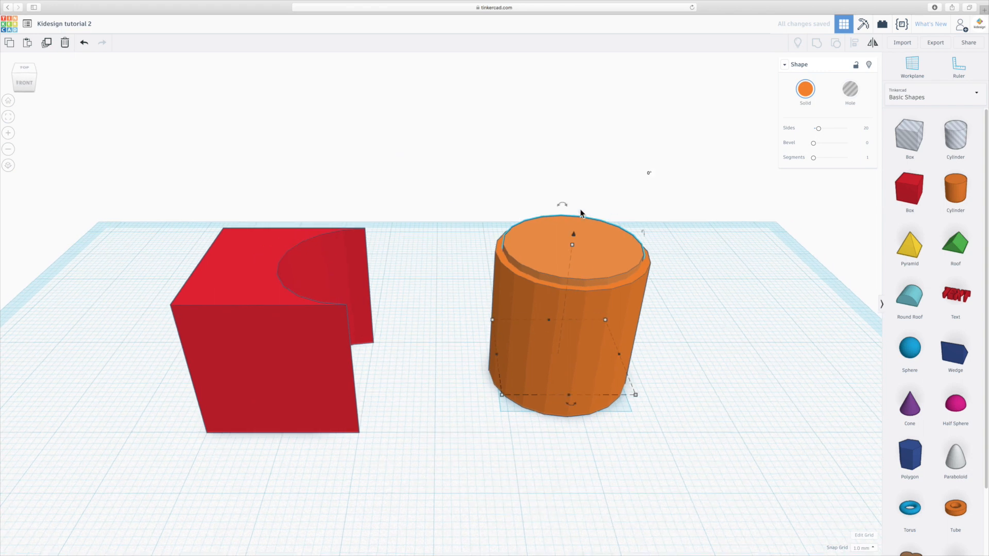
mouse_move(536, 378)
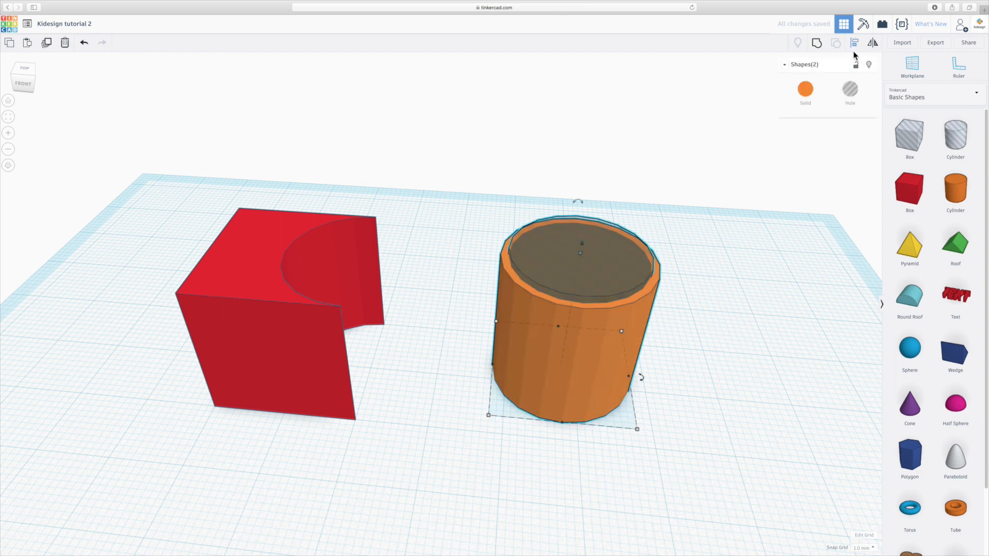
- Align the two cylinders to centre the smaller hole inside the larger one
click(817, 43)
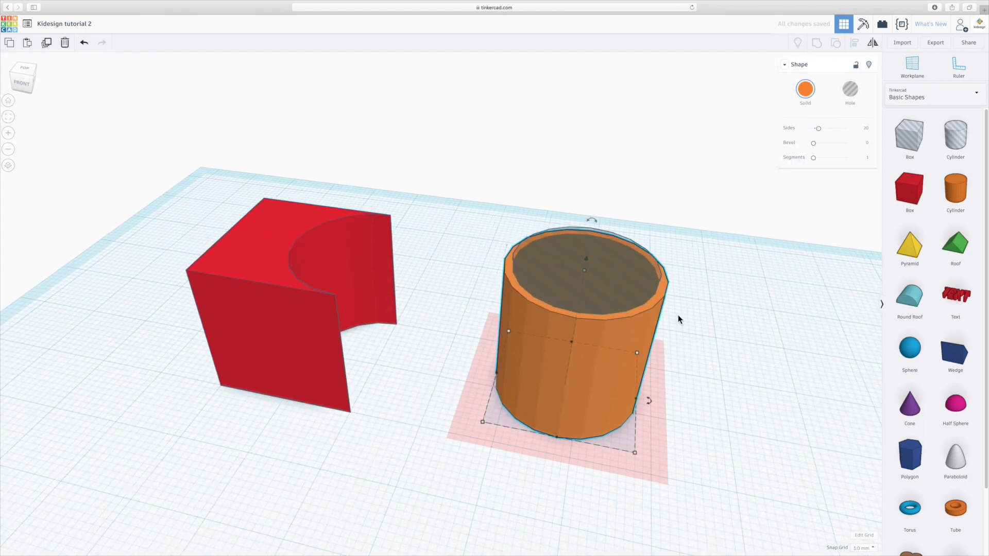
- Give the outer cylinder a 1 mm bevel, 10 segments and 64 sides
drag(814, 143, 820, 143)
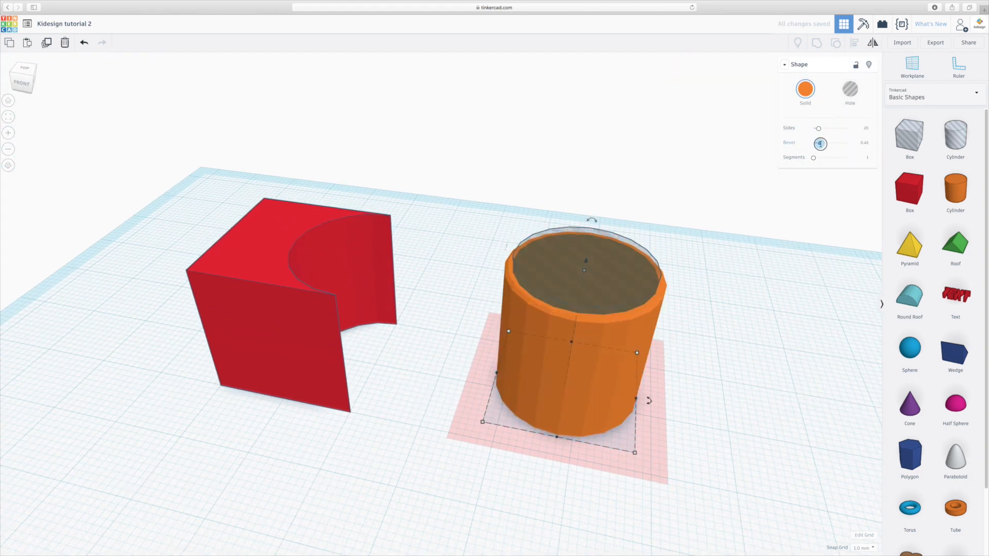
drag(820, 143, 829, 143)
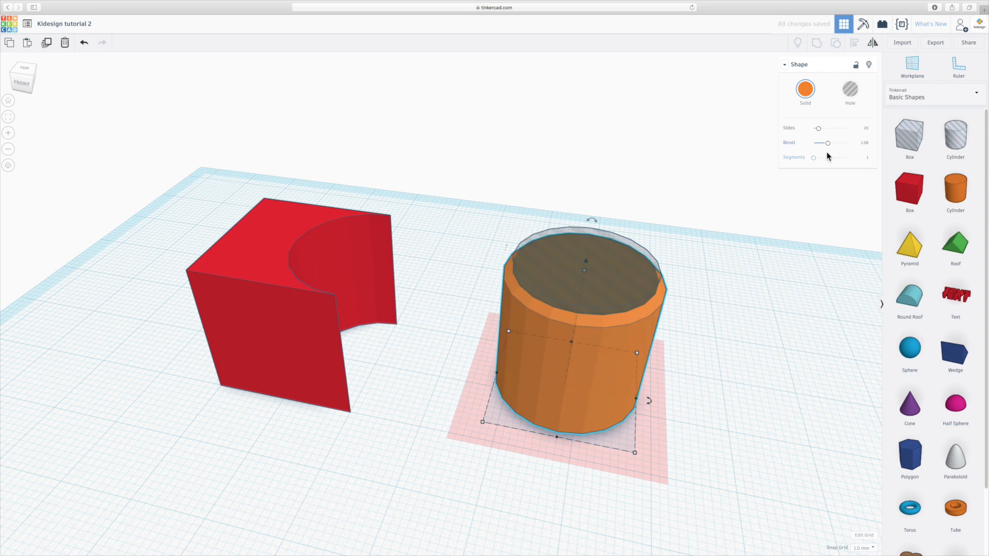
drag(814, 157, 822, 159)
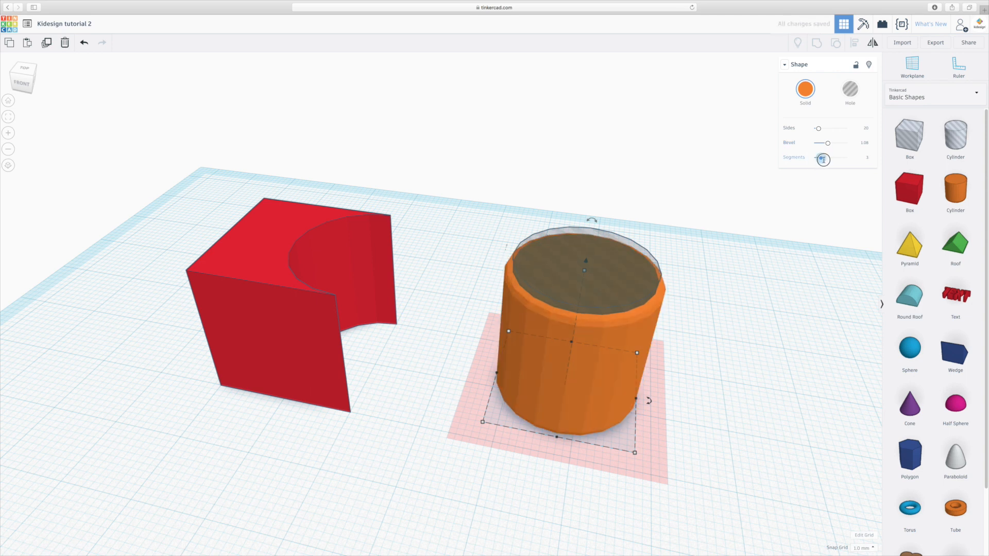
drag(823, 157, 848, 157)
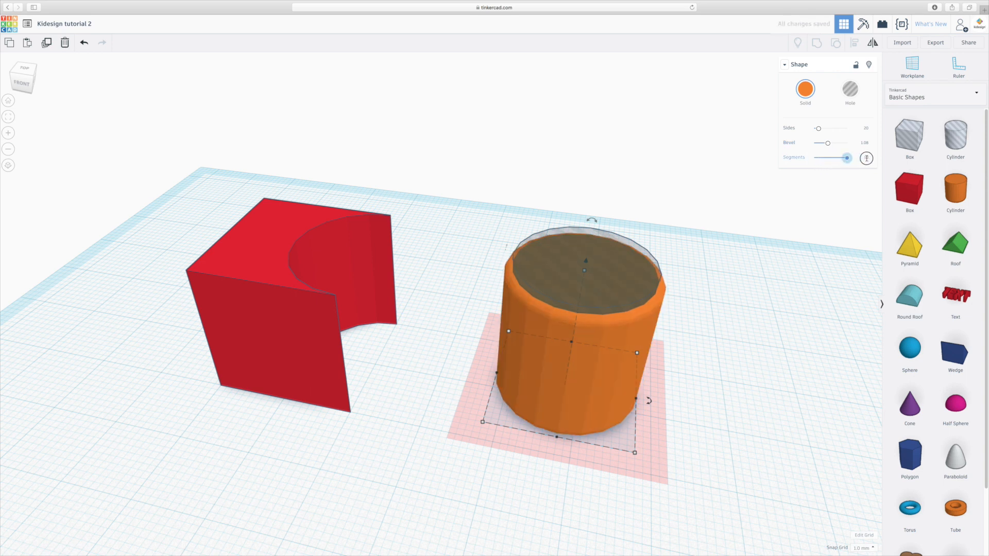
drag(818, 128, 836, 128)
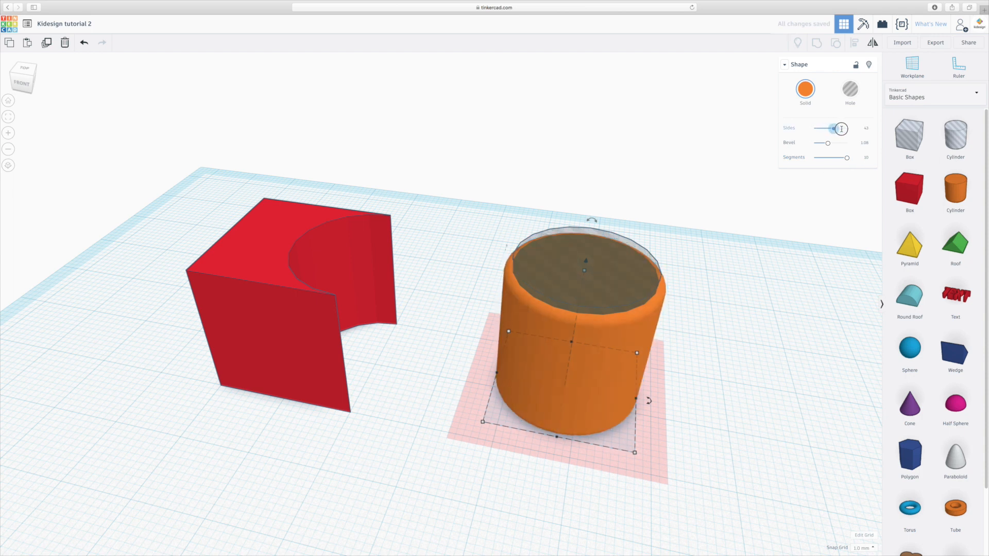
drag(834, 128, 846, 128)
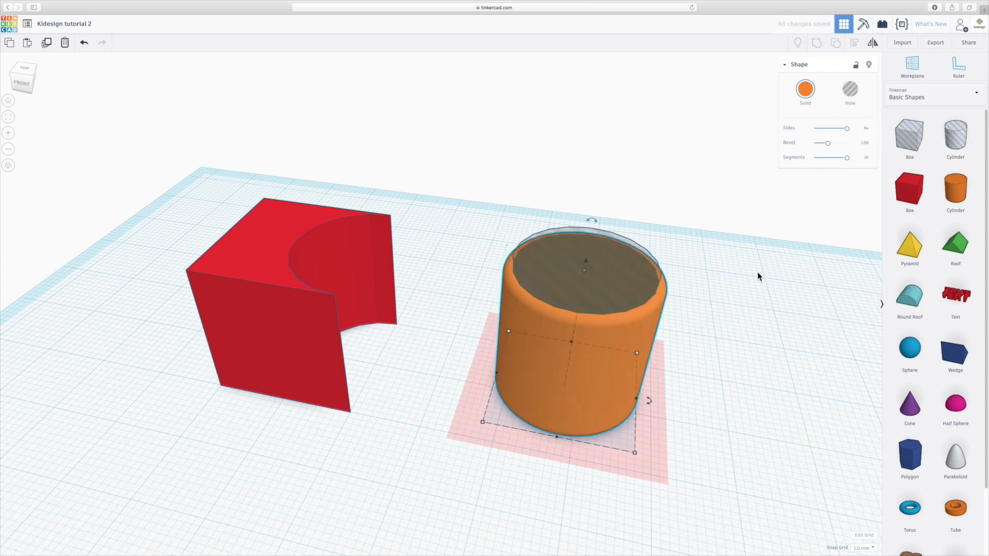
click(717, 290)
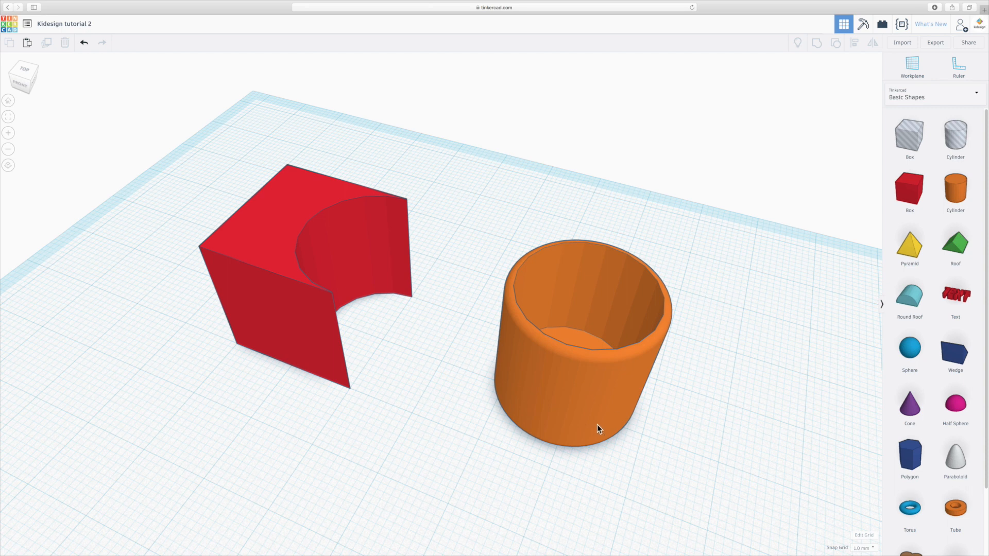
- Ungroup the cup, widen its outer cylinder to 22 mm around the 18 mm hole, and regroup
click(596, 426)
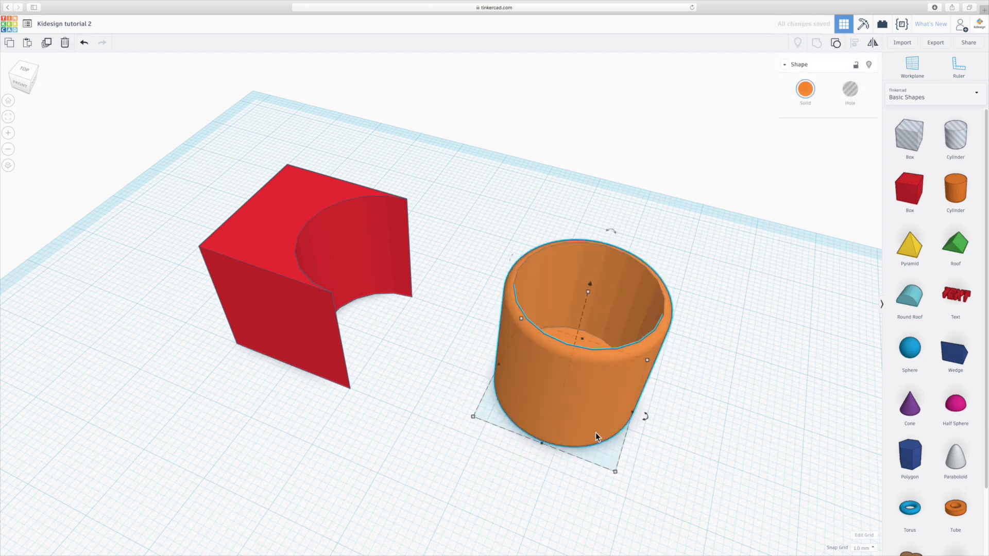
mouse_move(598, 331)
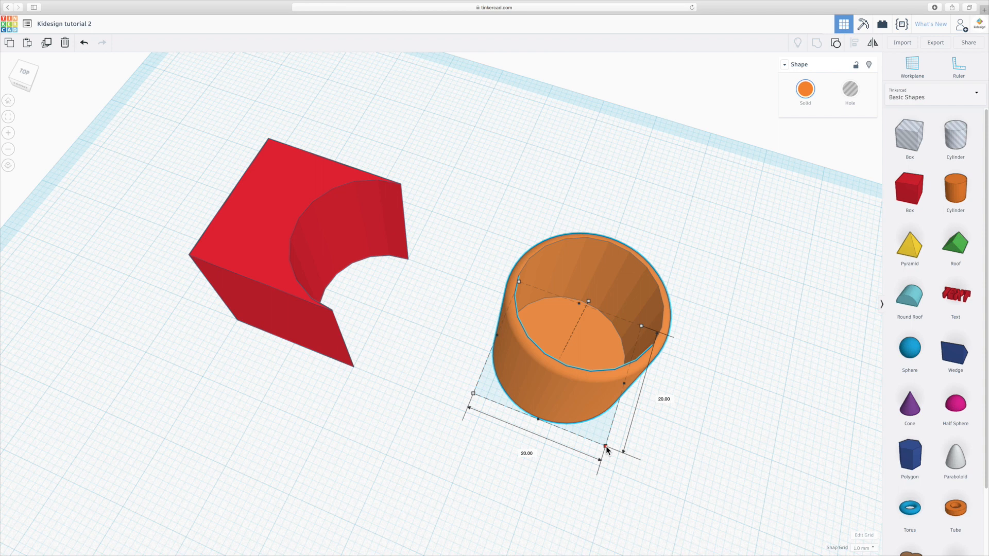
drag(604, 449, 612, 454)
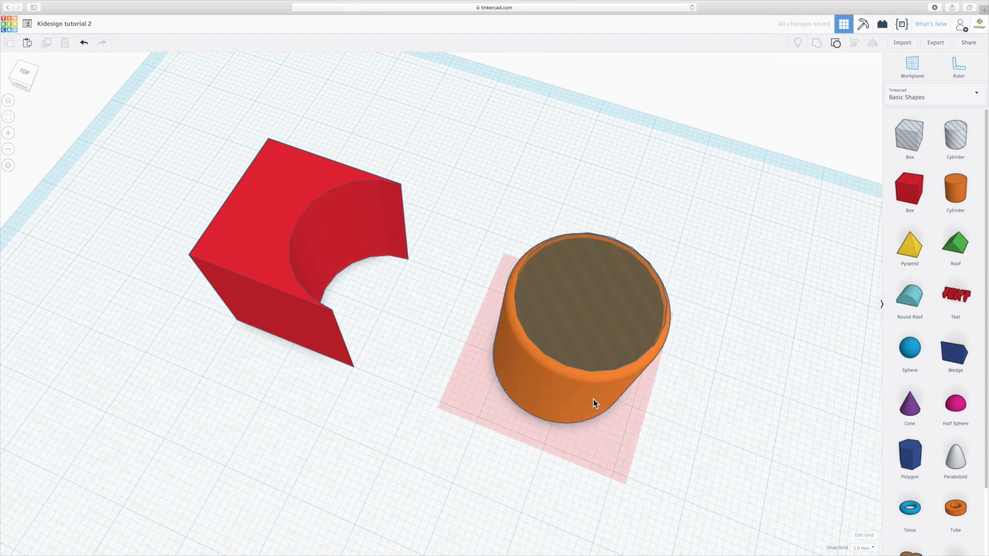
click(594, 400)
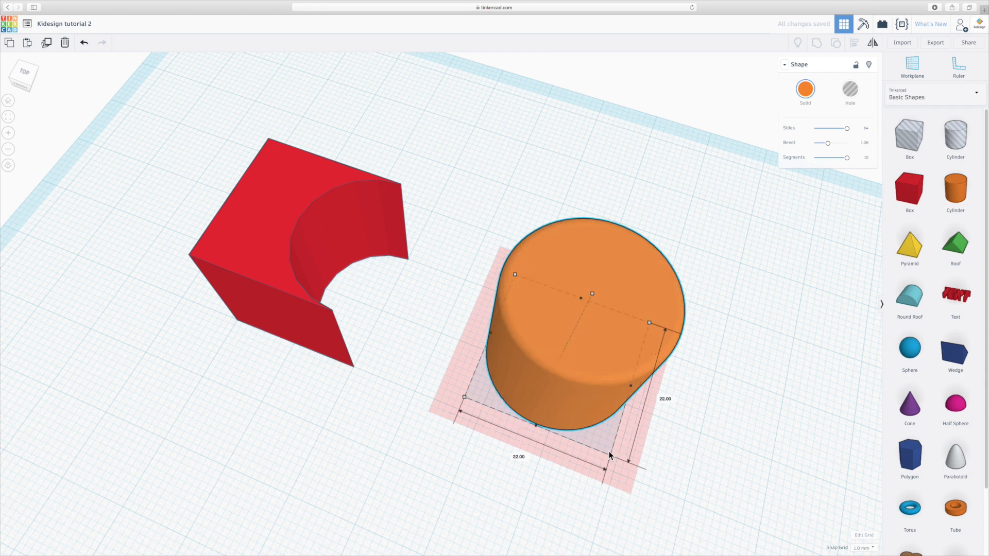
drag(608, 455, 604, 448)
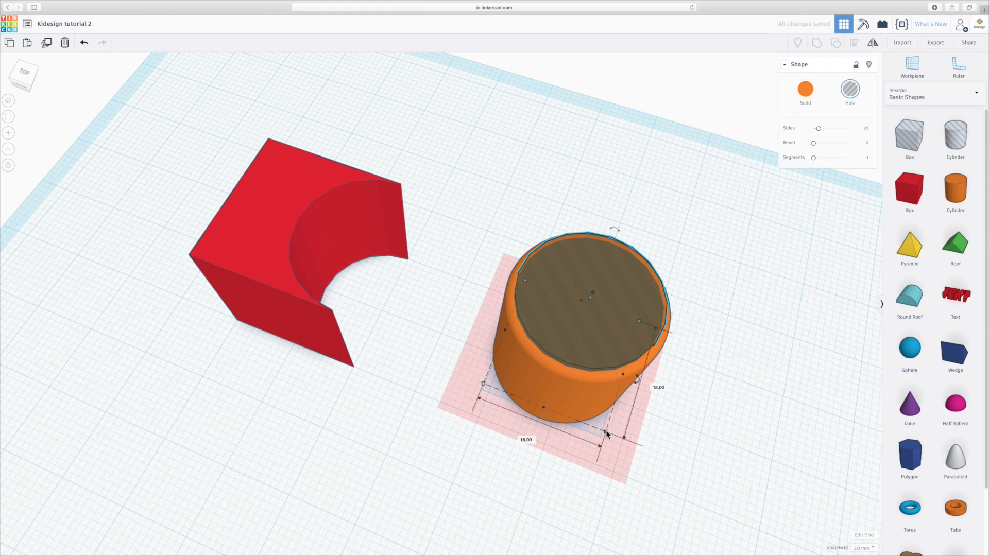
drag(623, 435, 600, 422)
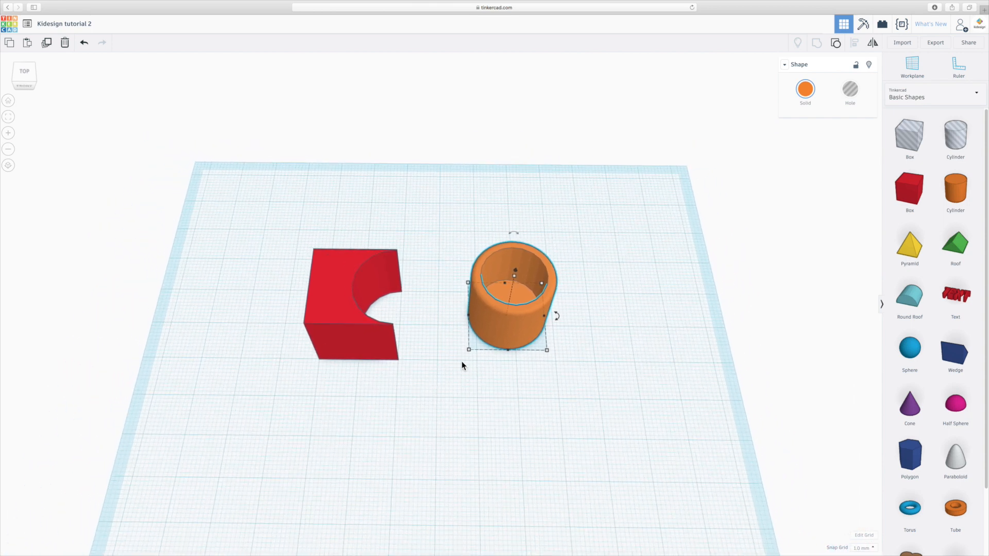
mouse_move(470, 369)
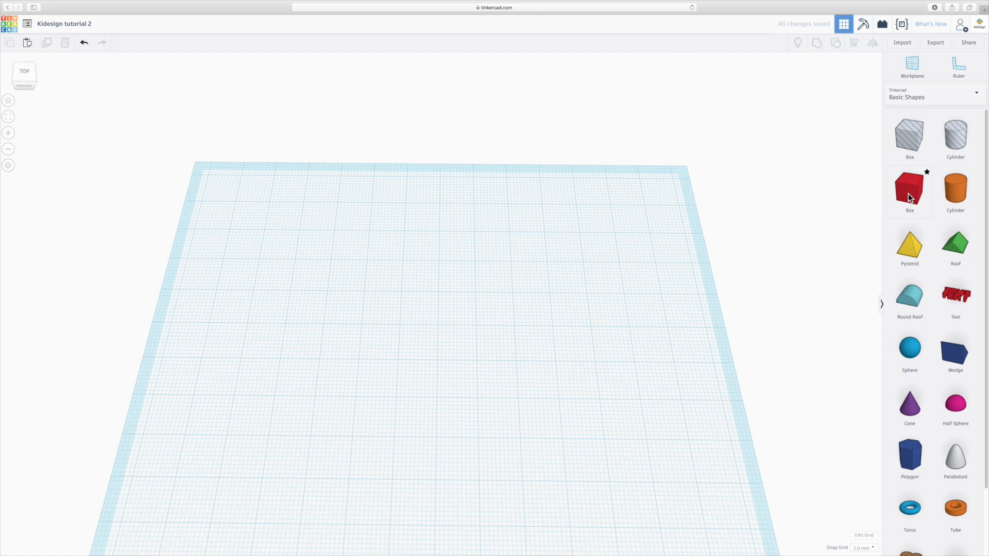
- Add a red box and stretch it into a long, thin flat slab
click(909, 189)
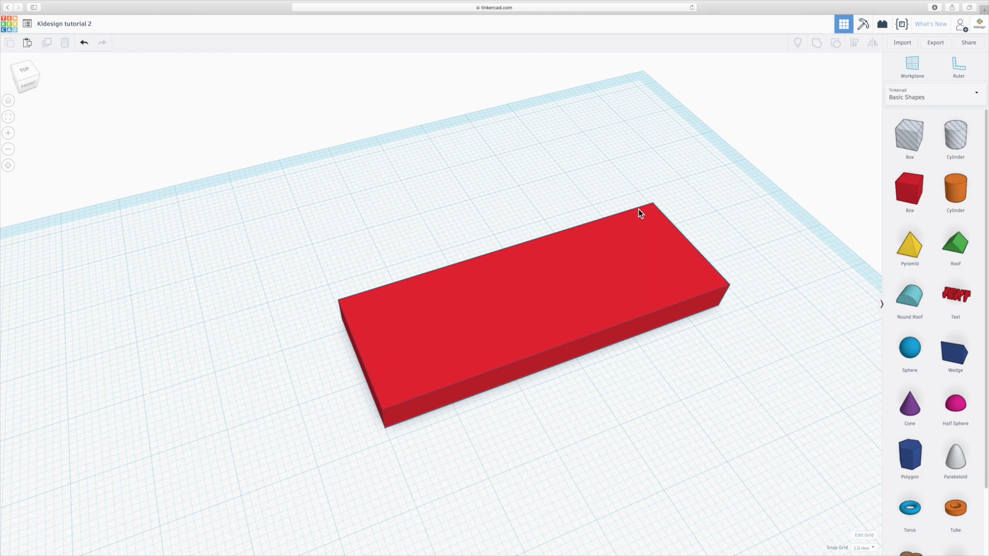
mouse_move(718, 285)
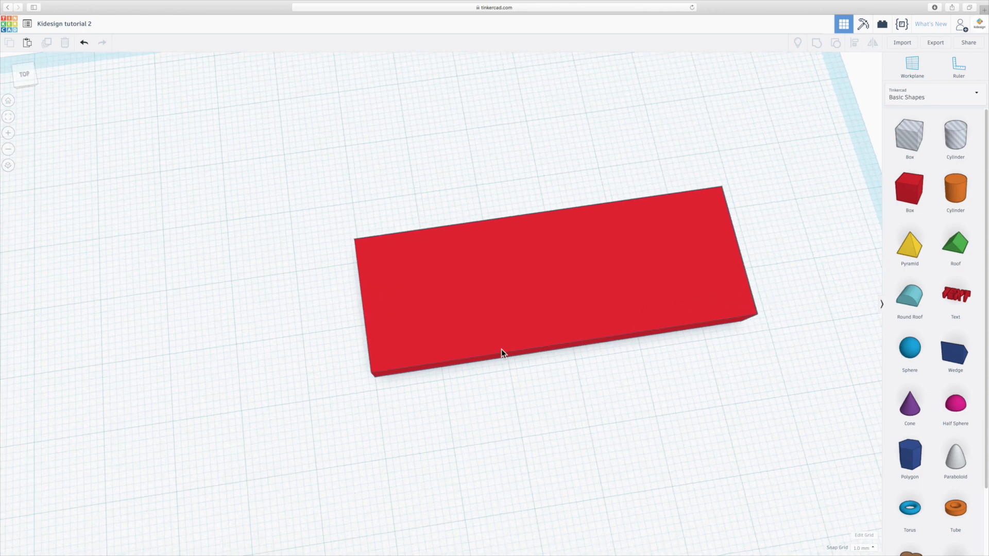
drag(505, 353, 640, 365)
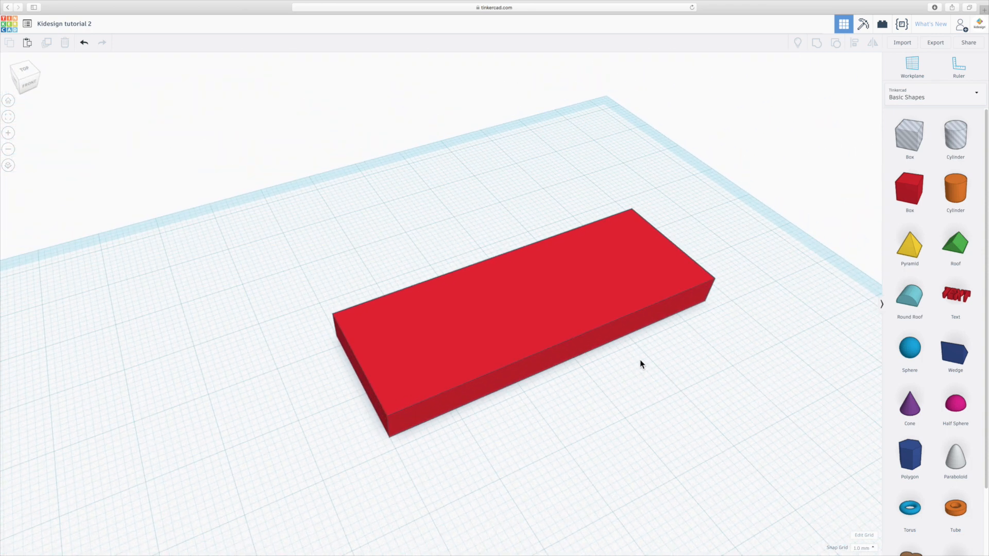
mouse_move(564, 404)
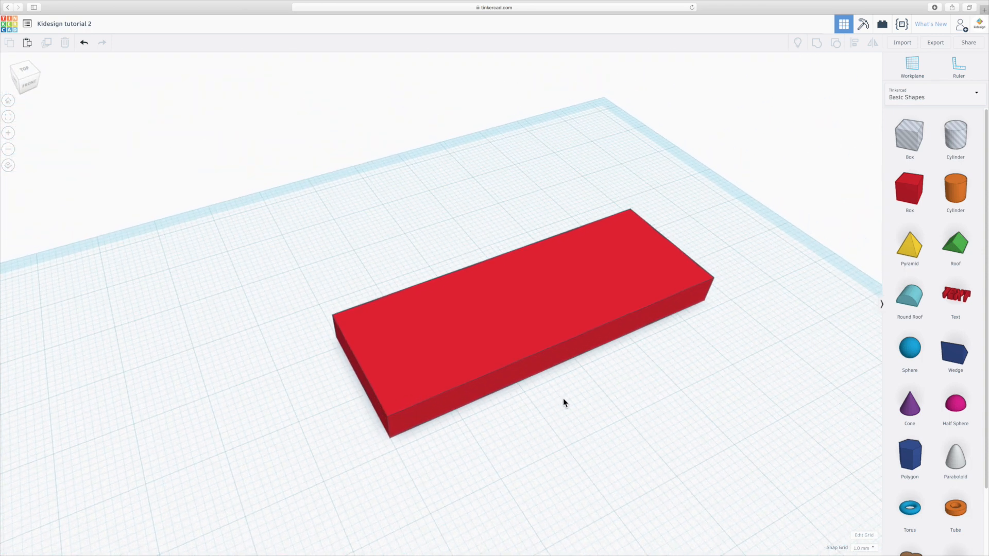
click(524, 310)
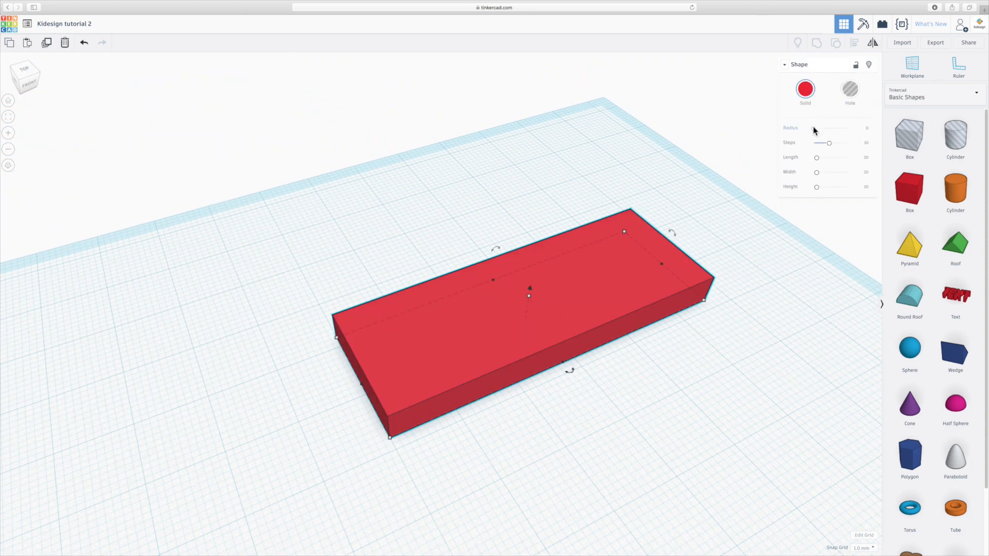
drag(817, 128, 820, 128)
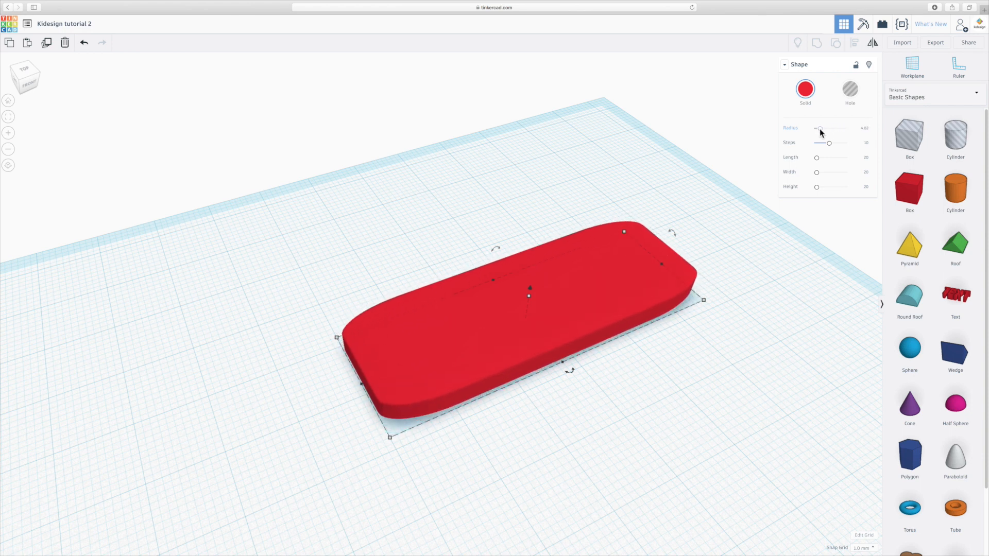
drag(820, 128, 812, 128)
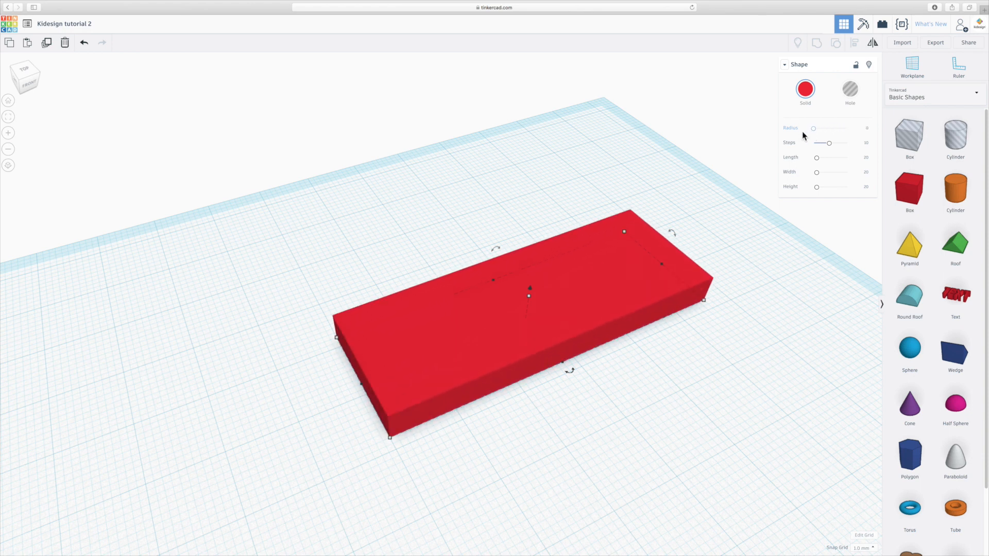
click(651, 390)
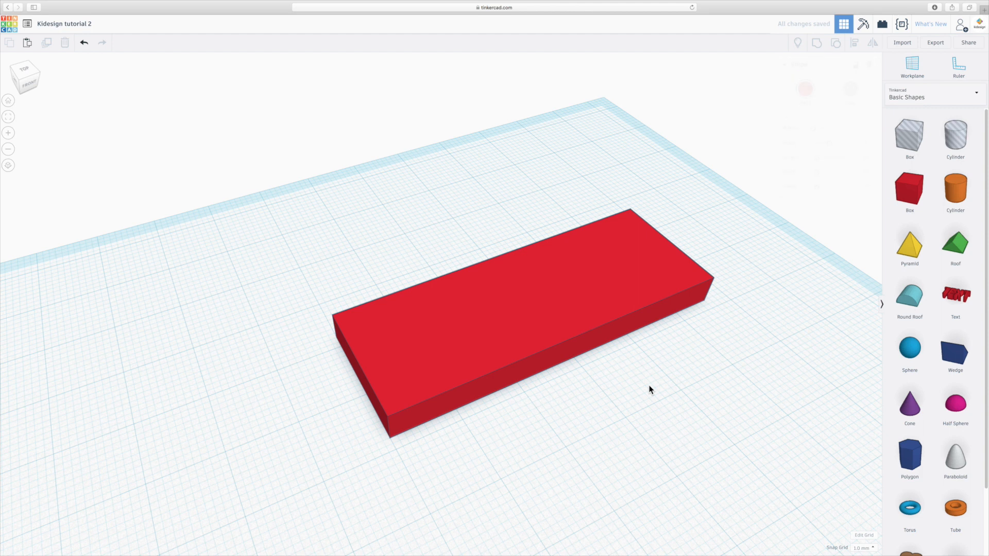
mouse_move(884, 203)
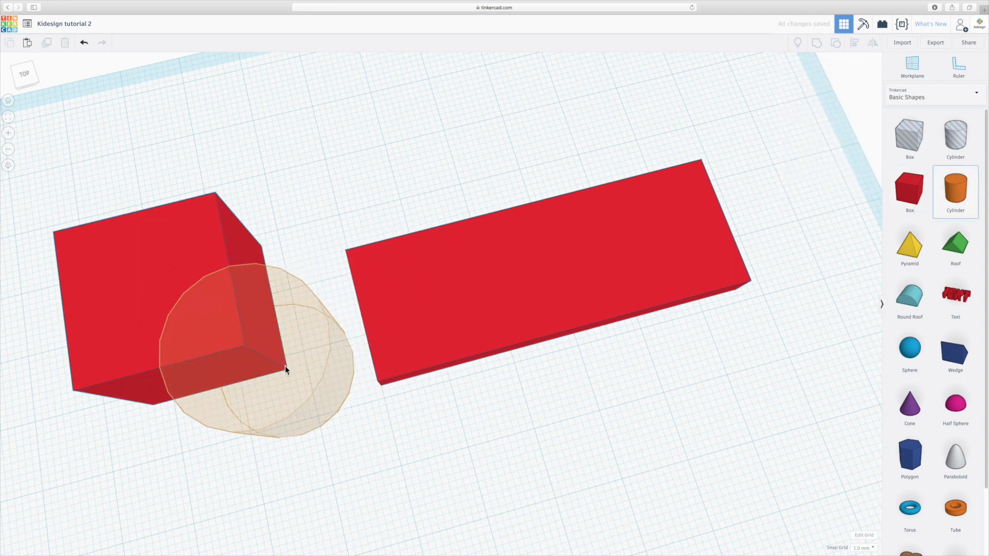
- Drop a cylinder on the red cube's corner and shrink it to about 16 mm
click(284, 373)
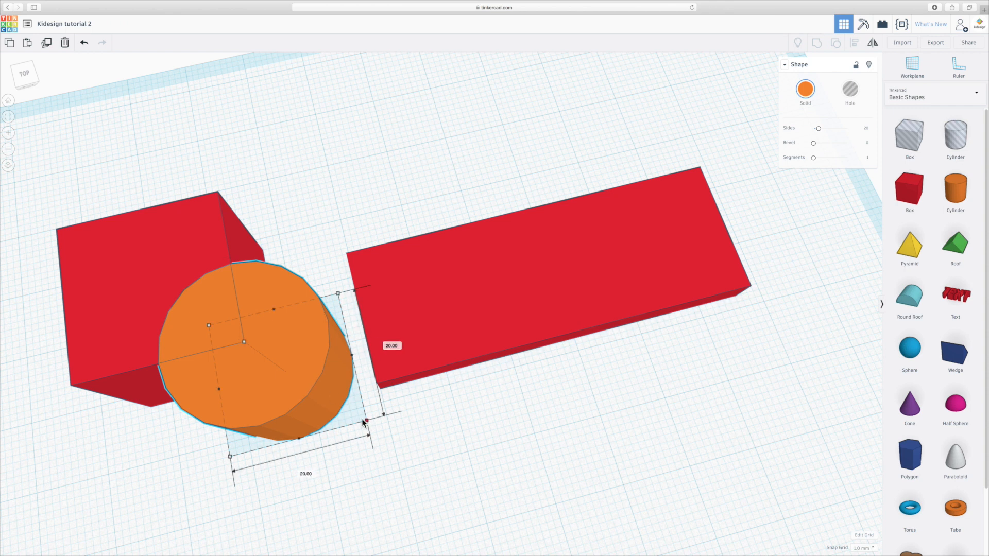
drag(364, 421, 346, 414)
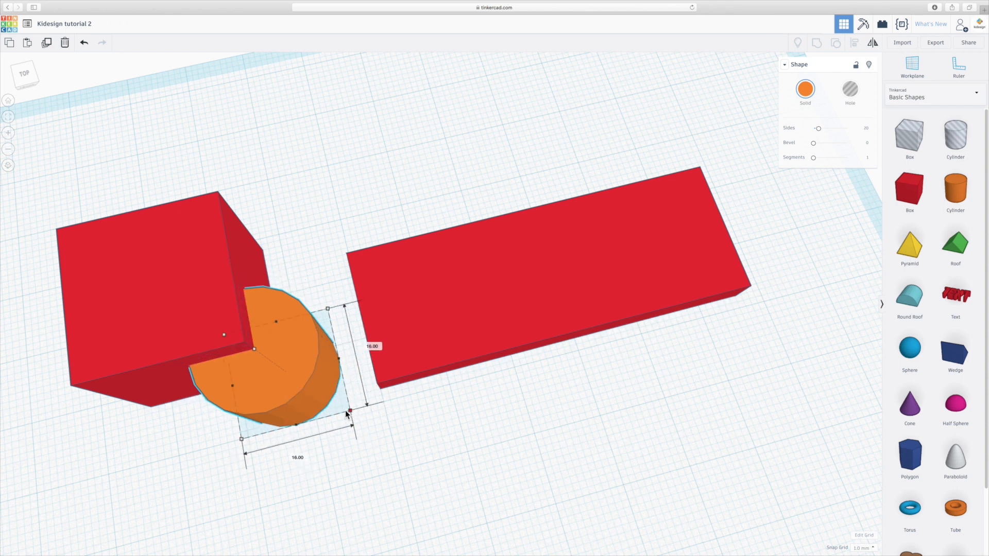
drag(350, 413, 340, 406)
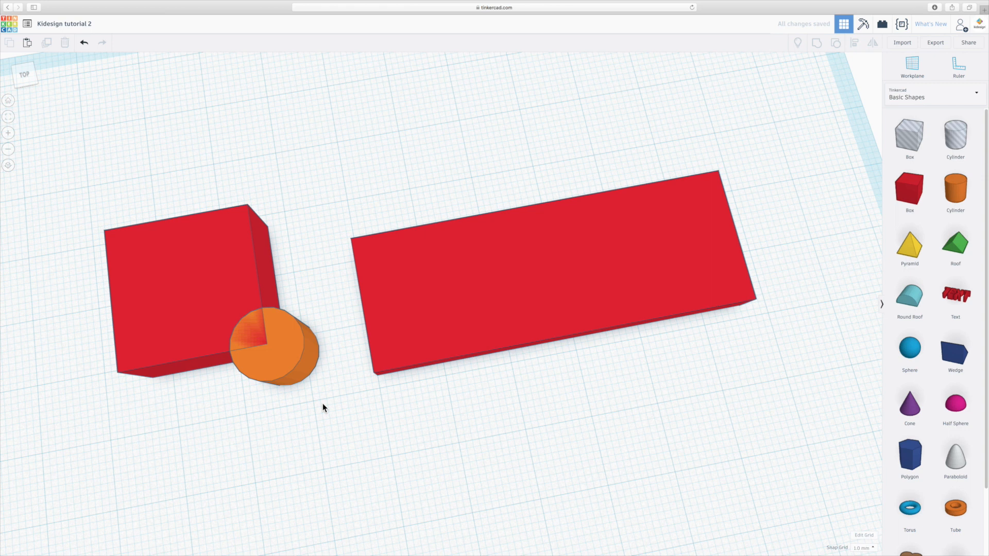
mouse_move(208, 278)
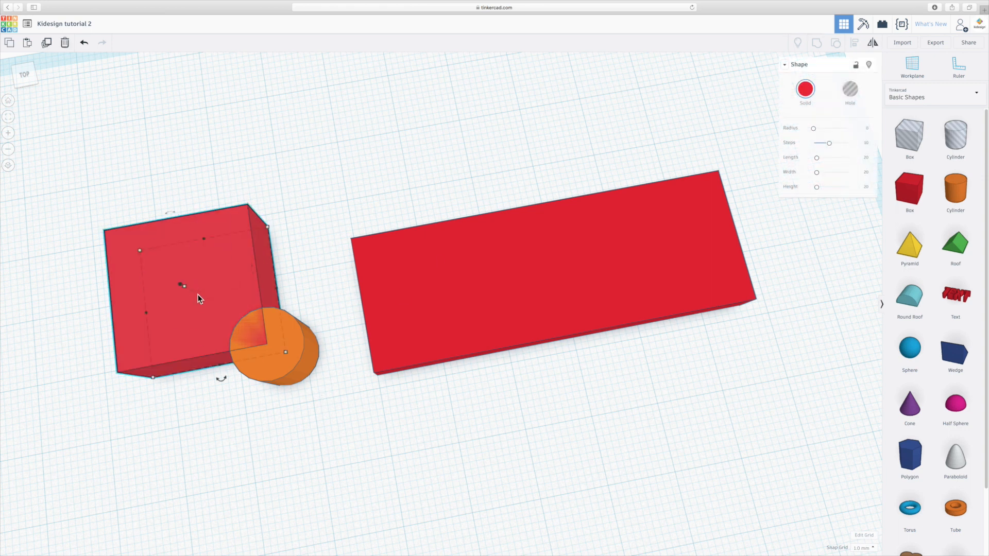
mouse_move(381, 236)
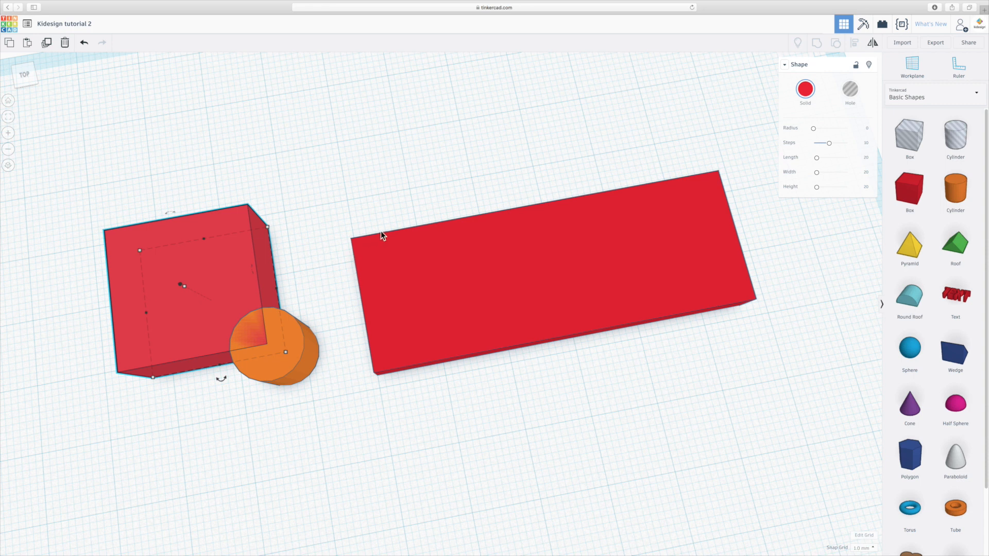
mouse_move(350, 283)
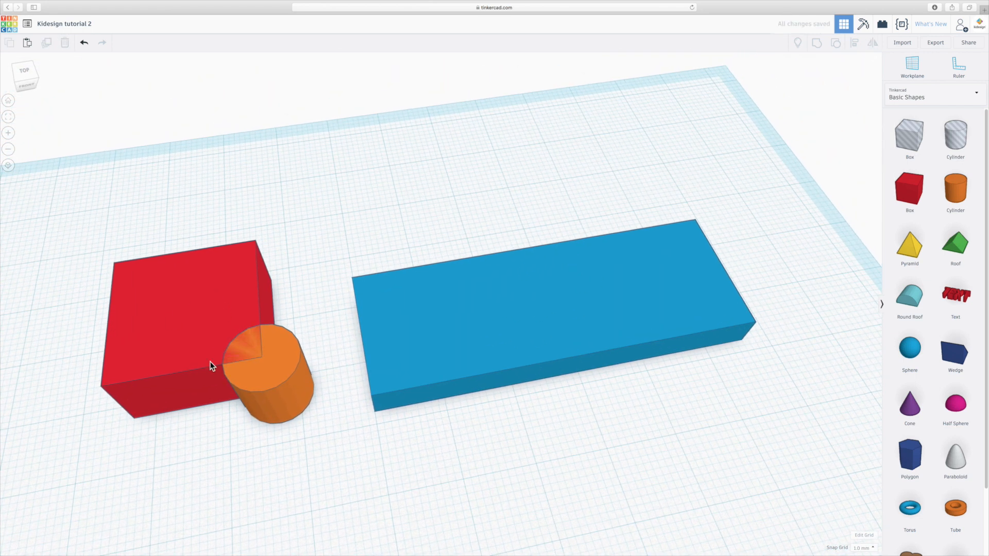
mouse_move(340, 348)
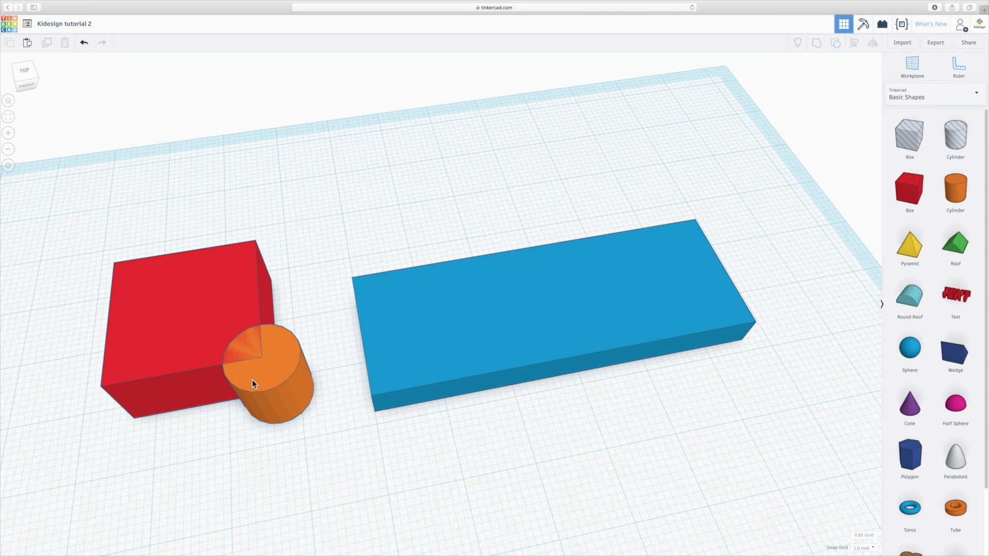
- Group the cylinder hole with the cube, then fit the notched block over the slab's corner
click(255, 386)
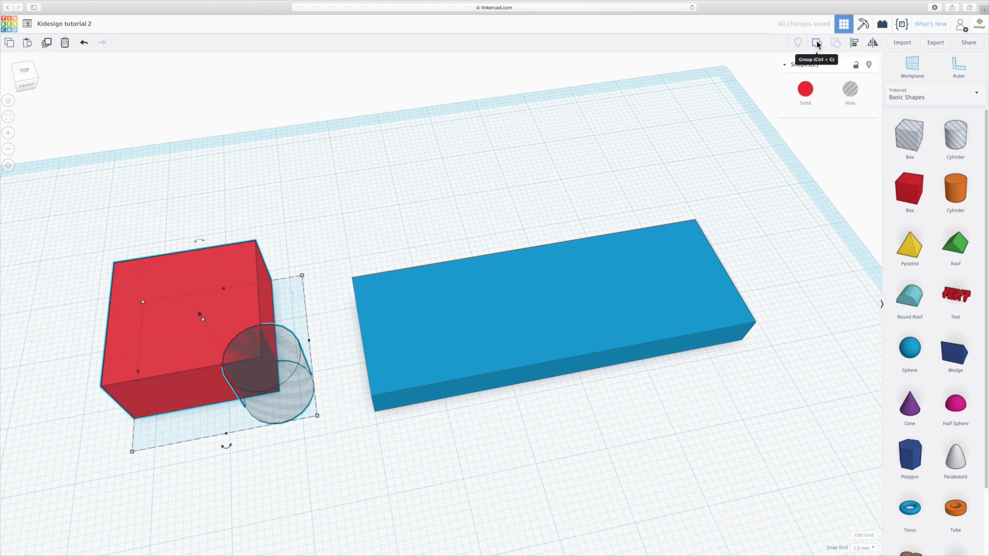
click(817, 43)
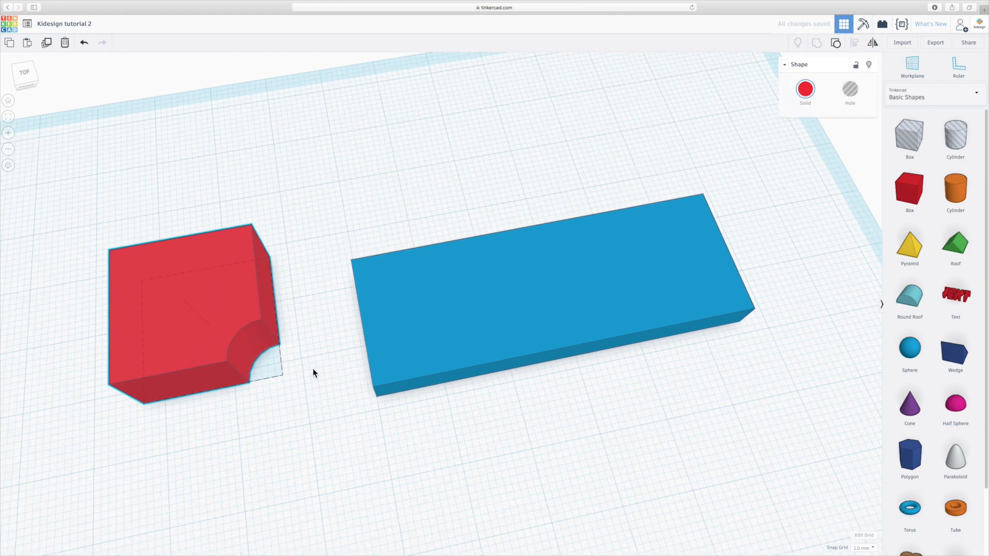
drag(195, 315, 261, 264)
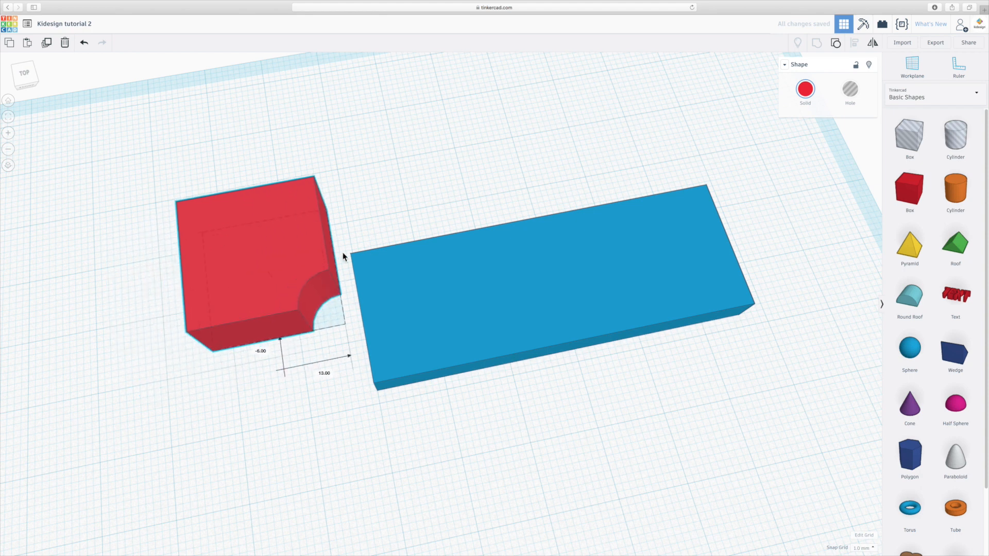
drag(252, 265, 356, 246)
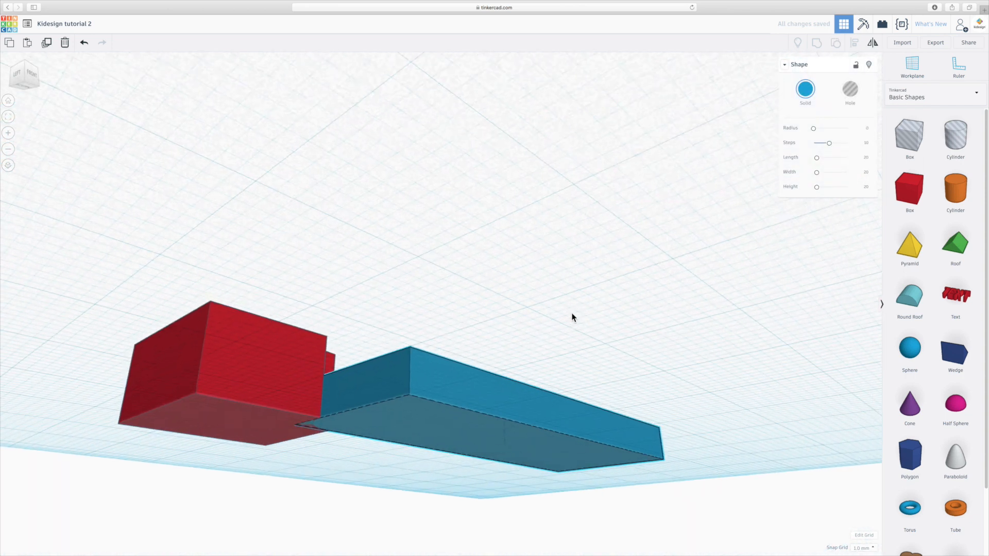
drag(572, 318, 583, 283)
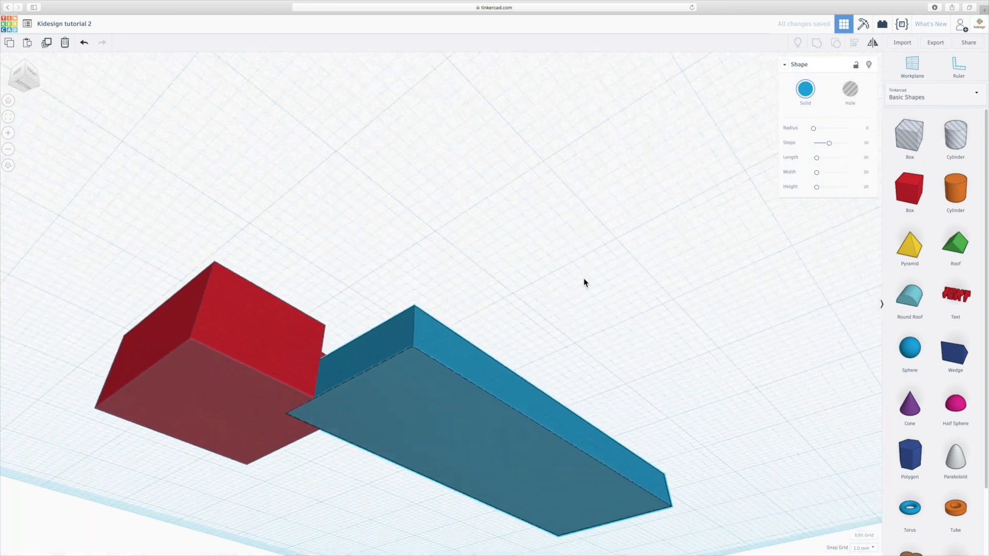
click(442, 404)
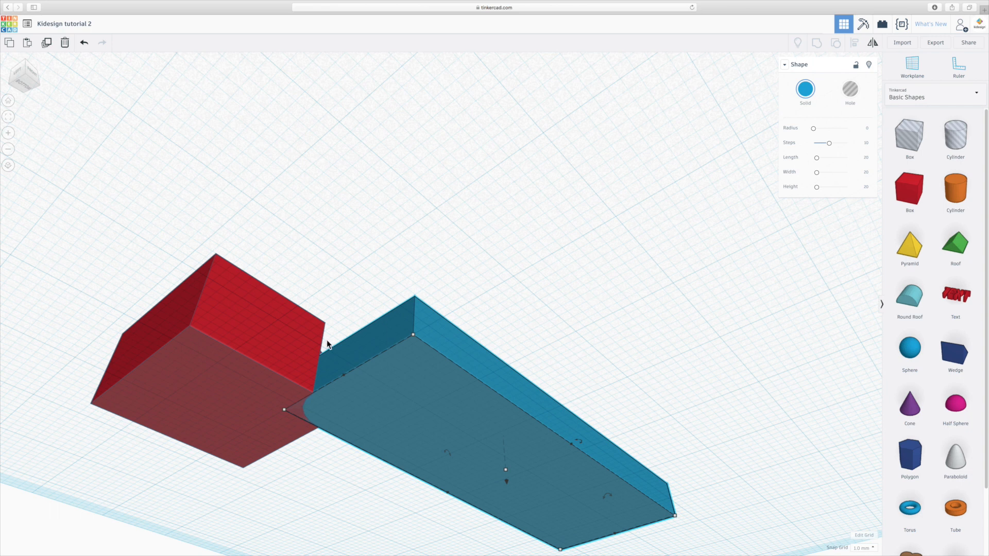
click(216, 435)
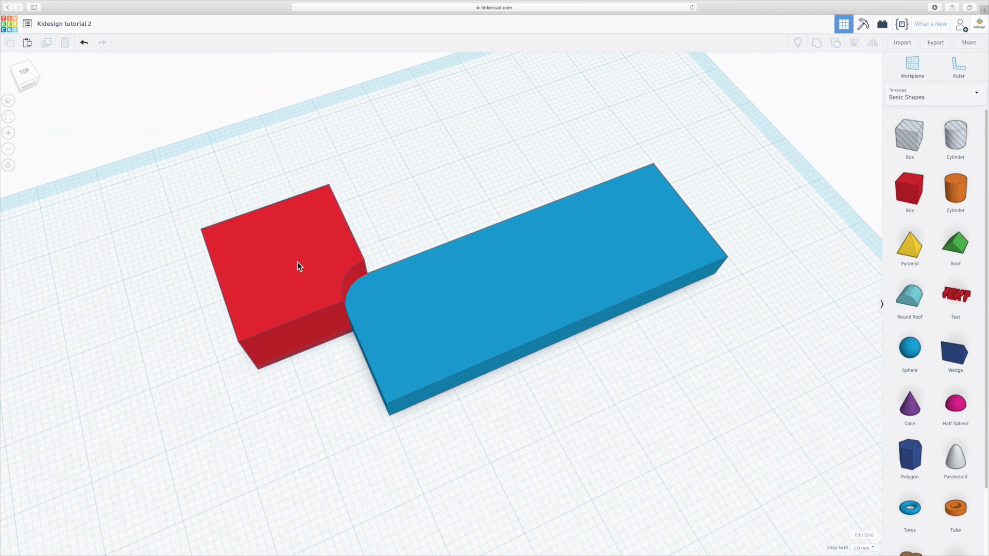
- Copy the notched block and rotate the copy to fit the slab's far corner
click(297, 266)
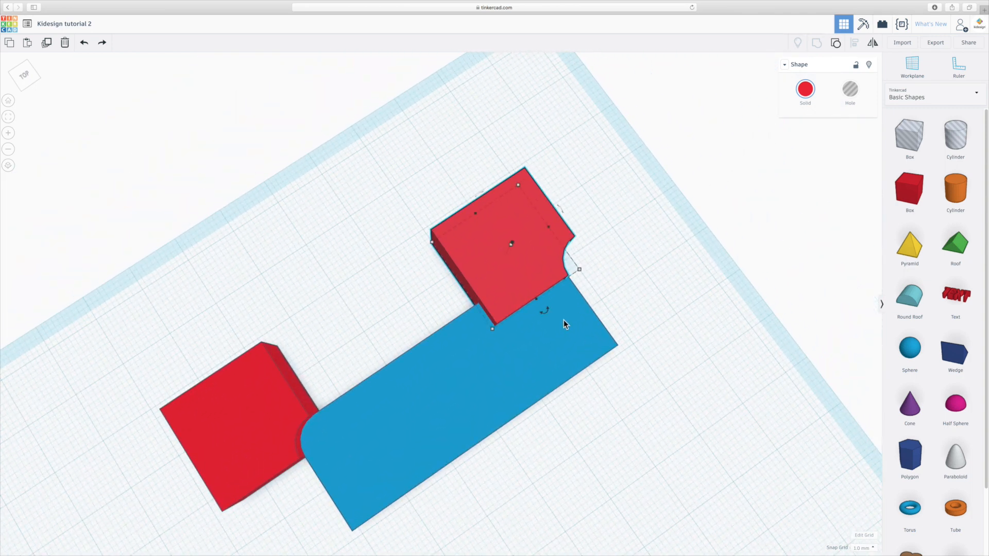
drag(544, 309, 525, 328)
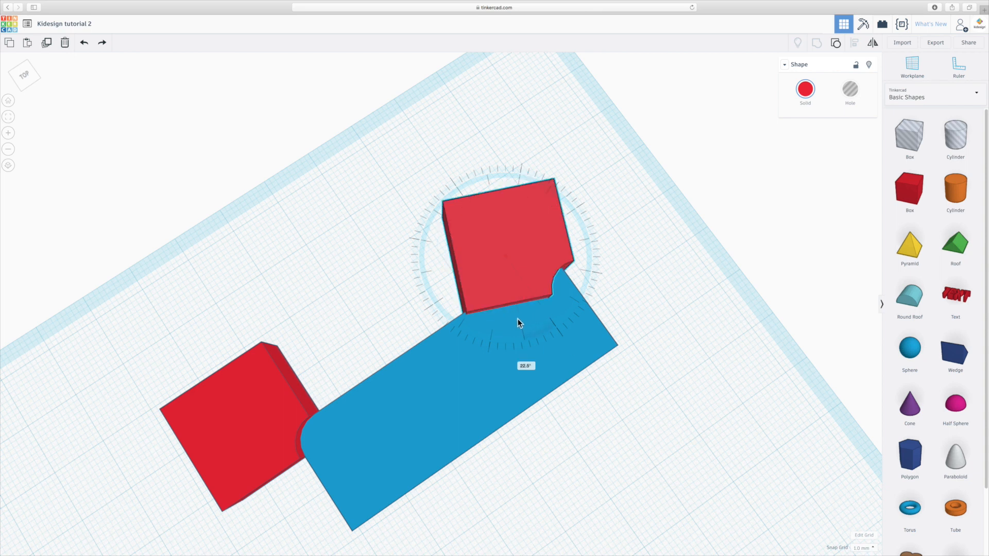
drag(517, 325, 447, 309)
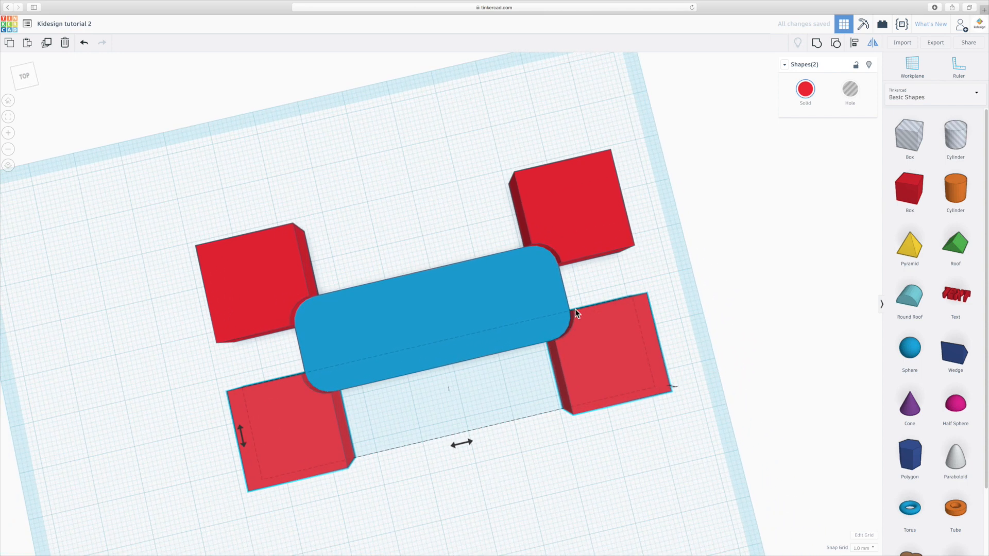
mouse_move(441, 466)
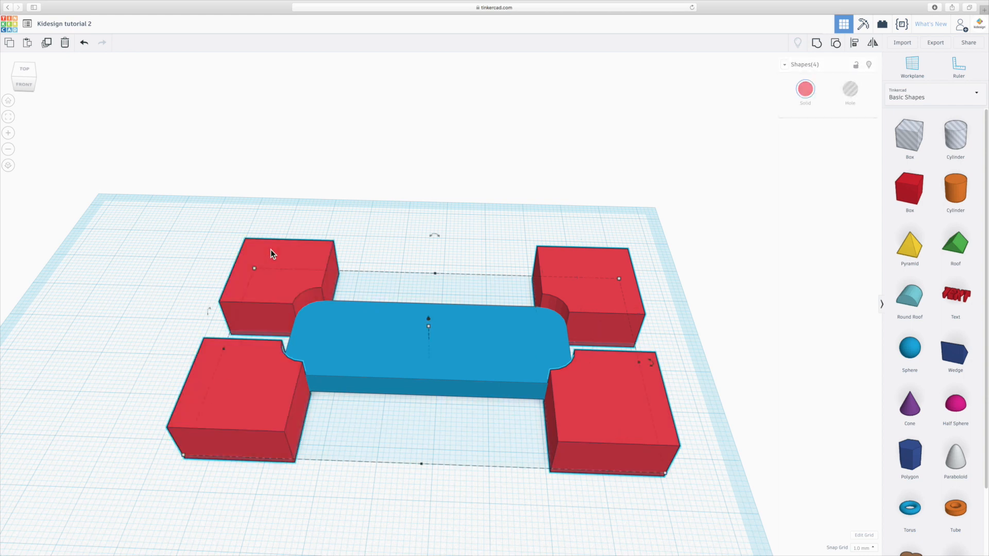
- Set the four notched corner blocks to Hole
click(849, 88)
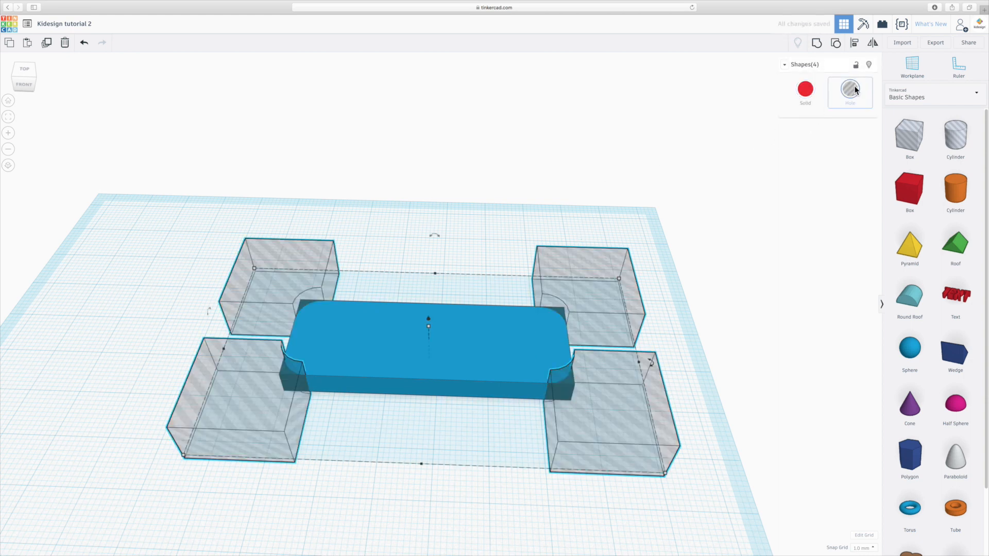
- Group the blue slab with its four corner holes to cut the rounded corners
click(153, 196)
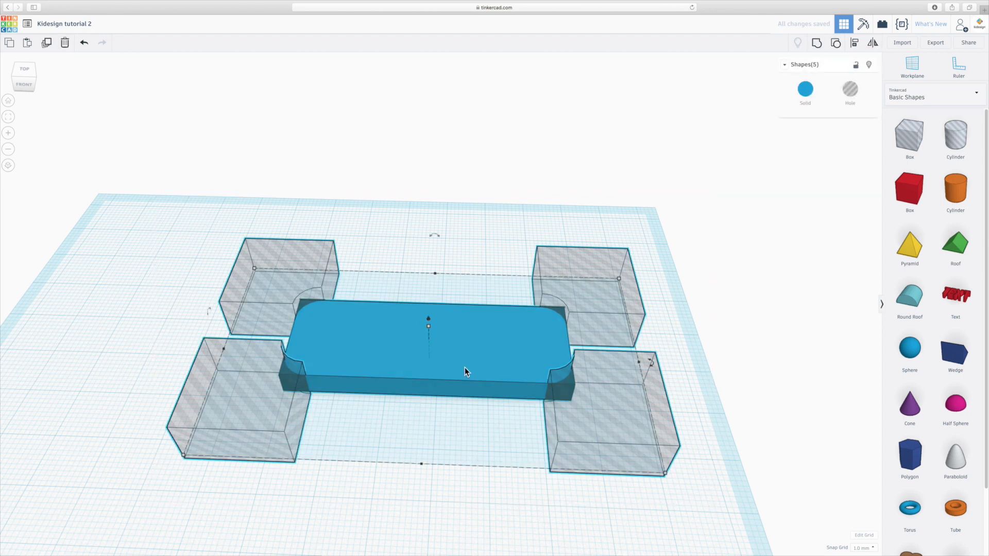
mouse_move(817, 42)
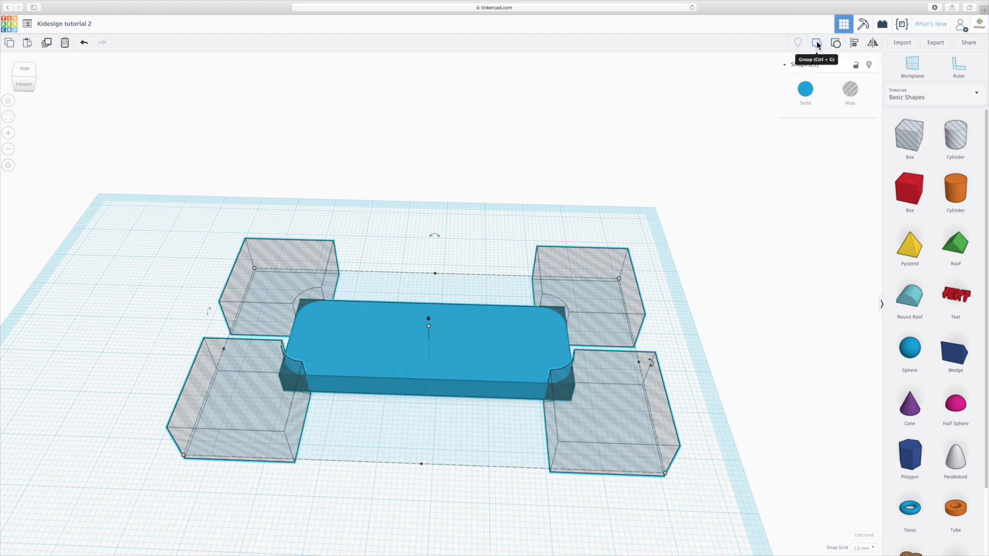
click(815, 42)
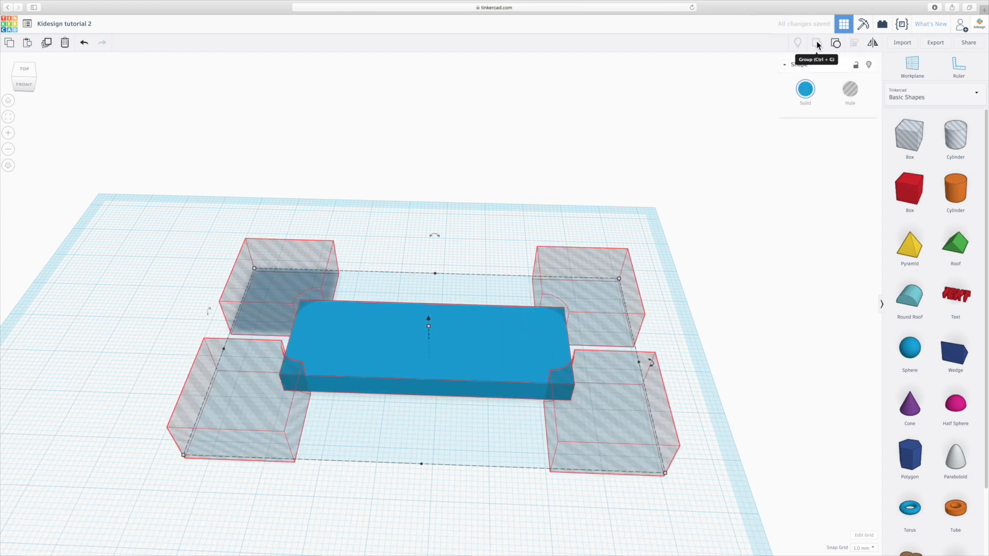
click(815, 43)
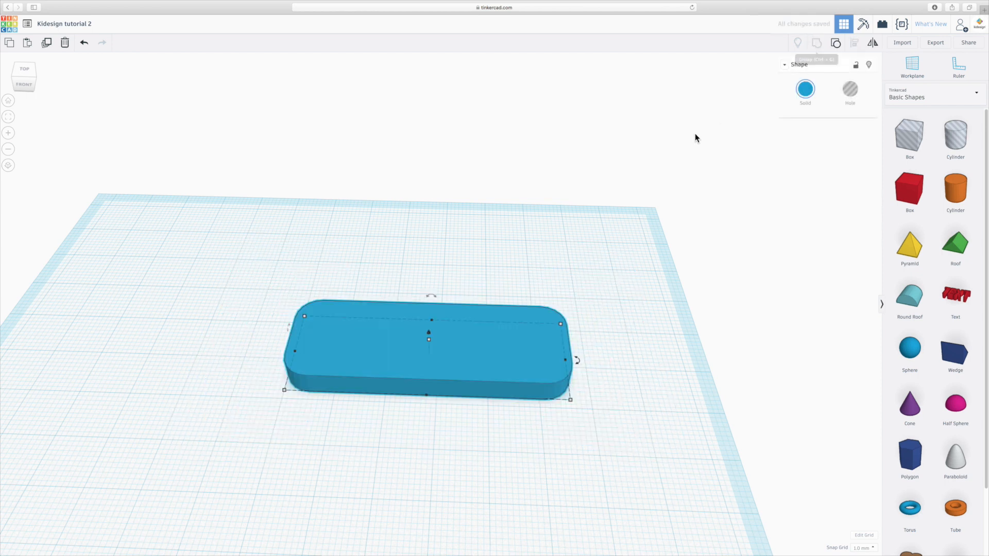
click(520, 275)
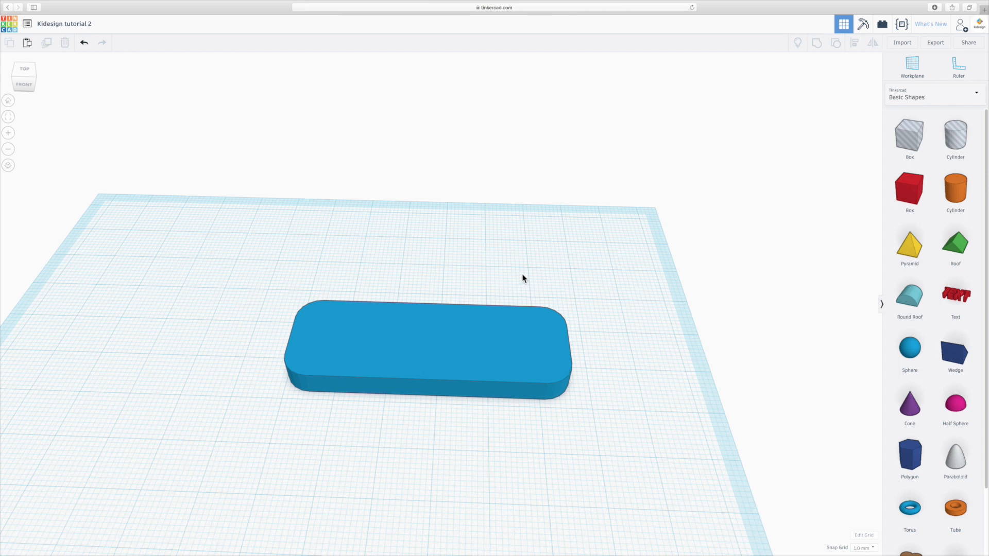
mouse_move(594, 260)
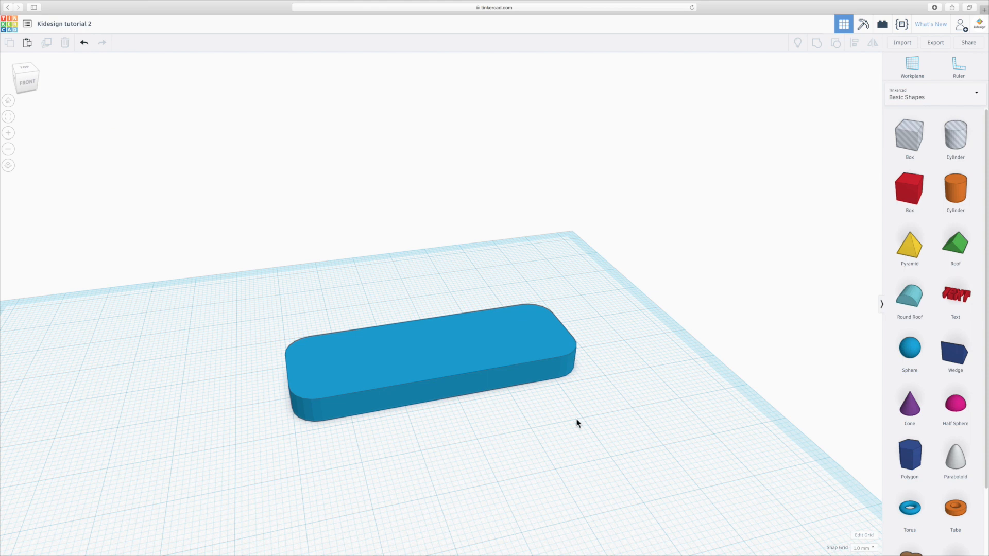
mouse_move(337, 416)
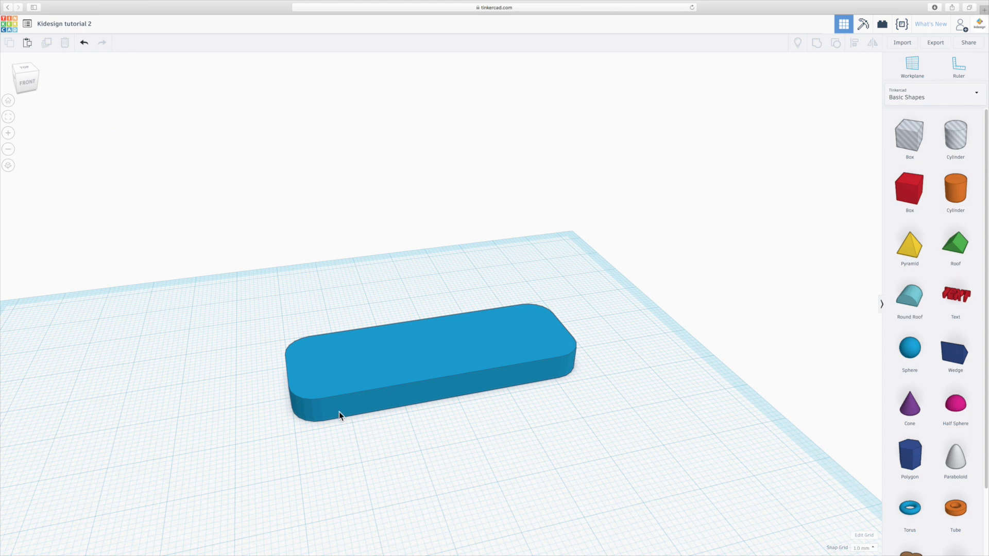
mouse_move(420, 358)
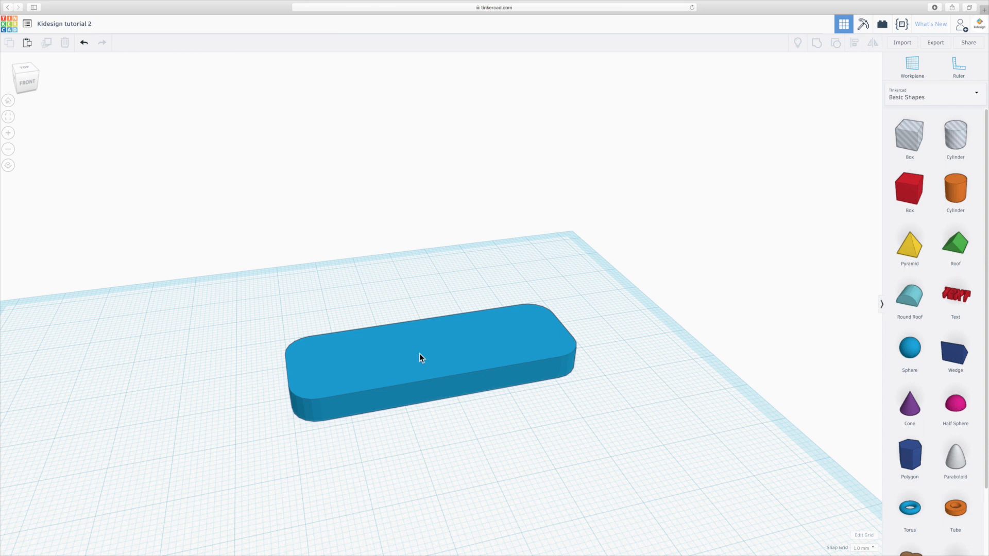
- Select the finished plaque and its corner holes for deletion
click(419, 358)
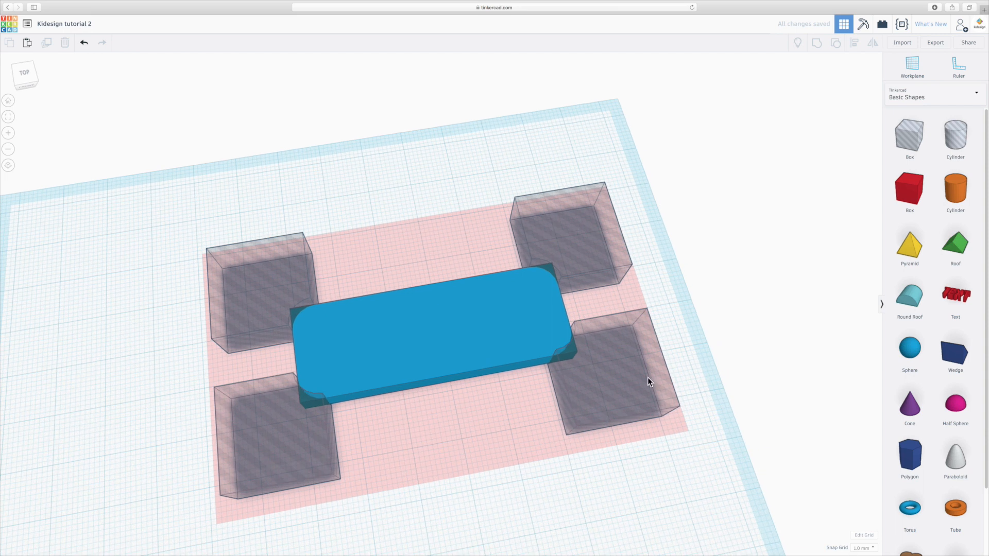
mouse_move(509, 342)
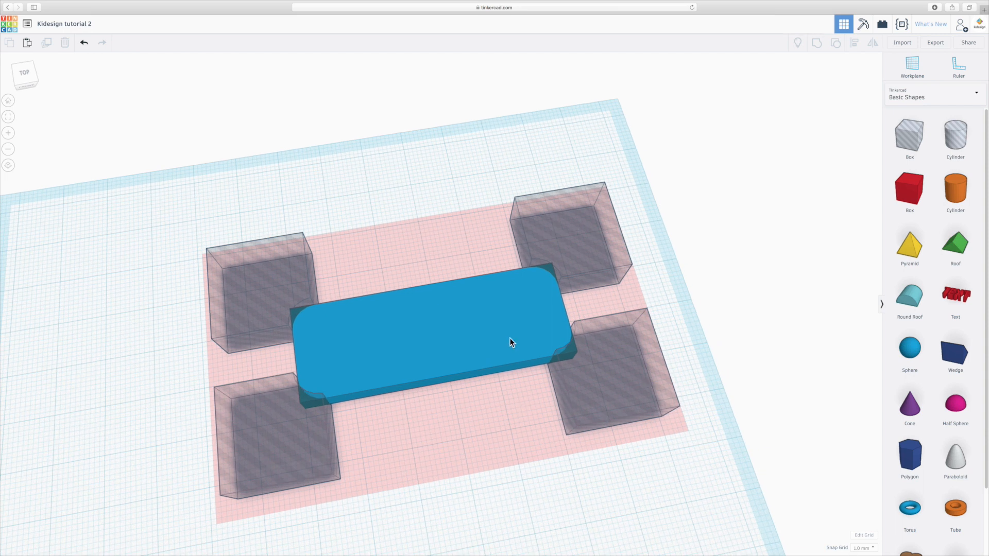
click(511, 343)
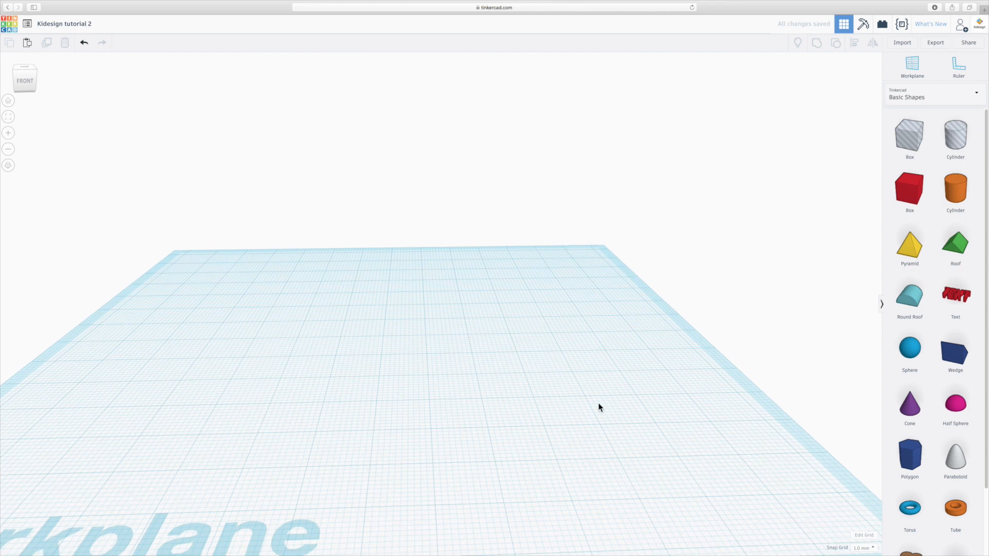
- Add a star from Basic Shapes and set it to eight points
scroll(down, 3)
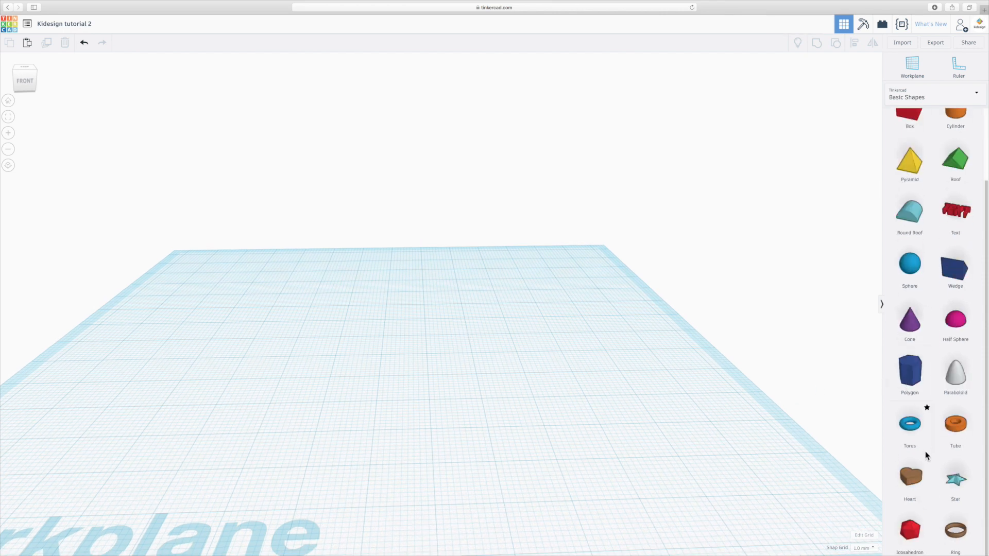
click(955, 480)
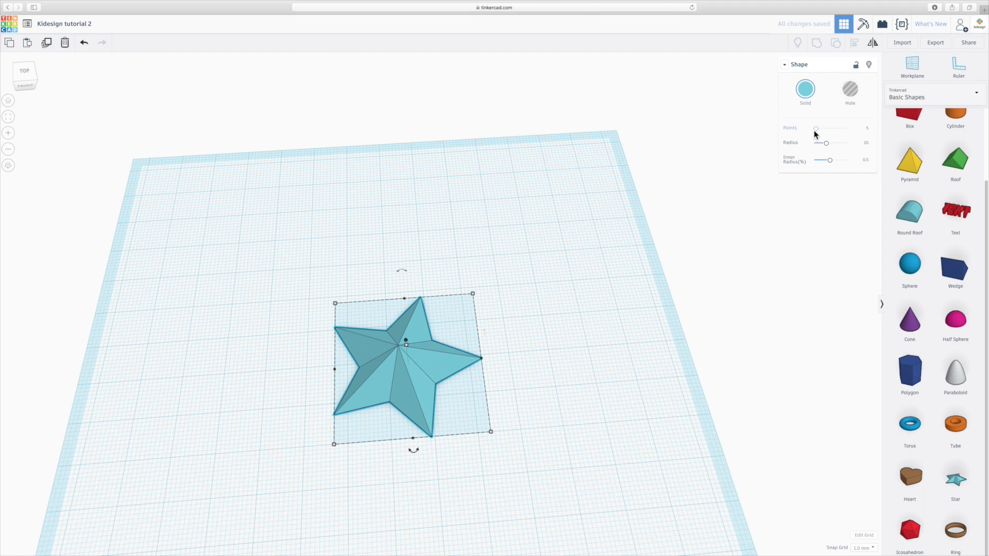
drag(815, 129, 820, 128)
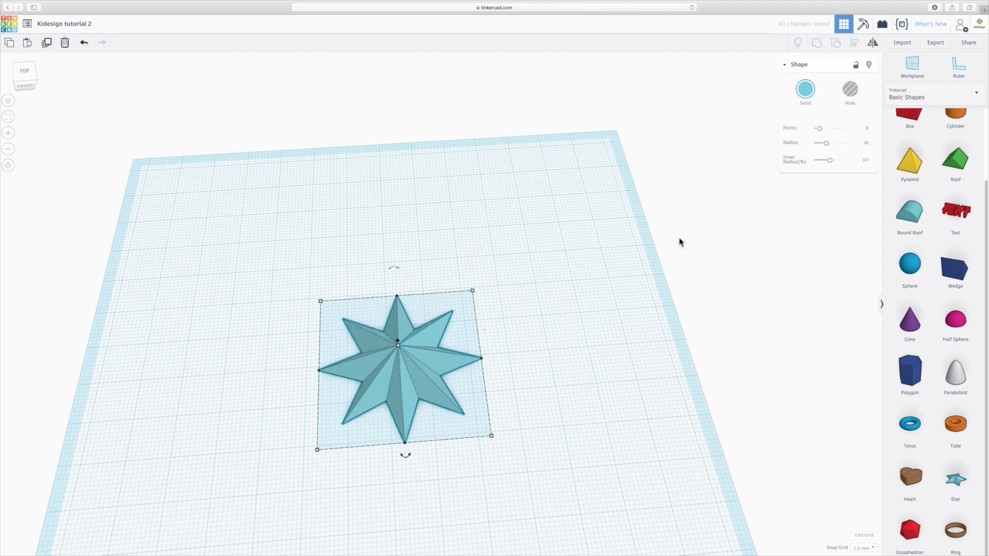
click(497, 436)
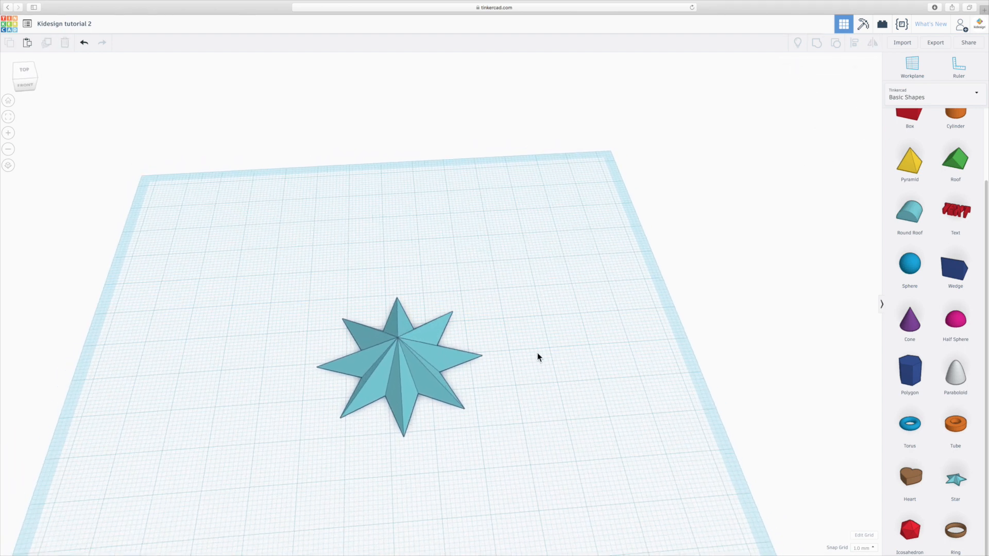
mouse_move(558, 322)
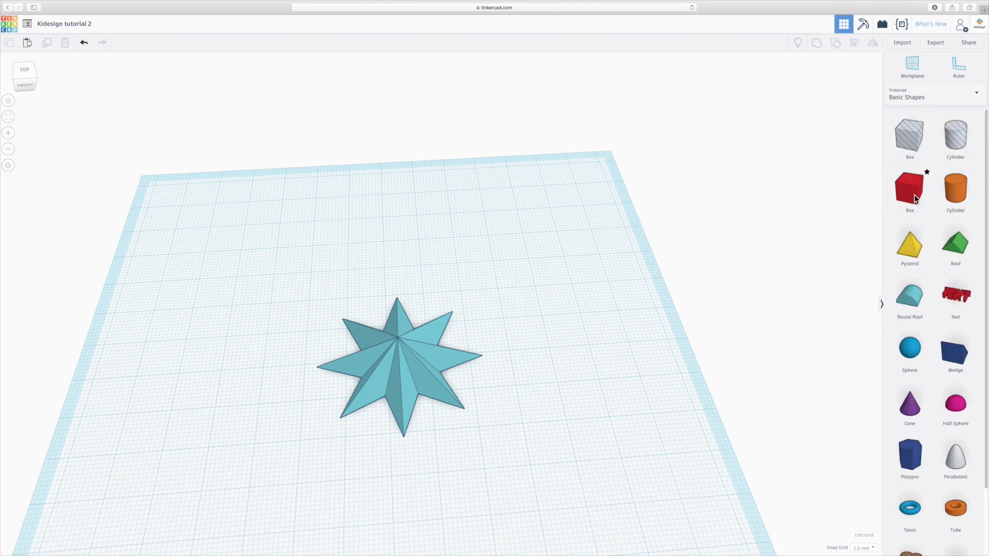
- Place a red box over the star's right half and make it a hole
click(909, 191)
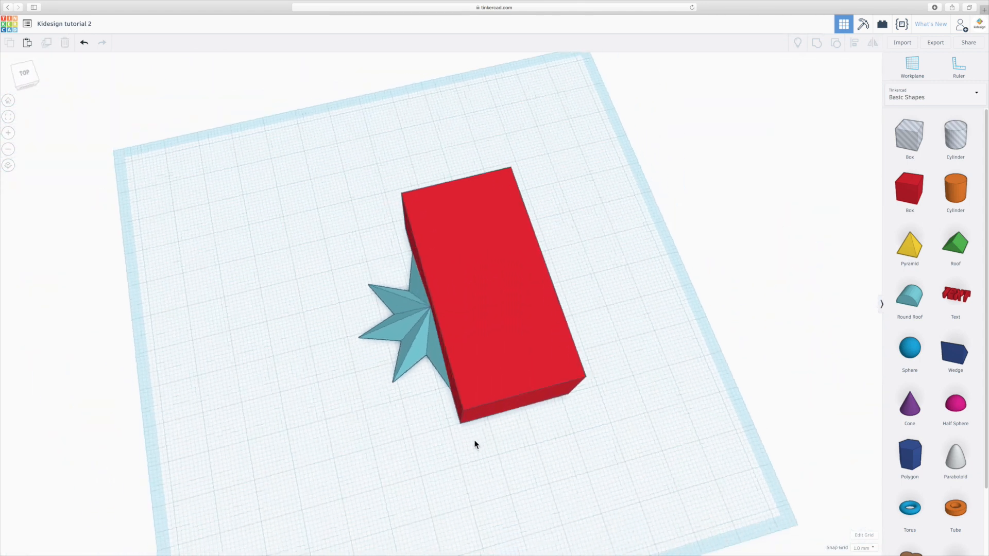
click(481, 279)
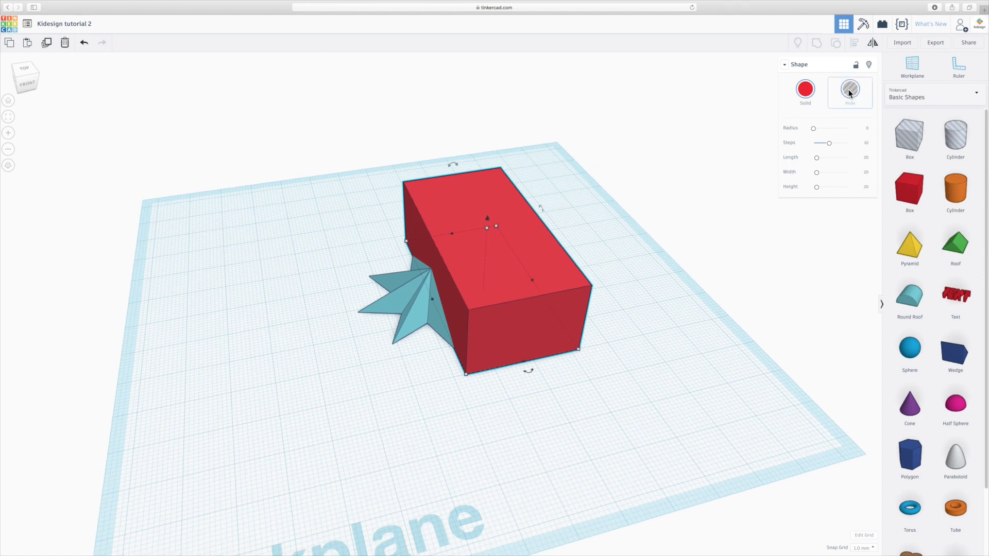
click(849, 90)
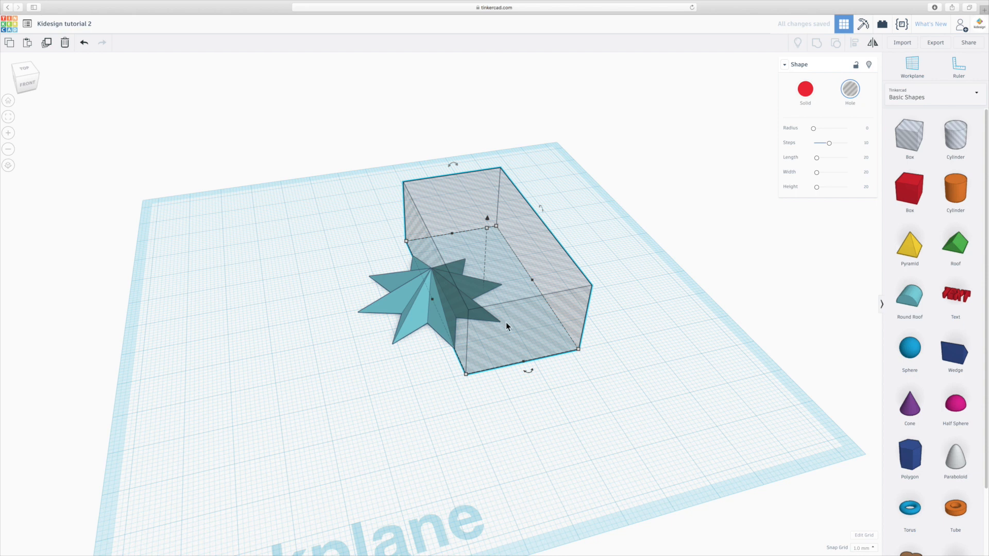
mouse_move(475, 341)
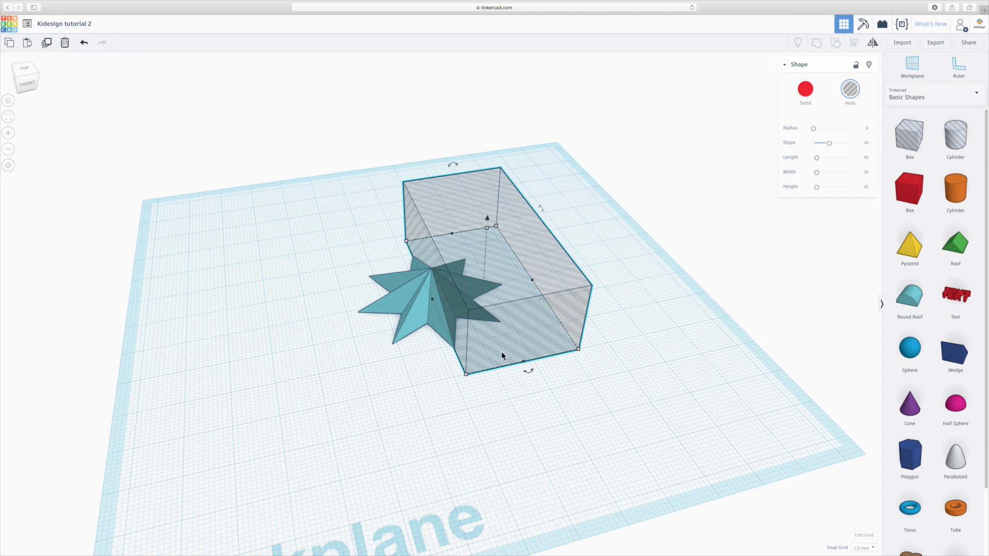
mouse_move(548, 337)
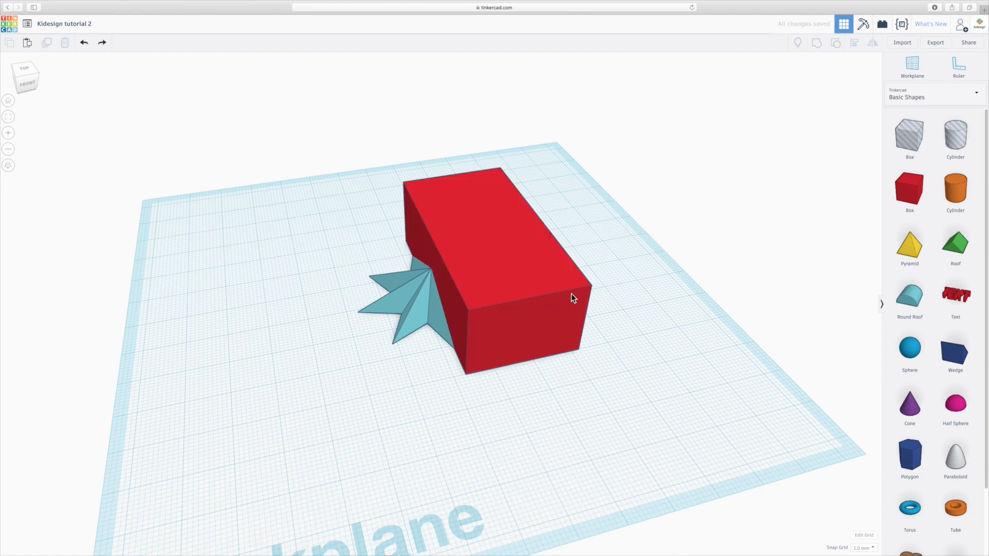
mouse_move(411, 304)
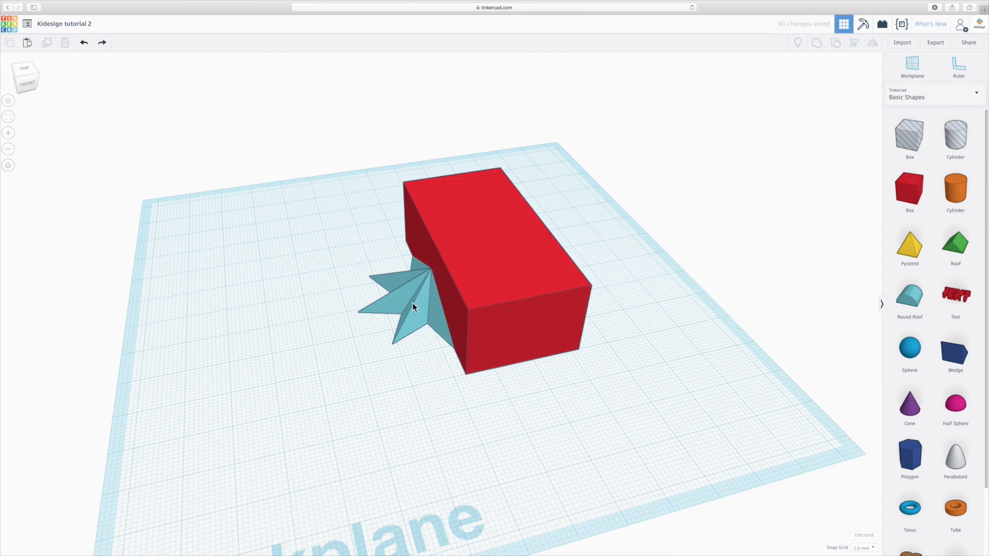
- Duplicate the red box, place the copy over the star's left half, and make both holes
click(411, 307)
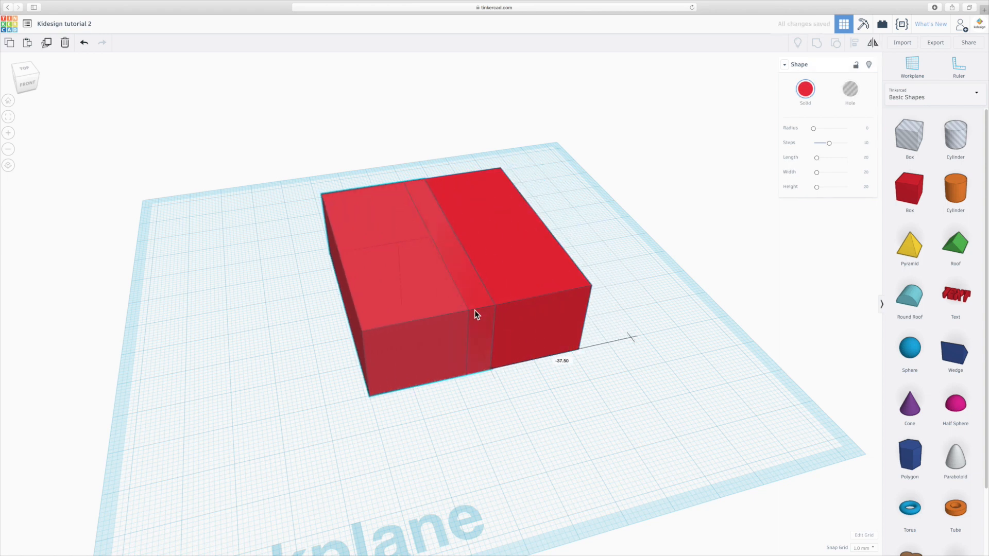
drag(476, 315, 454, 318)
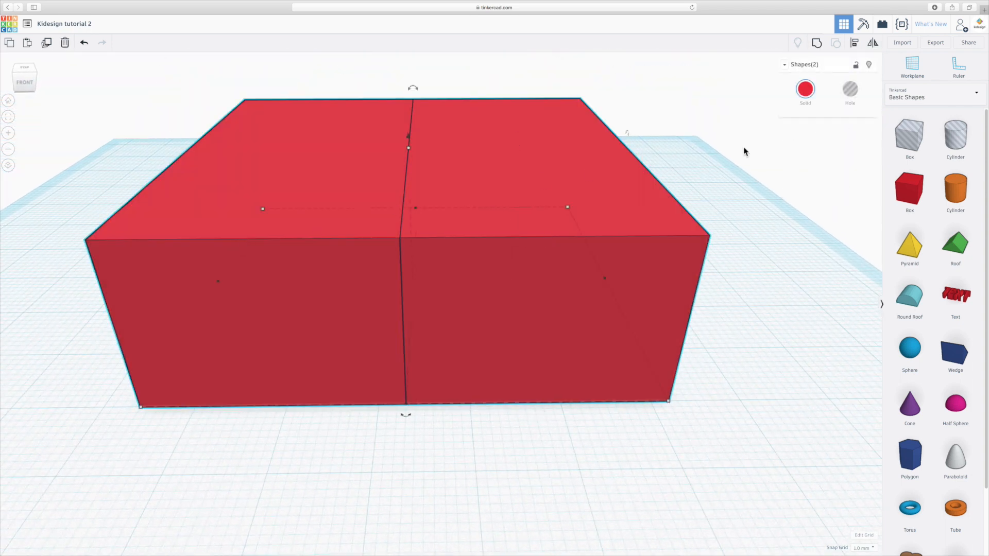
click(849, 89)
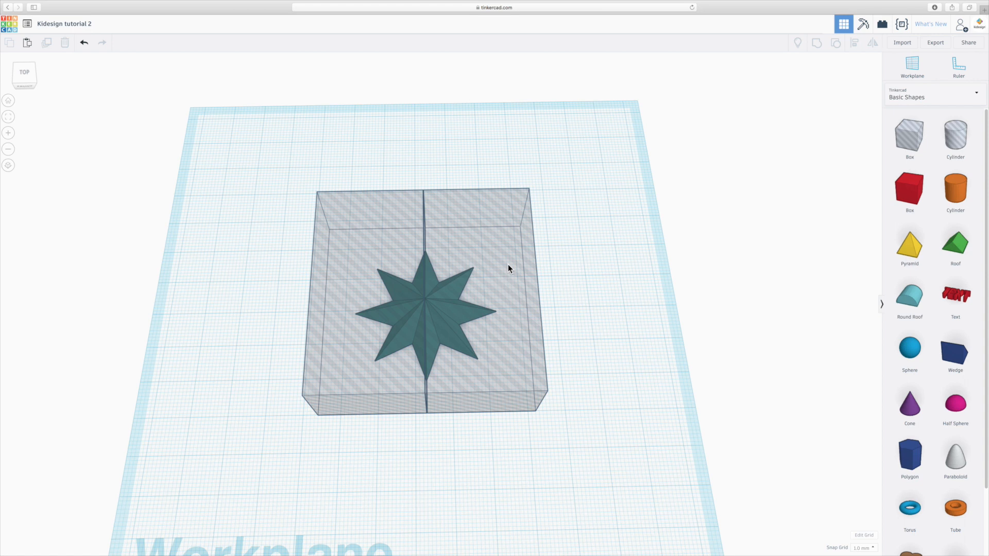
mouse_move(507, 274)
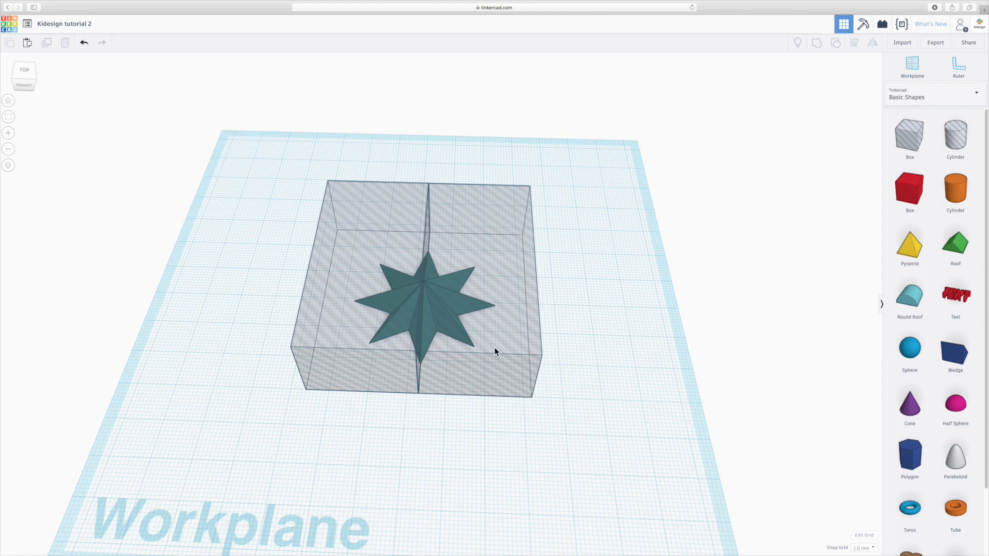
mouse_move(499, 354)
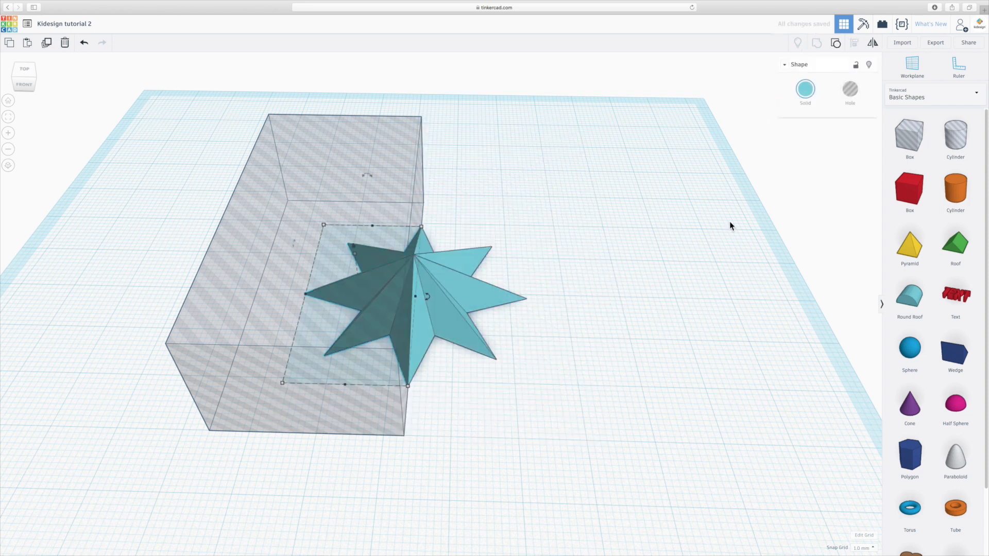
- Deselect the star and select the leftover box hole for removal
click(611, 322)
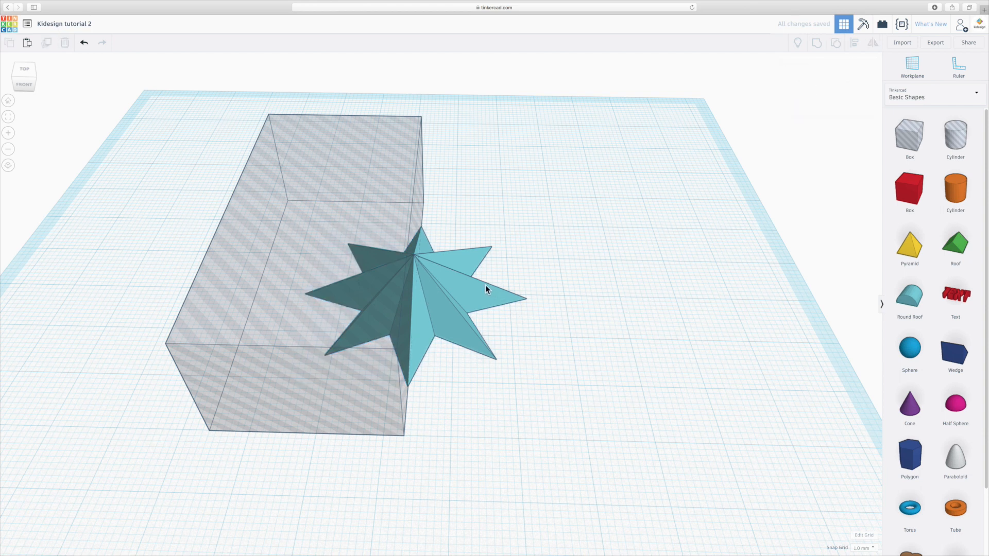
click(484, 290)
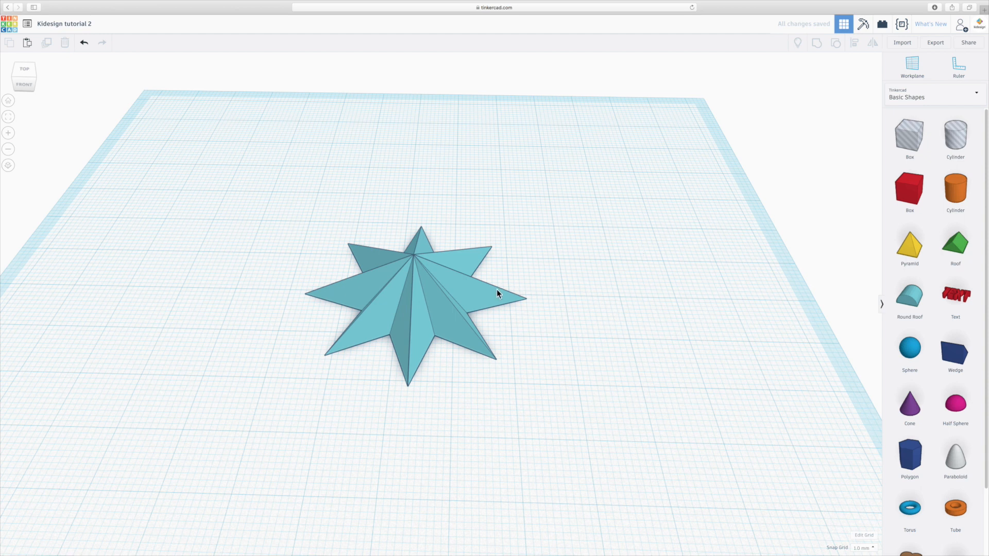
- Copy the star and drag a box hole over the stars' inner halves
click(25, 68)
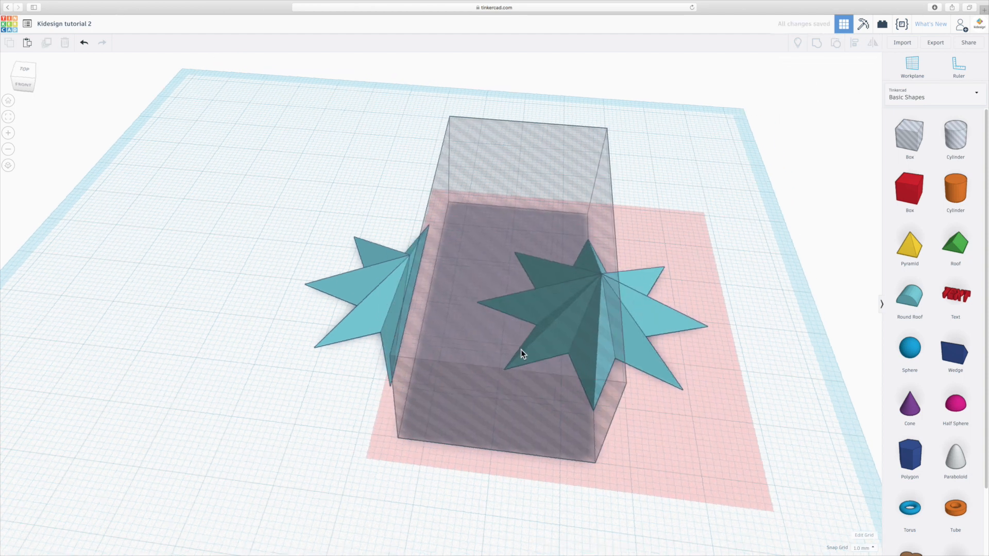
drag(524, 353, 438, 158)
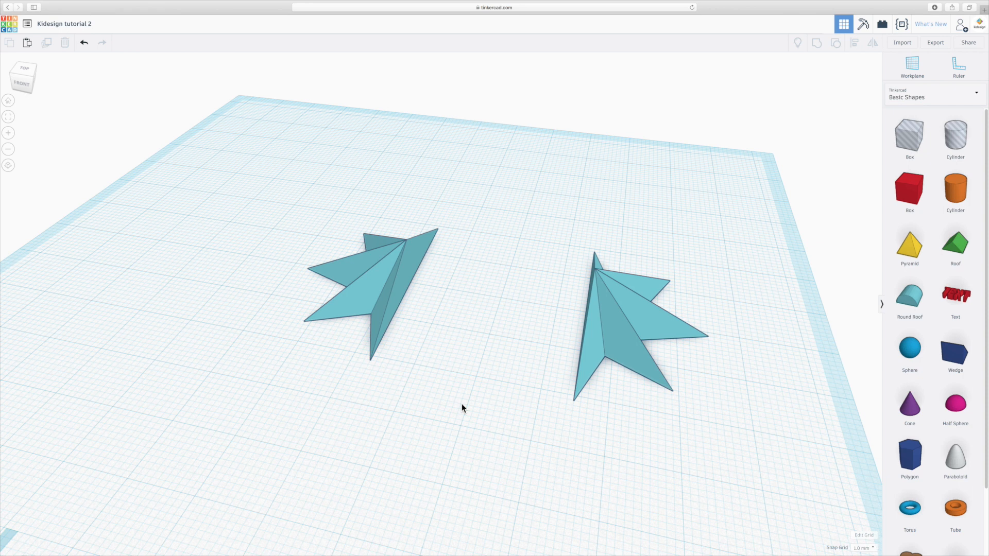
mouse_move(464, 409)
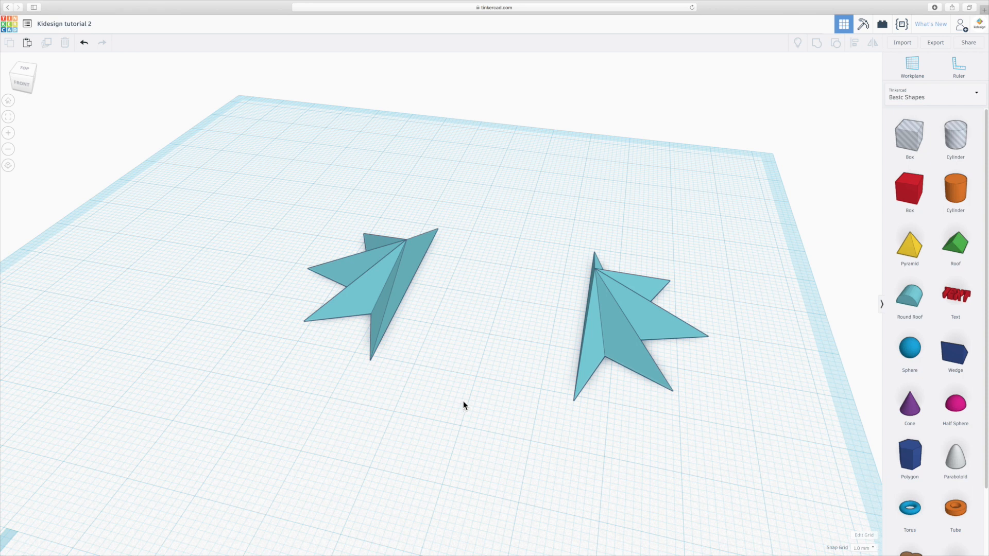